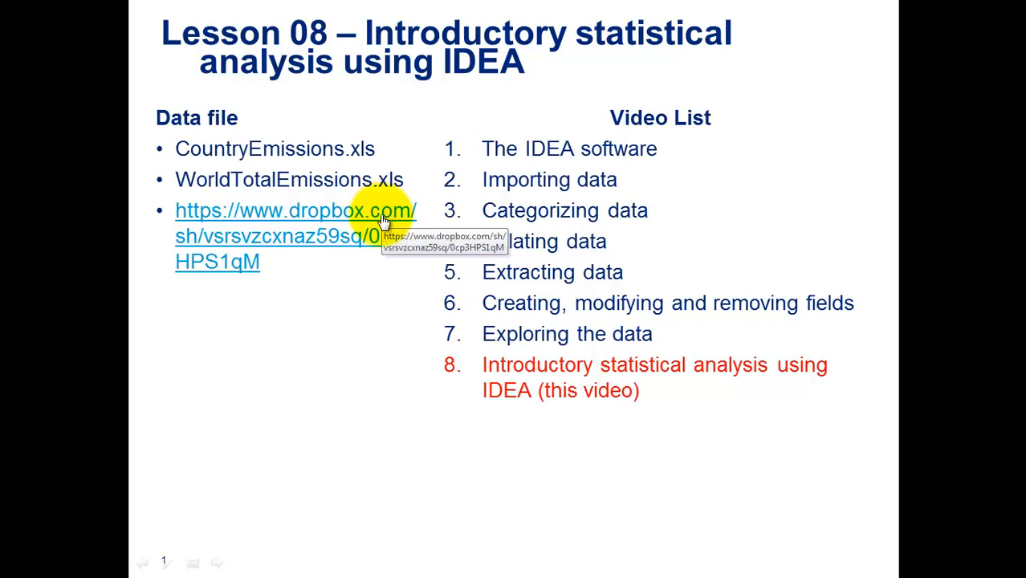
mouse_move(625, 544)
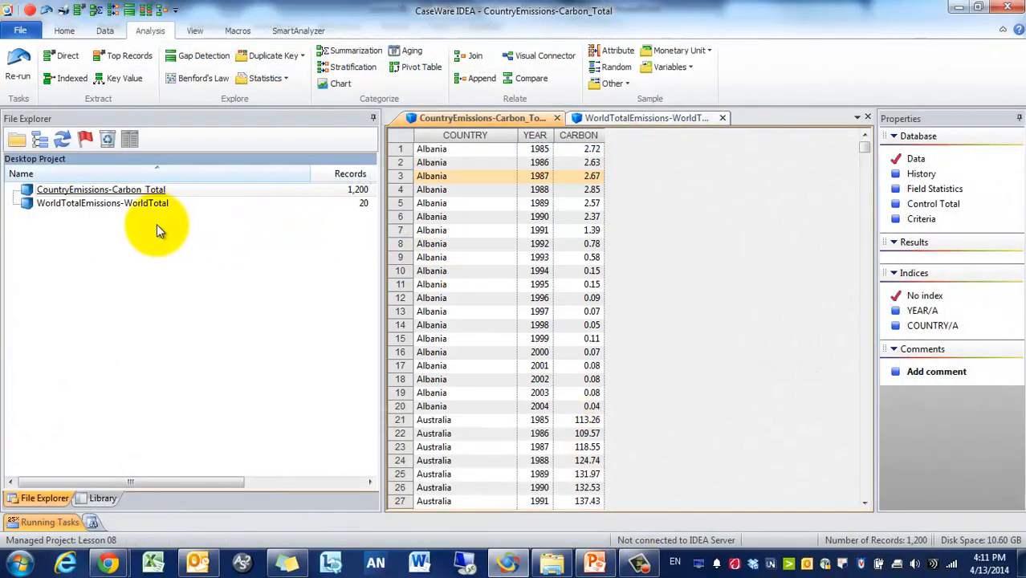
left_click(103, 203)
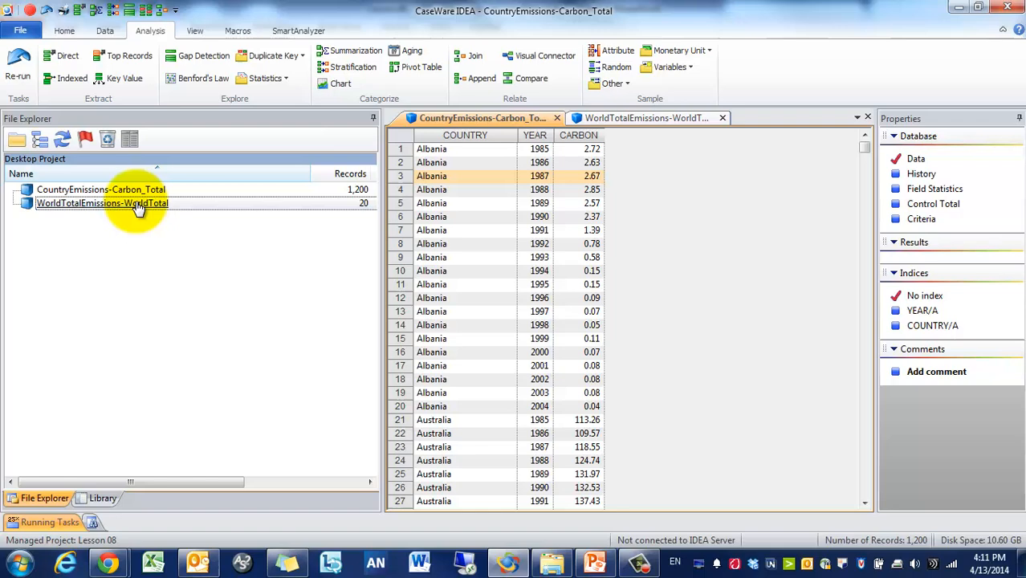
left_click(481, 119)
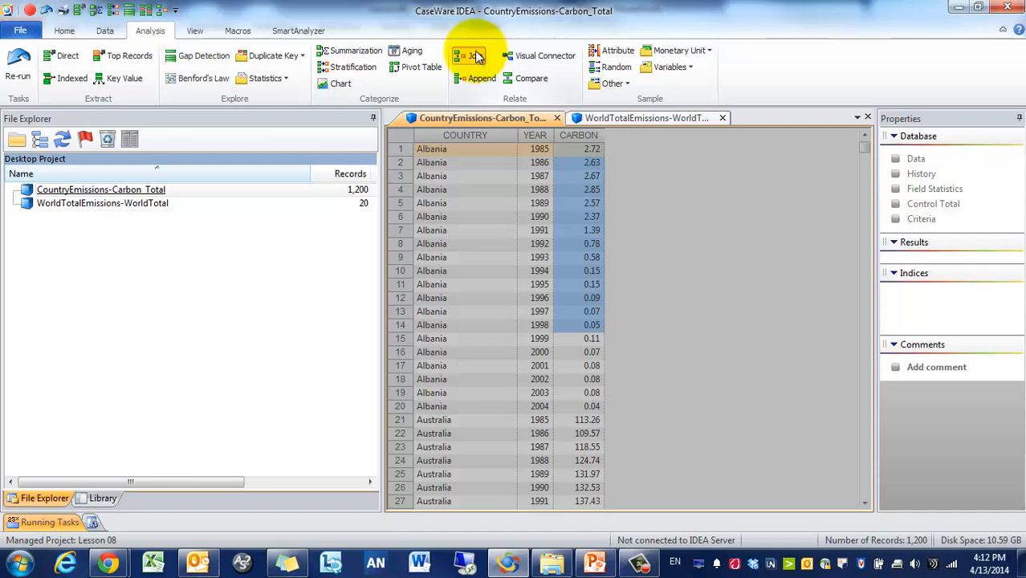
Step: Start a join with WorldTotalEmissions as secondary, naming the output 'Country Emission with Total'
left_click(469, 54)
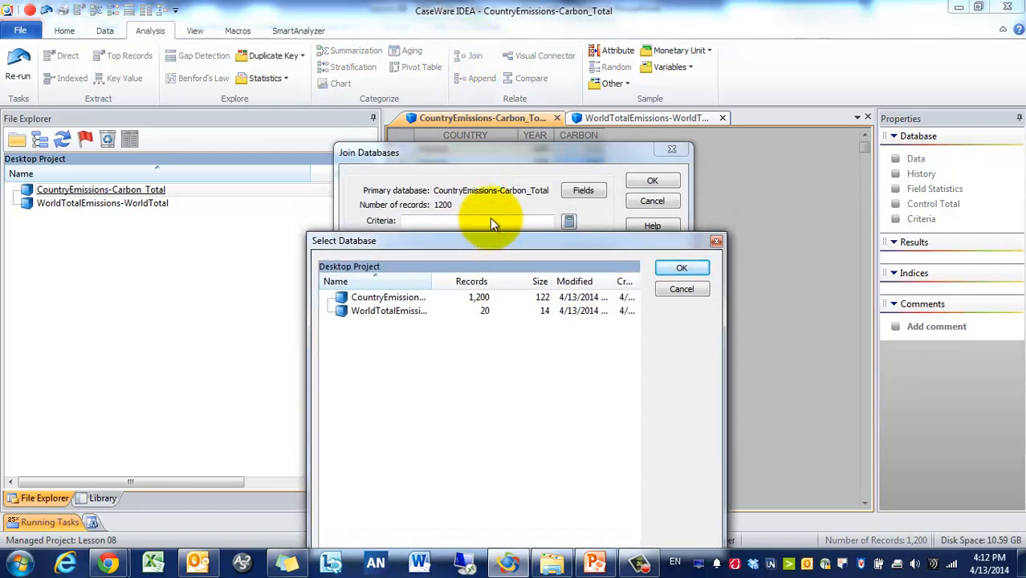
left_click(389, 311)
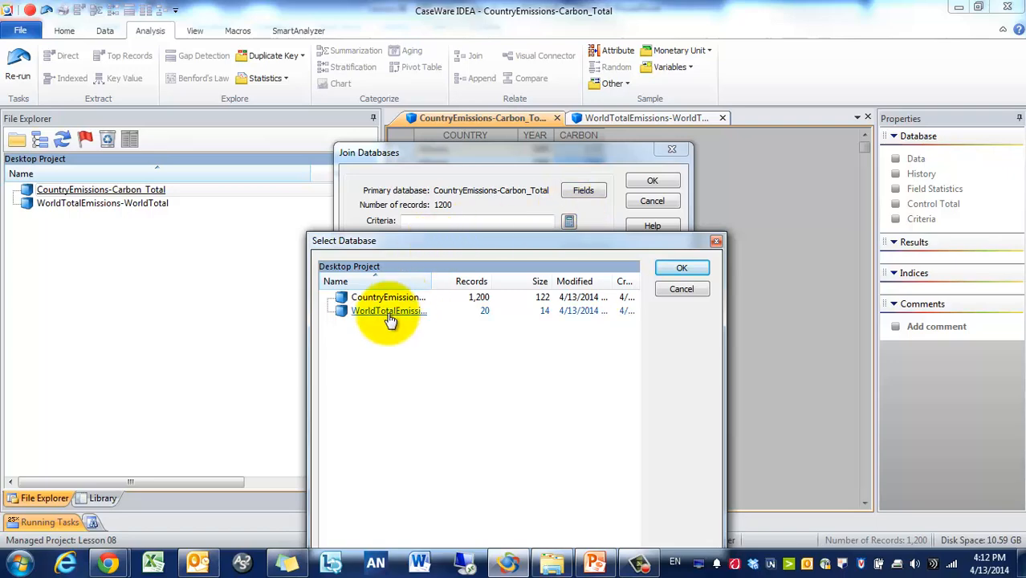
left_click(680, 266)
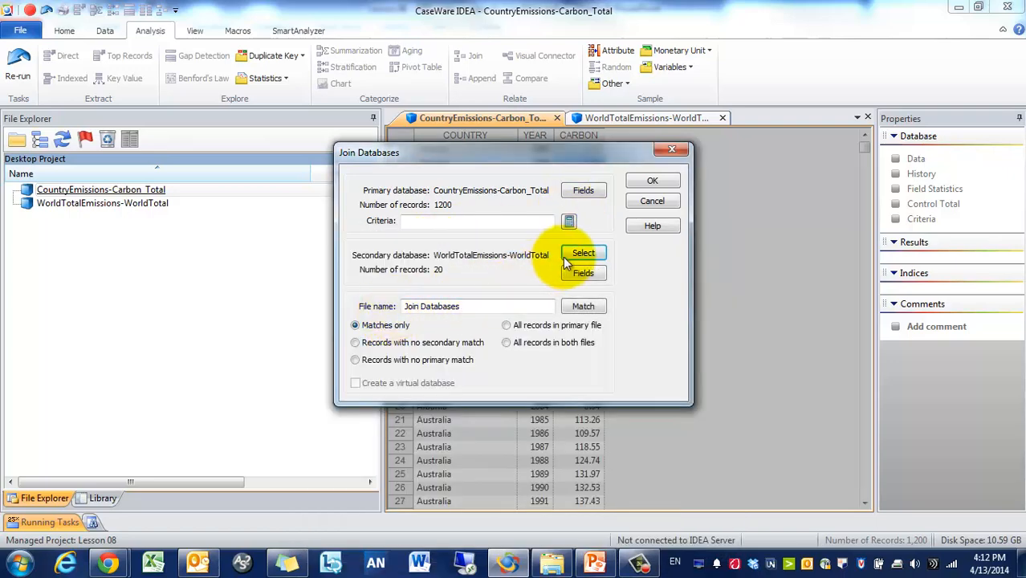
left_click(583, 273)
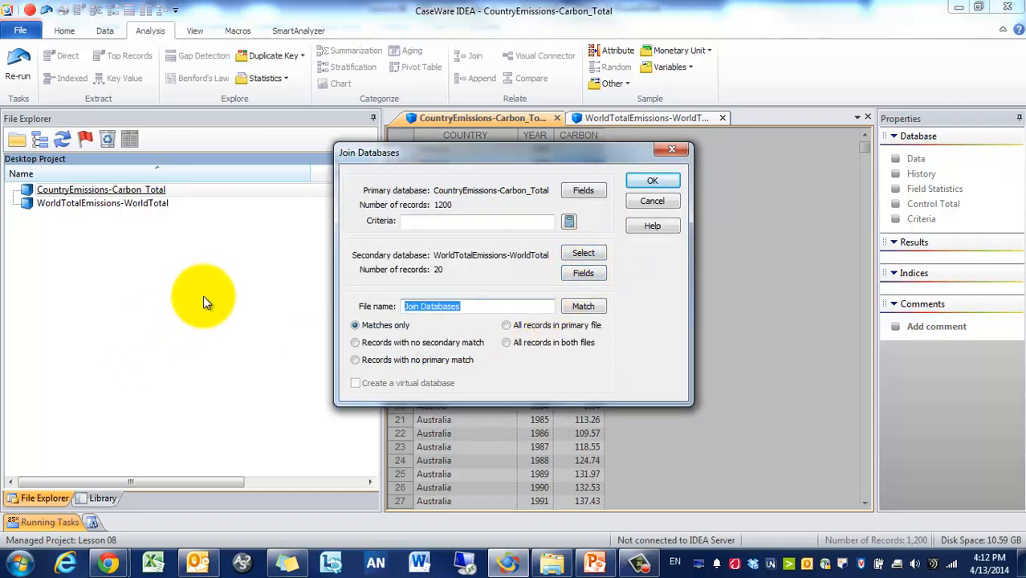
type("Country M")
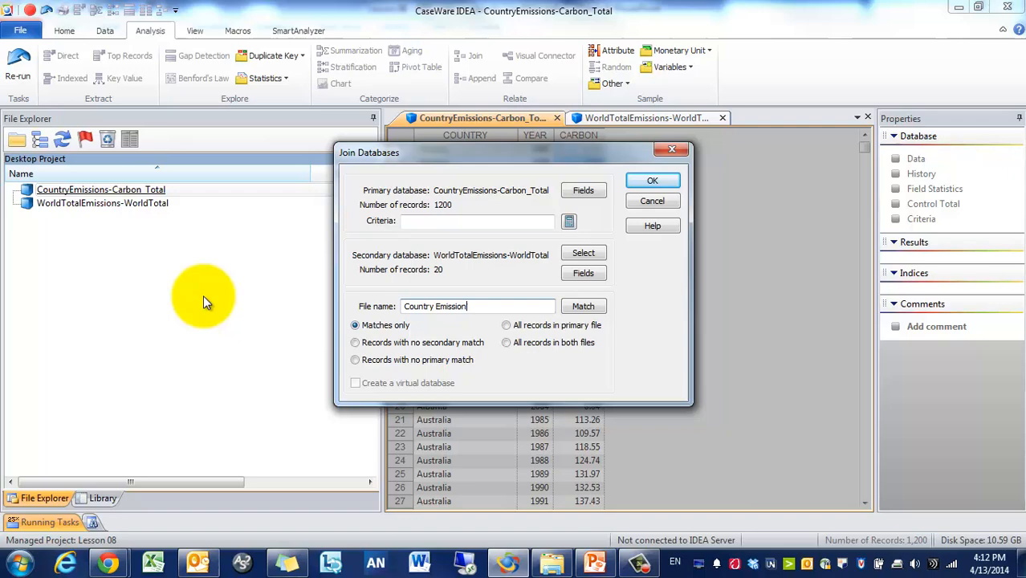
type("with Total")
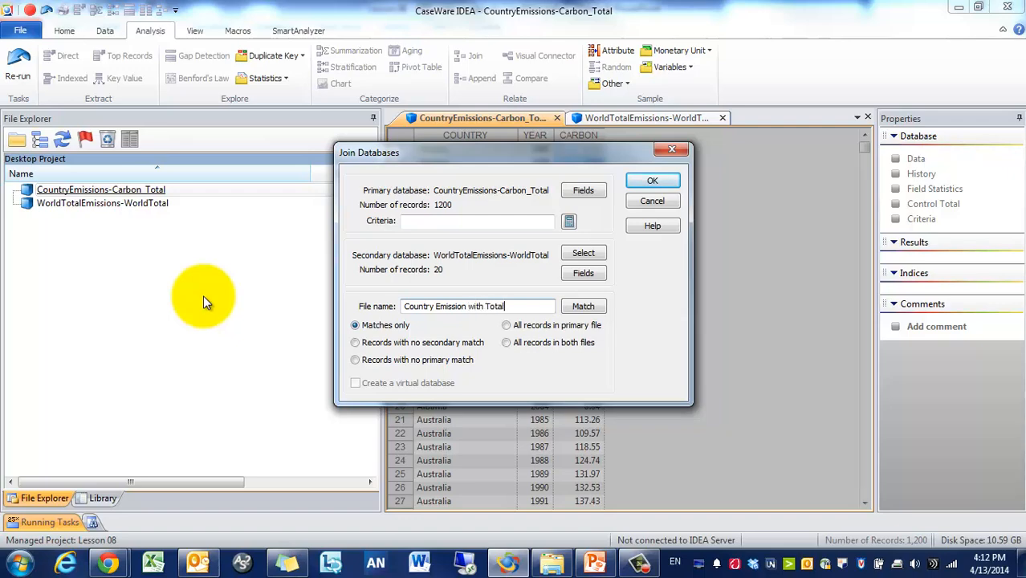
Step: Match the databases on YEAR, keep all primary records, and run the join
left_click(582, 305)
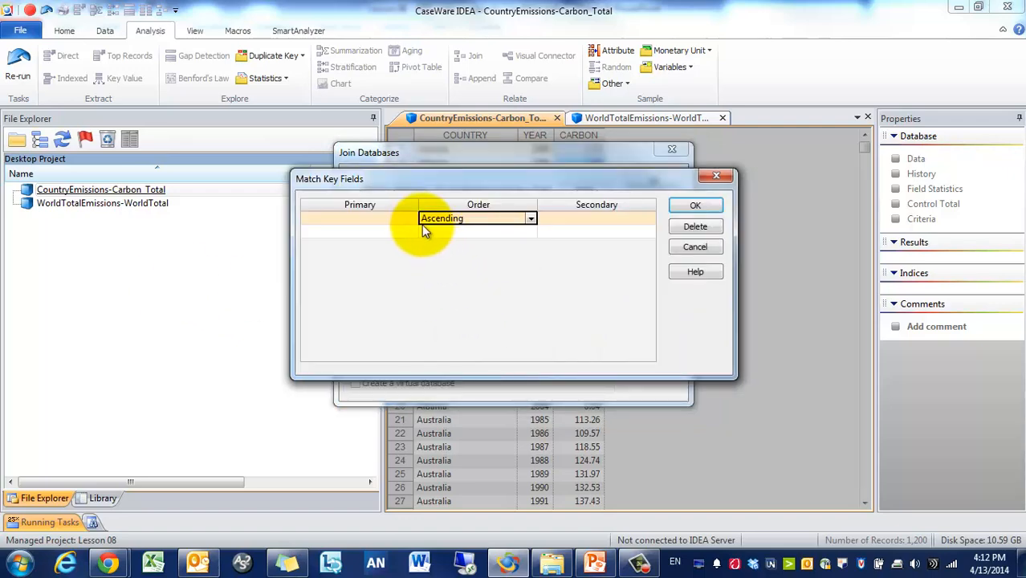
left_click(360, 218)
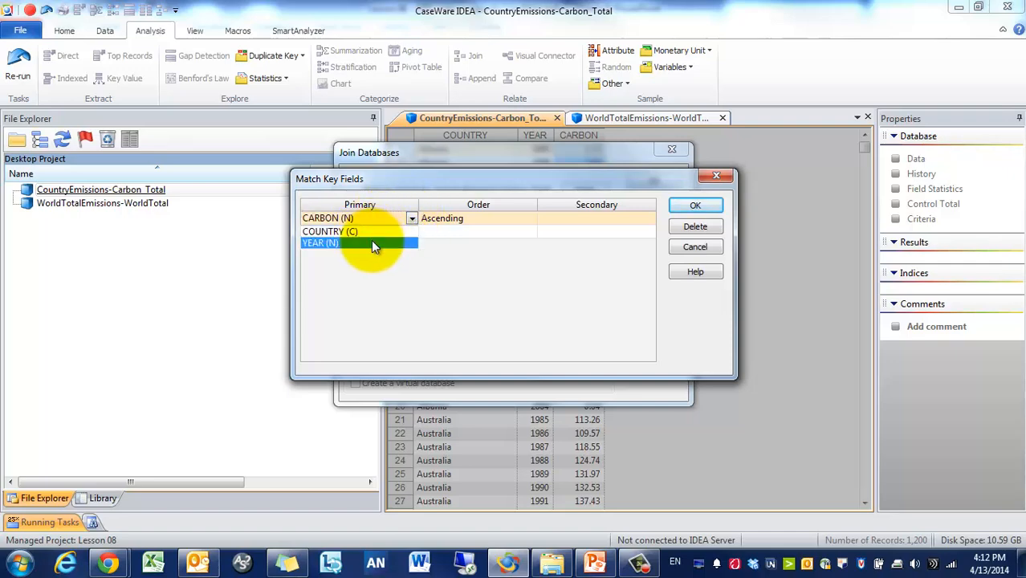
left_click(695, 205)
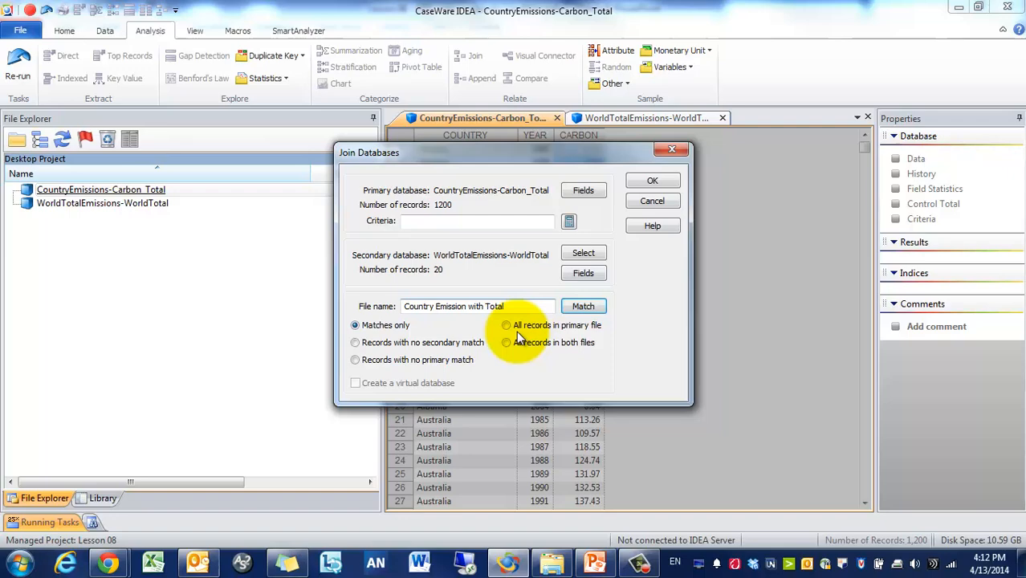
left_click(507, 324)
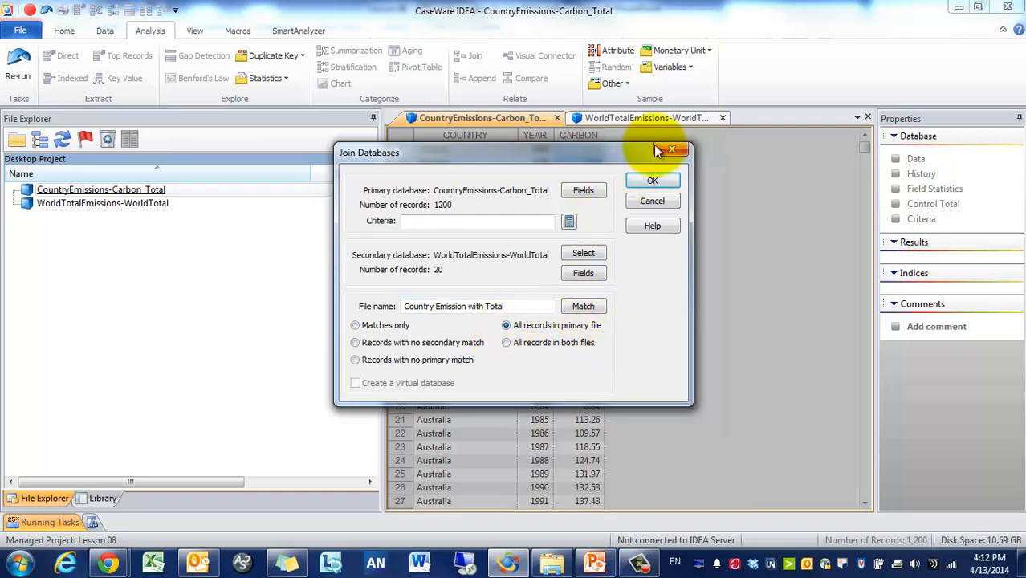
left_click(671, 151)
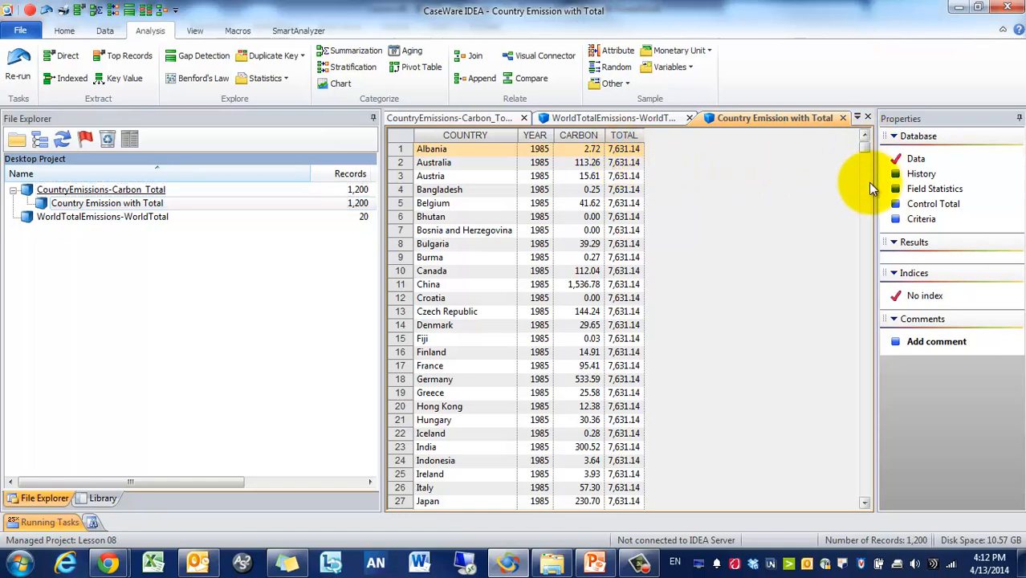
Step: Scroll the joined records and mark the United States 1985 row
scroll("down", 3)
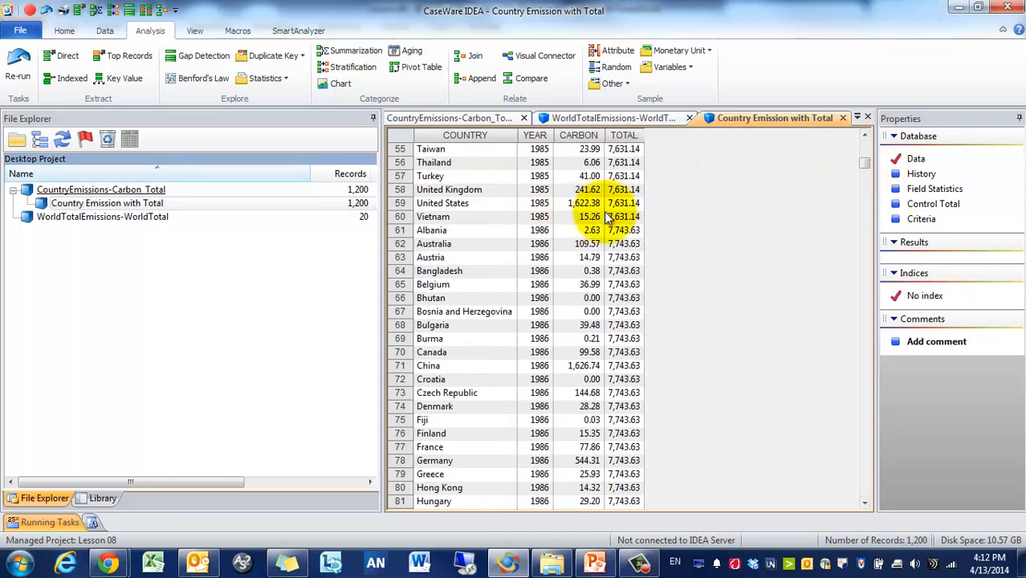
left_click(430, 231)
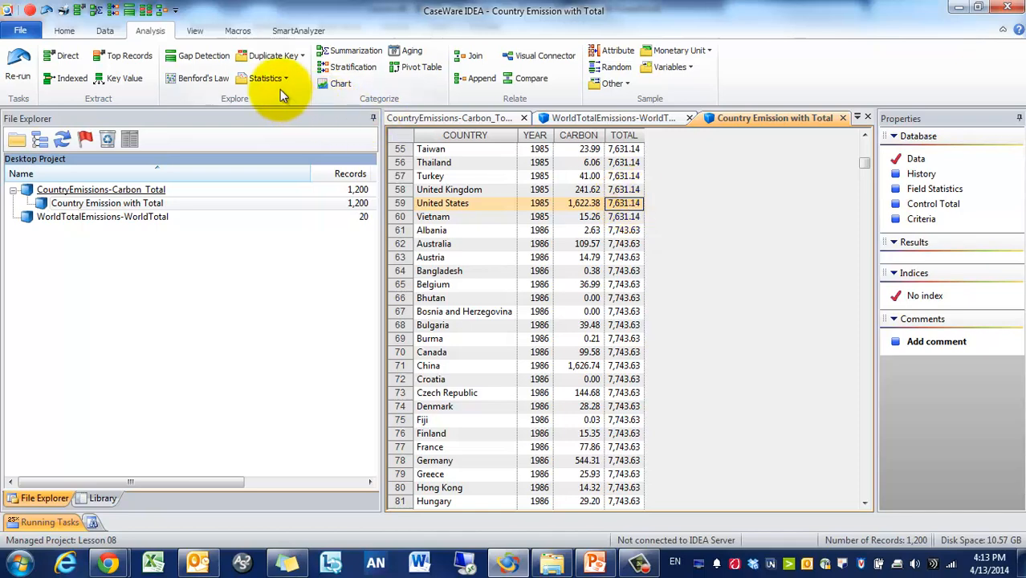
Step: Run a correlation of CARBON vs TOTAL excluding YEAR, audit unit COUNTRY with all units, creating a database
left_click(265, 77)
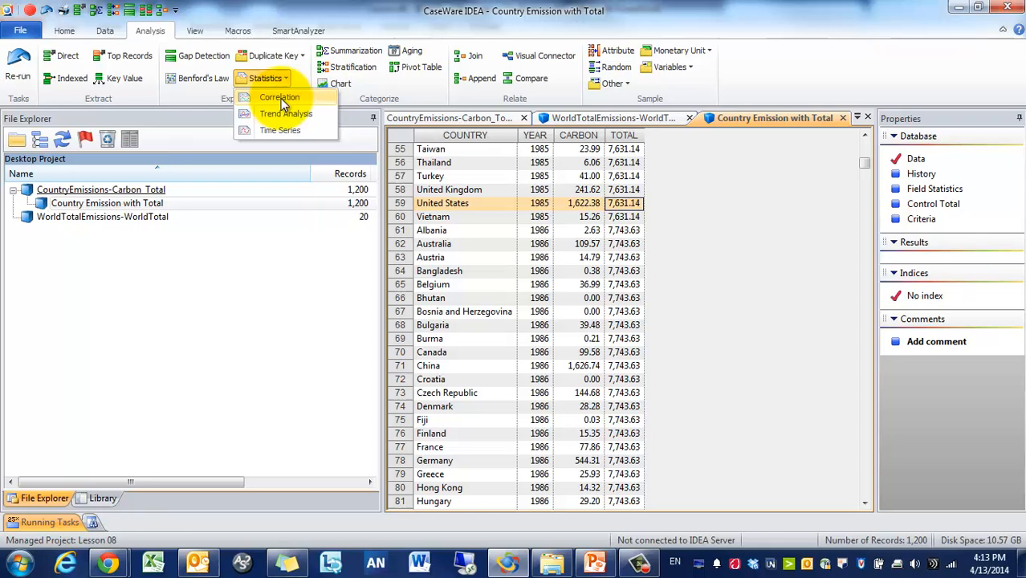
left_click(279, 97)
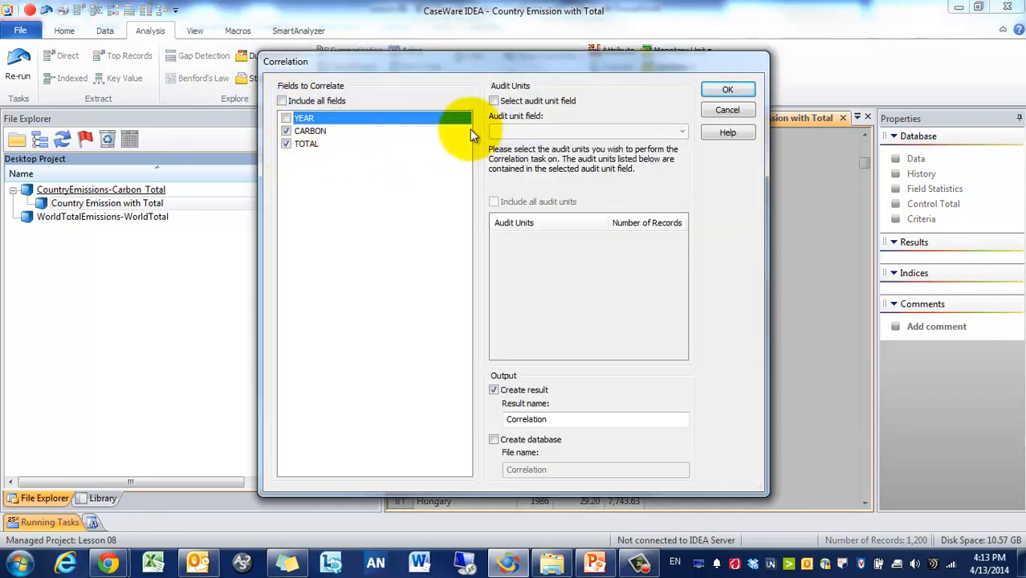
left_click(495, 100)
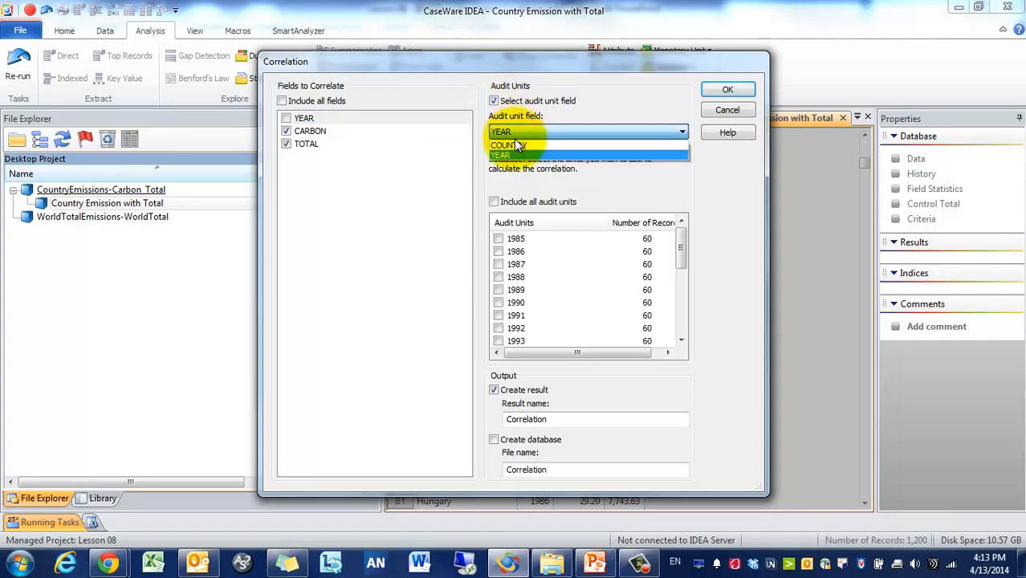
left_click(504, 144)
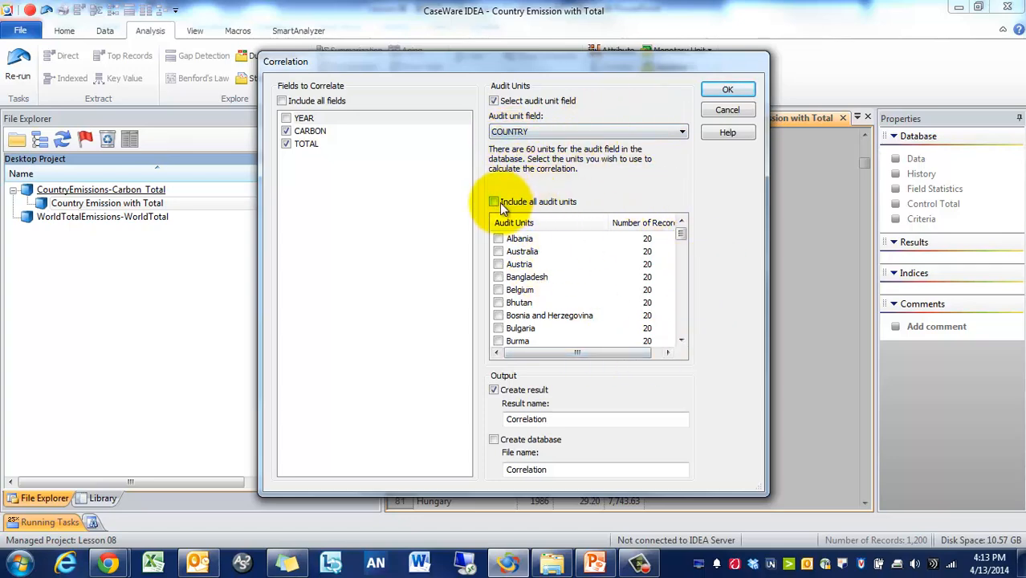
left_click(494, 202)
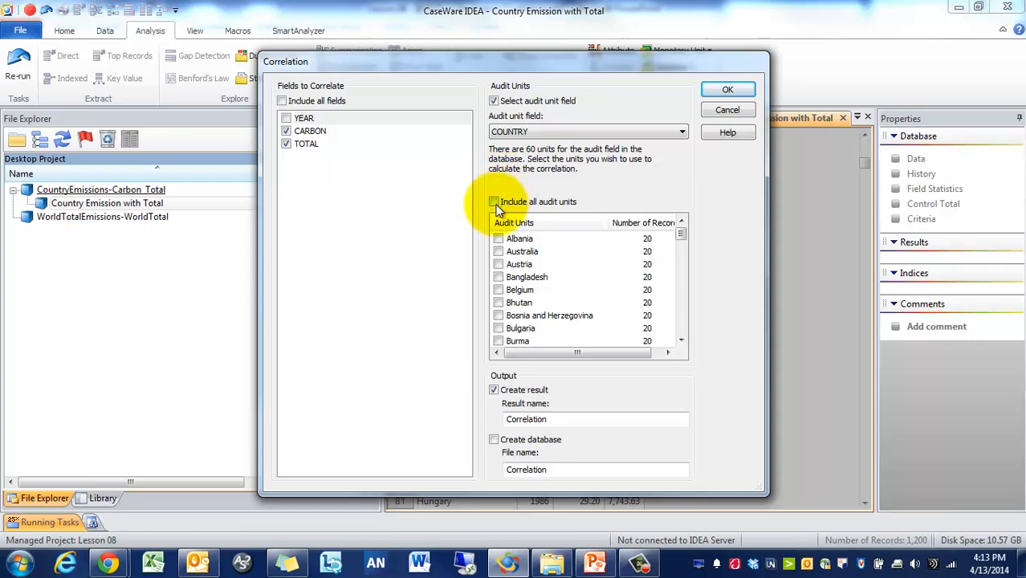
left_click(494, 202)
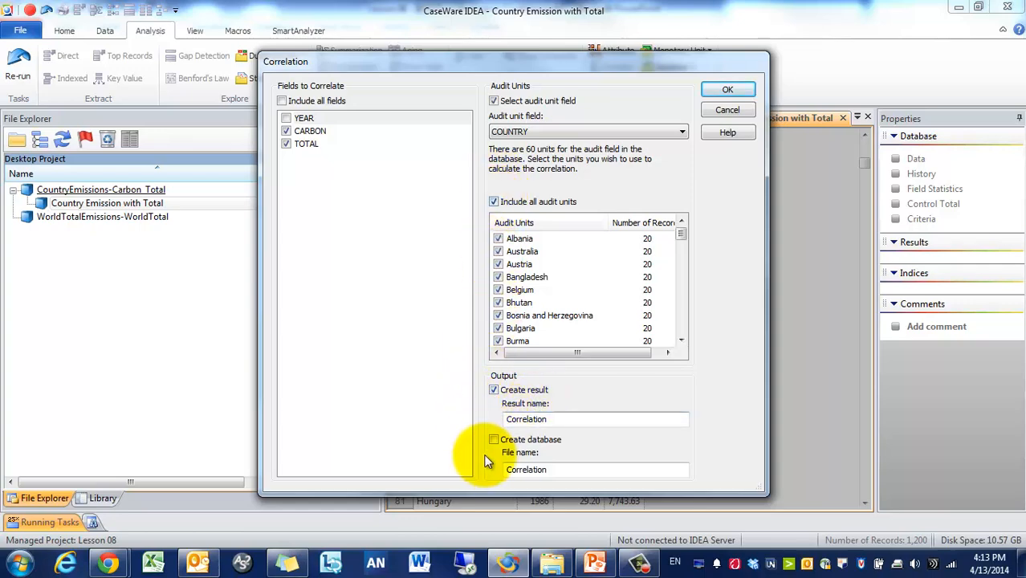
left_click(494, 440)
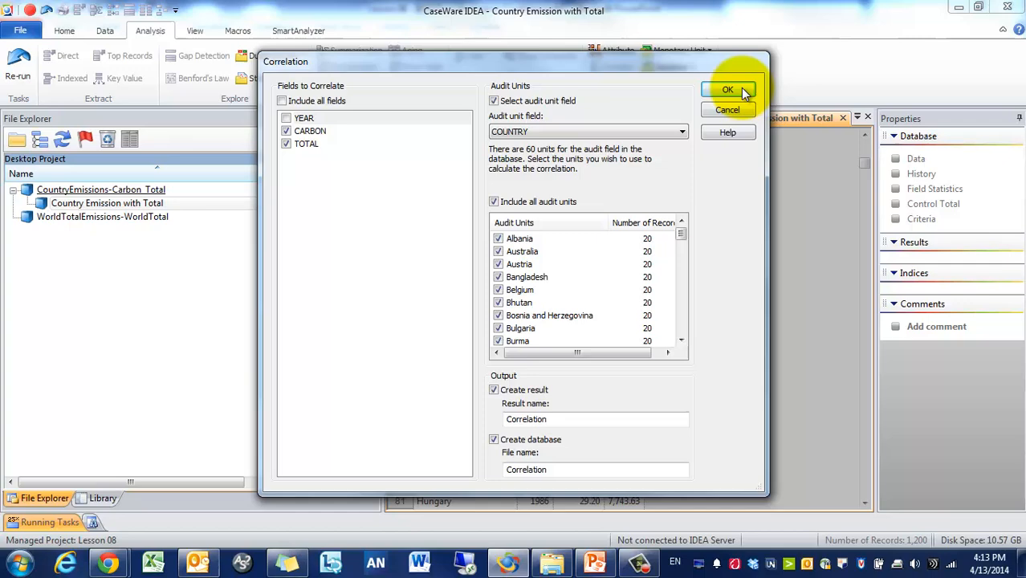
left_click(728, 90)
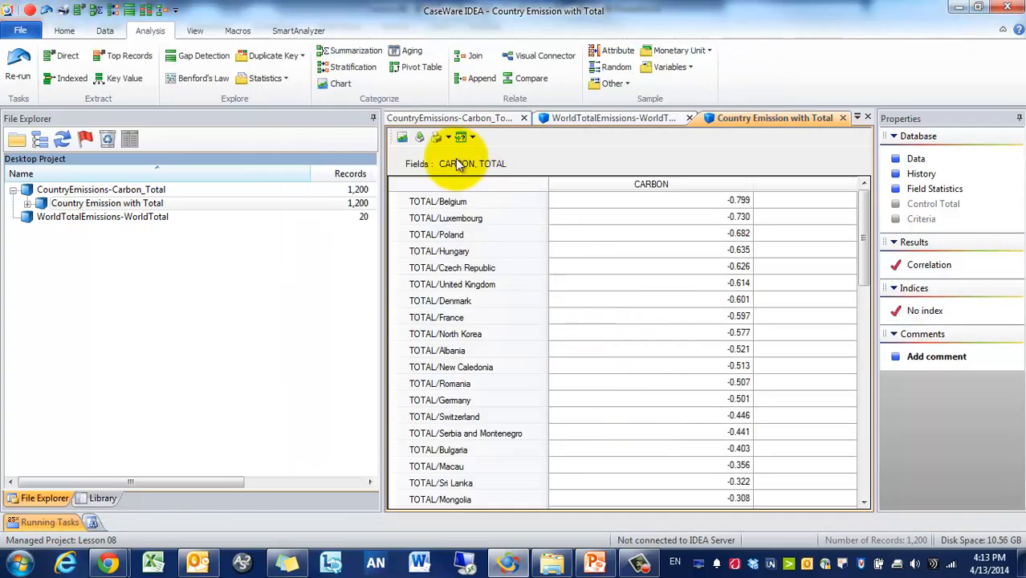
Step: Show the per-country correlation results as a chart
left_click(401, 137)
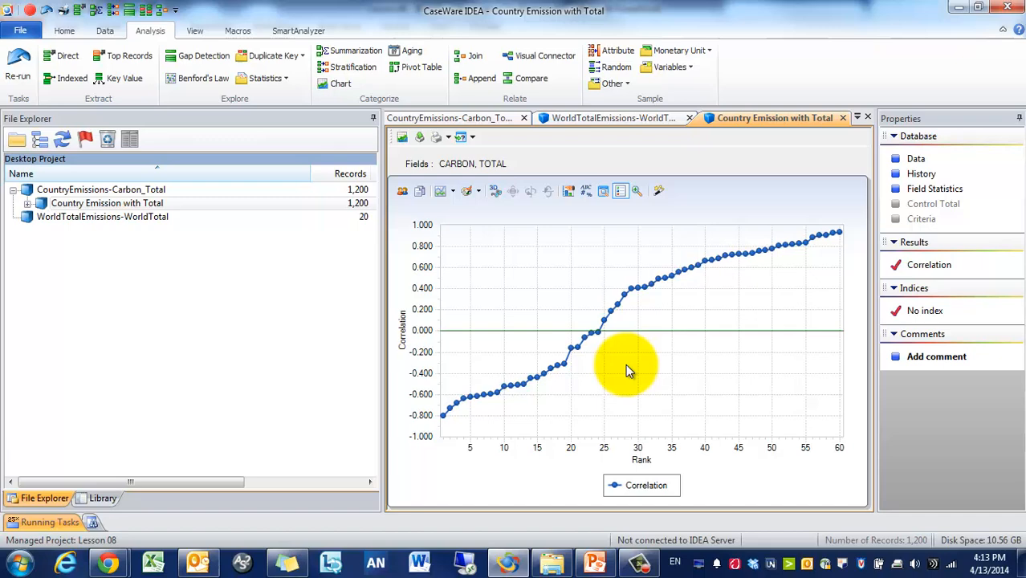
mouse_move(451, 244)
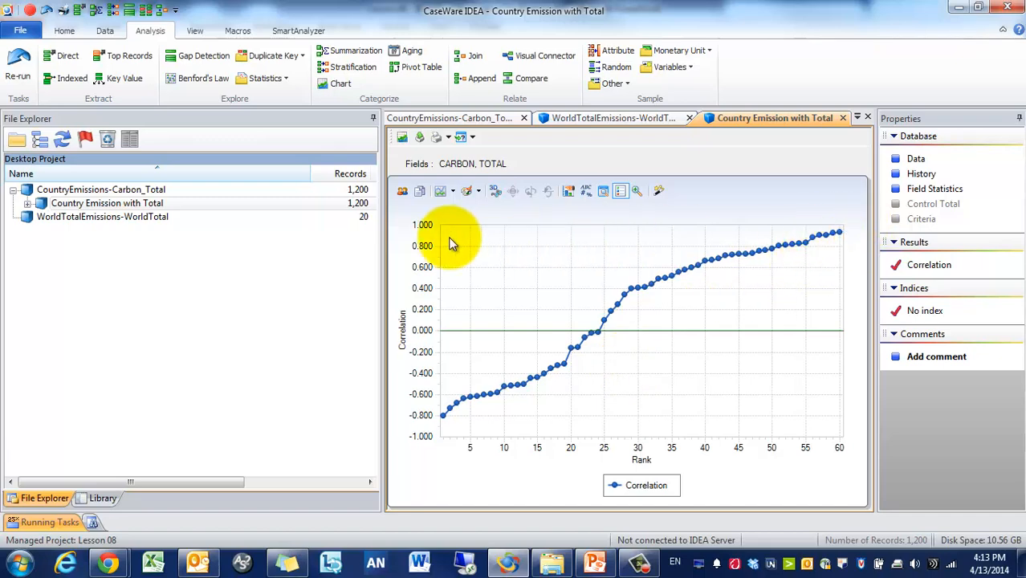
mouse_move(764, 273)
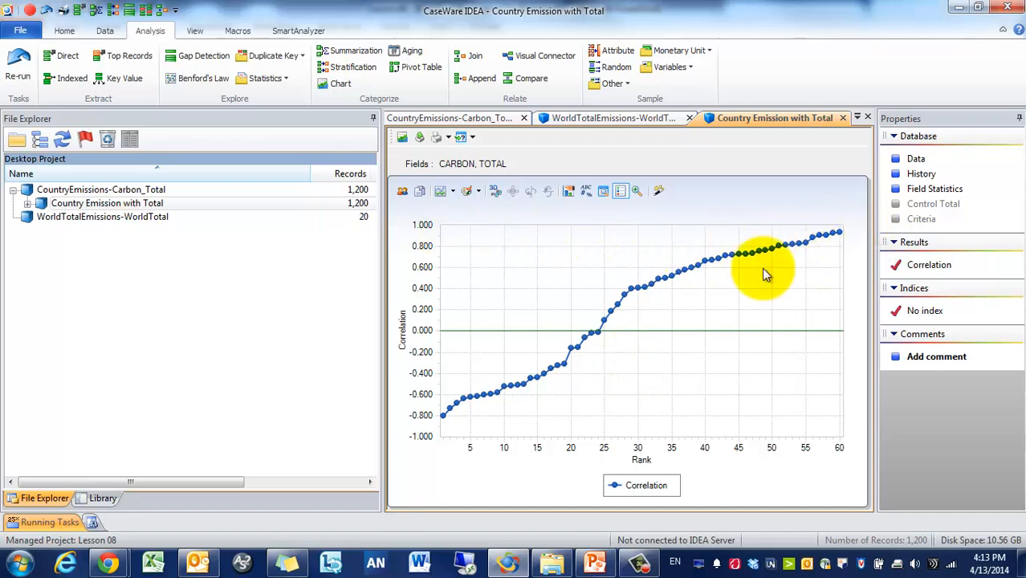
mouse_move(490, 161)
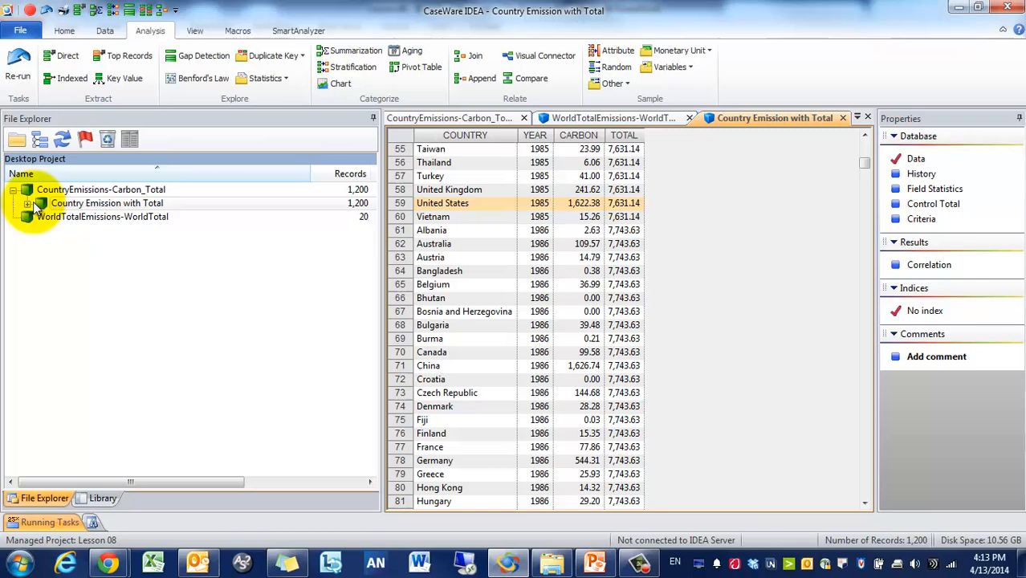
Step: Open the Correlation database and sort it by CARBON correlation from highest down
left_click(928, 263)
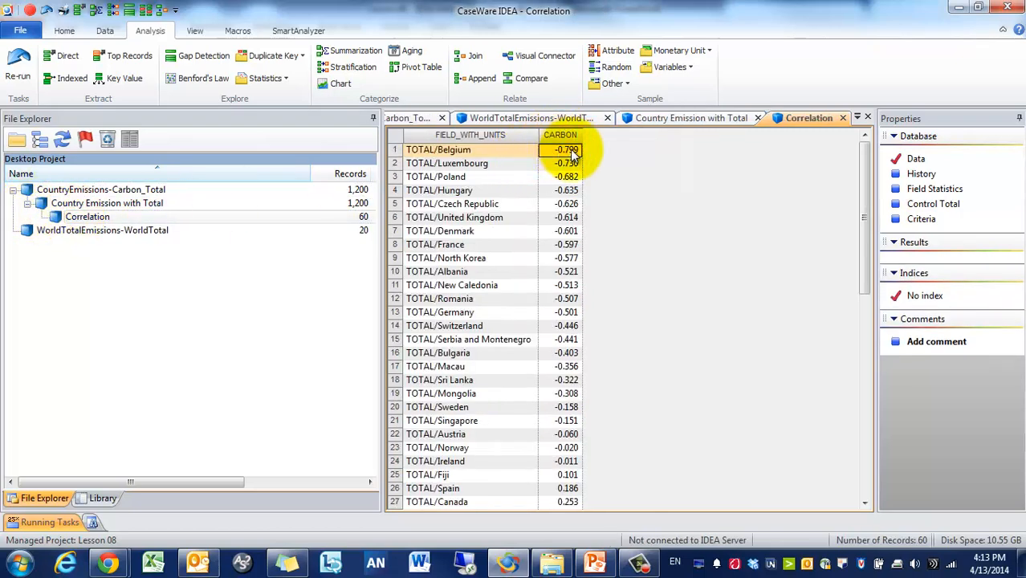
left_click(106, 202)
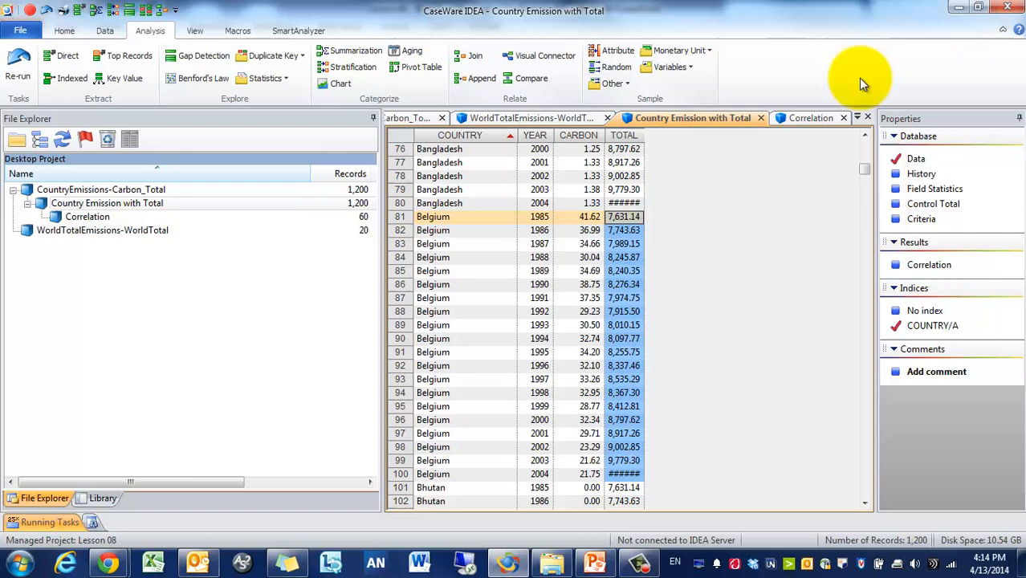
left_click(809, 119)
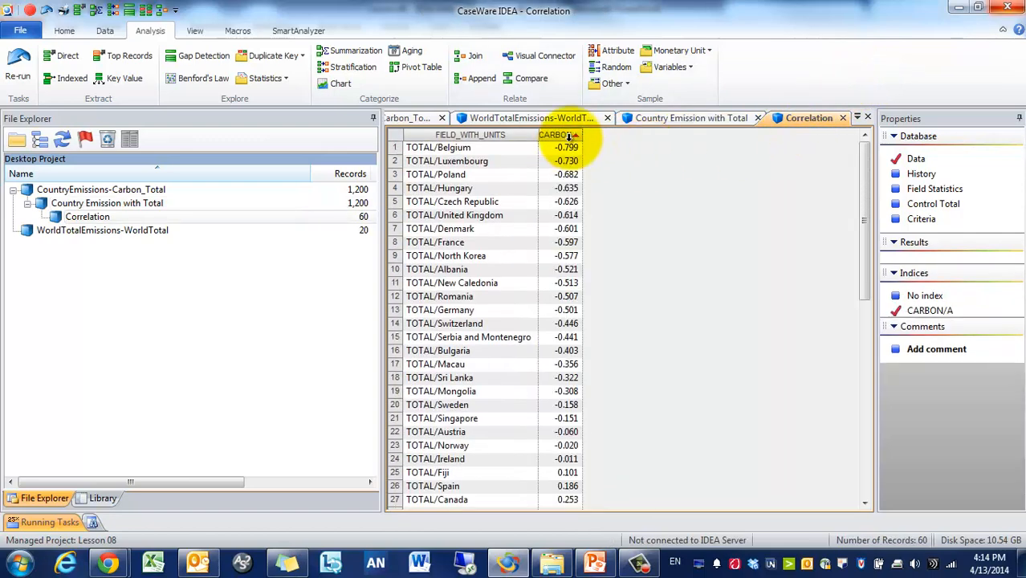
left_click(574, 135)
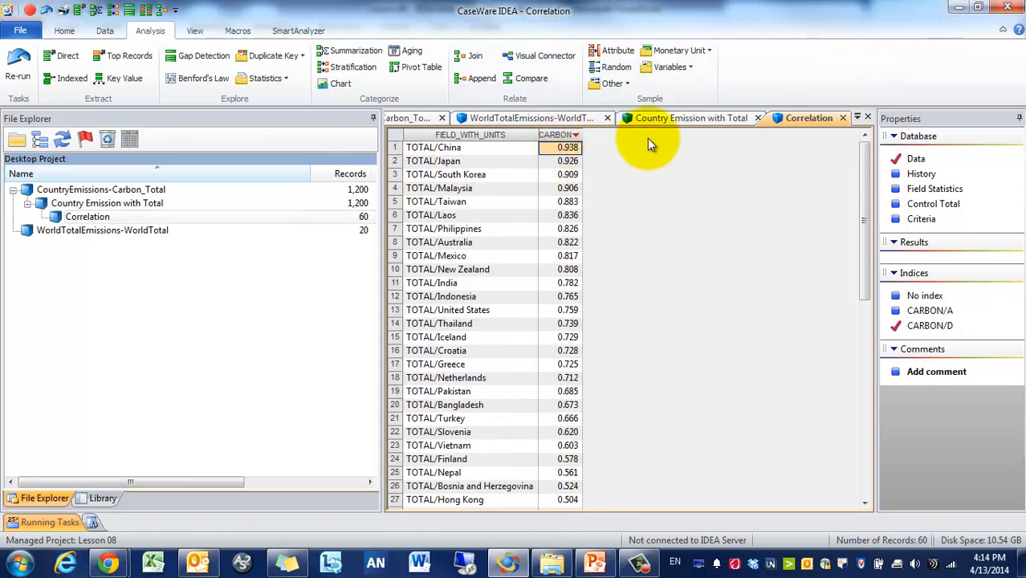
Step: Browse the world totals and Country Emission with Total tabs, scrolling through the records
left_click(529, 119)
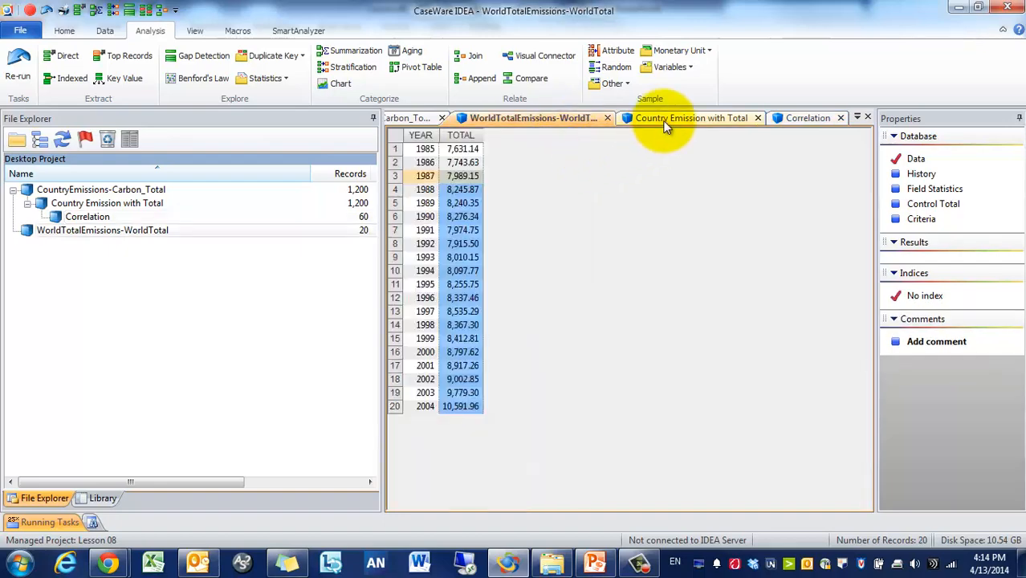
left_click(690, 119)
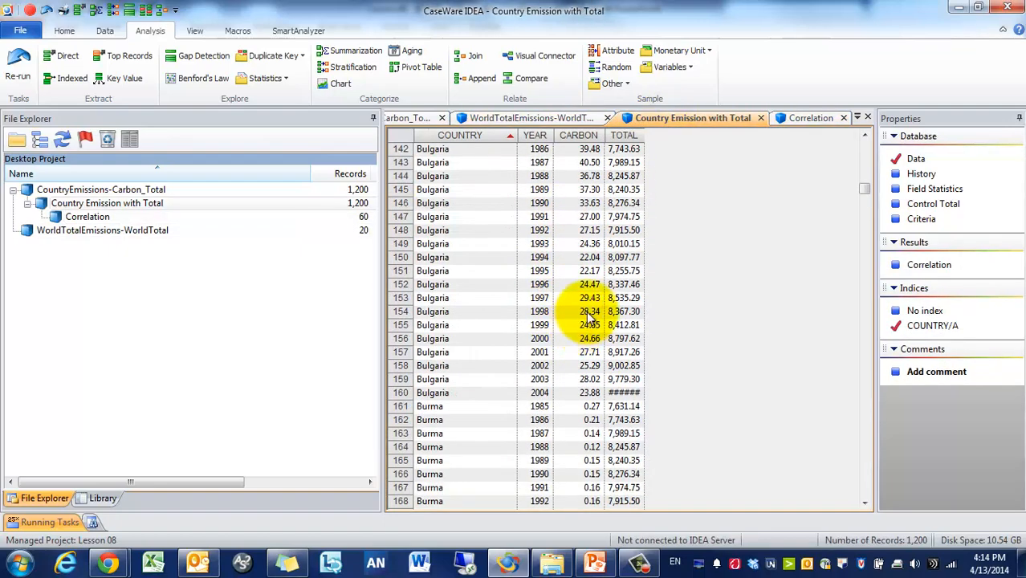
scroll("down", 3)
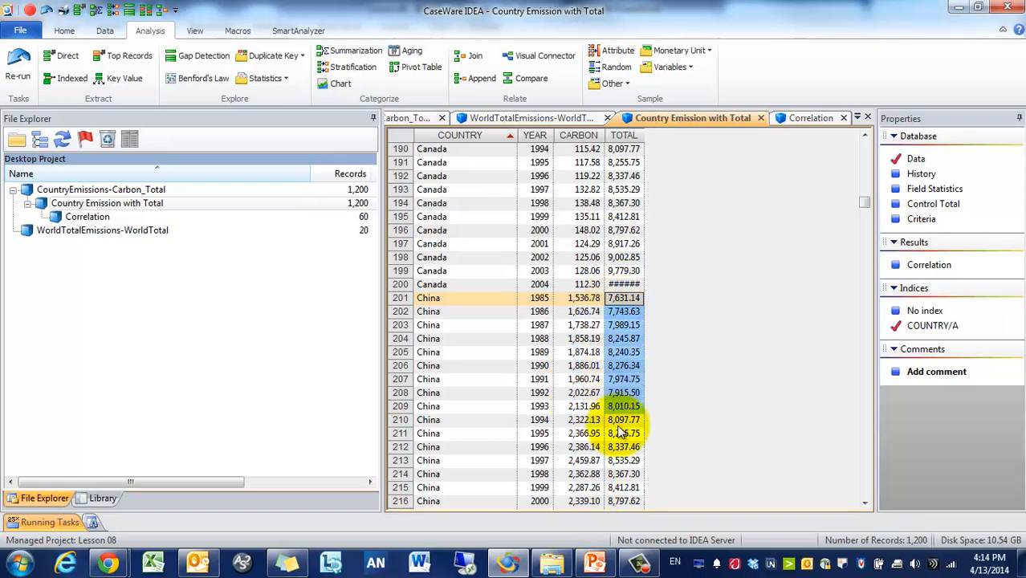
scroll("down", 3)
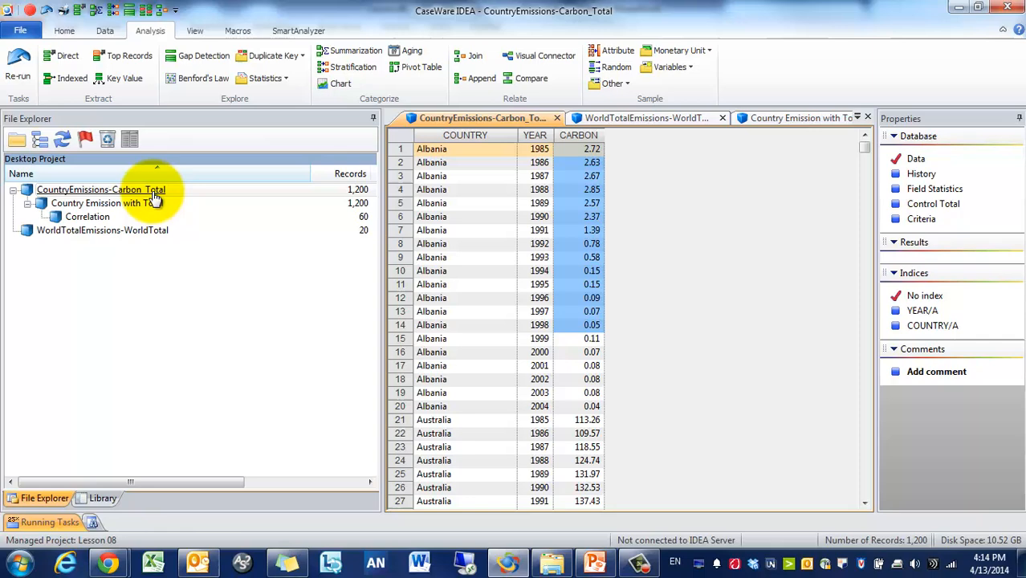
mouse_move(132, 96)
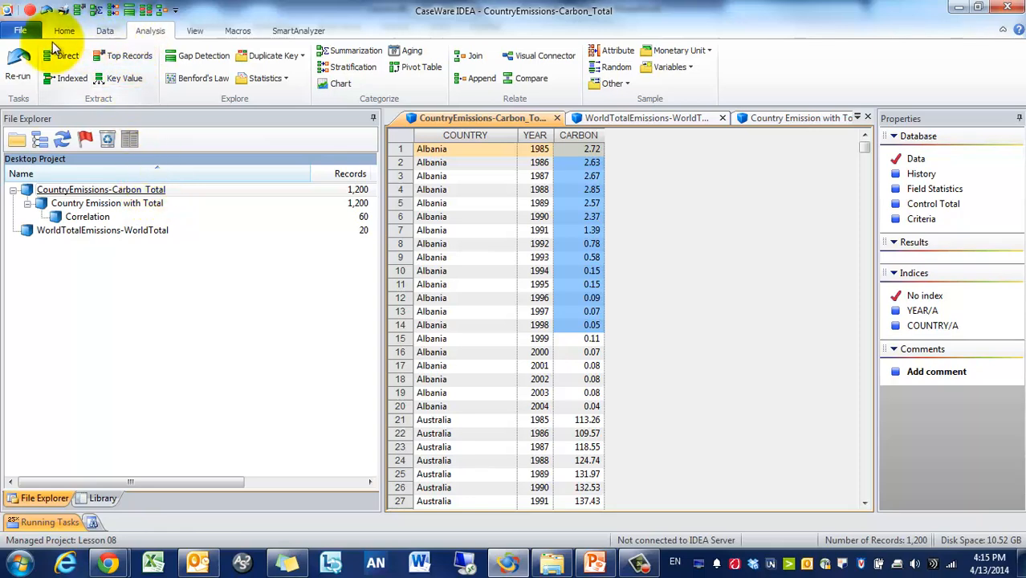
mouse_move(66, 55)
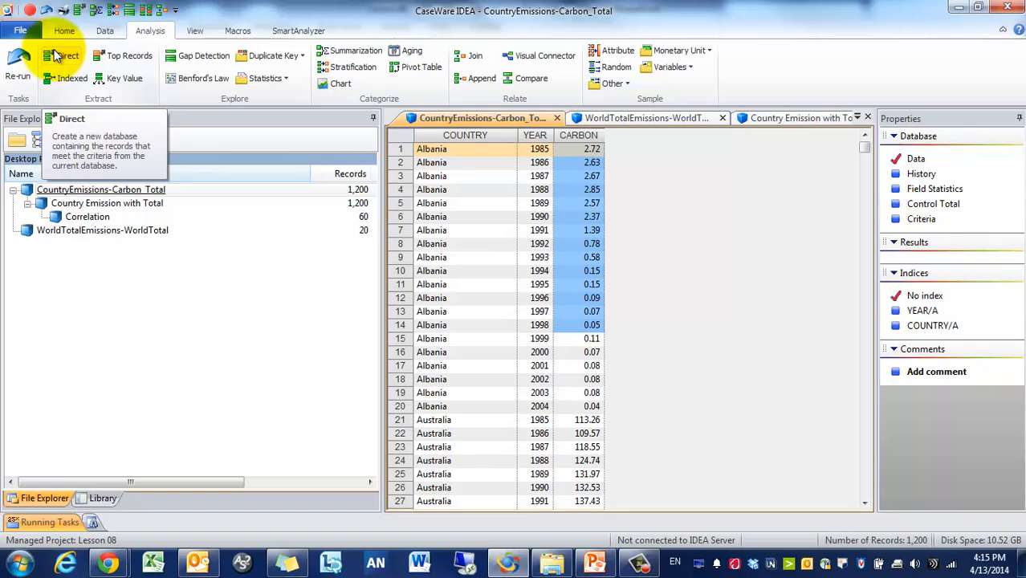
Step: Direct-extract Pre-2004 with YEAR<>2004 and YEAR 2004 with YEAR==2004 into two databases
left_click(67, 55)
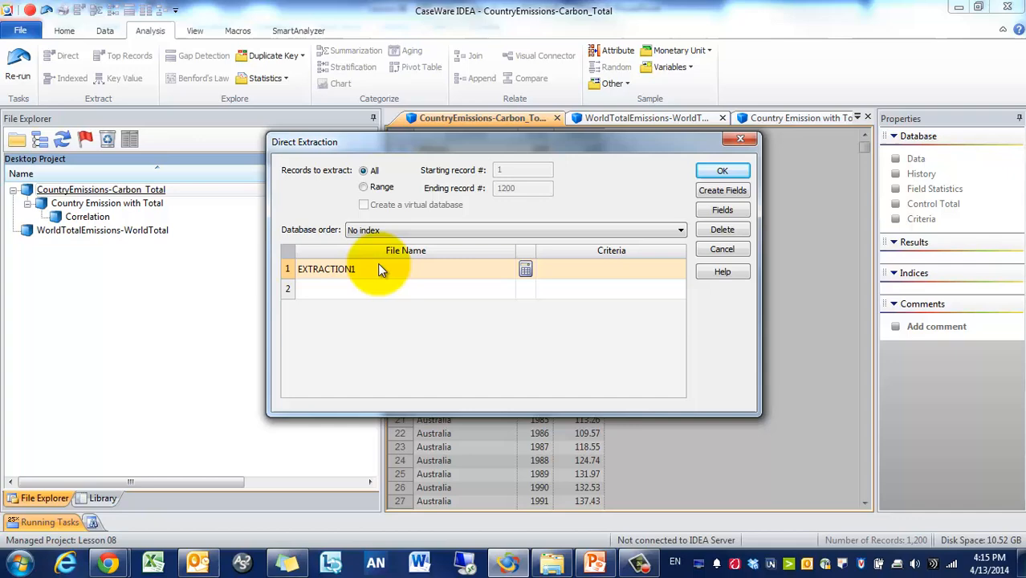
type("Pre-2004")
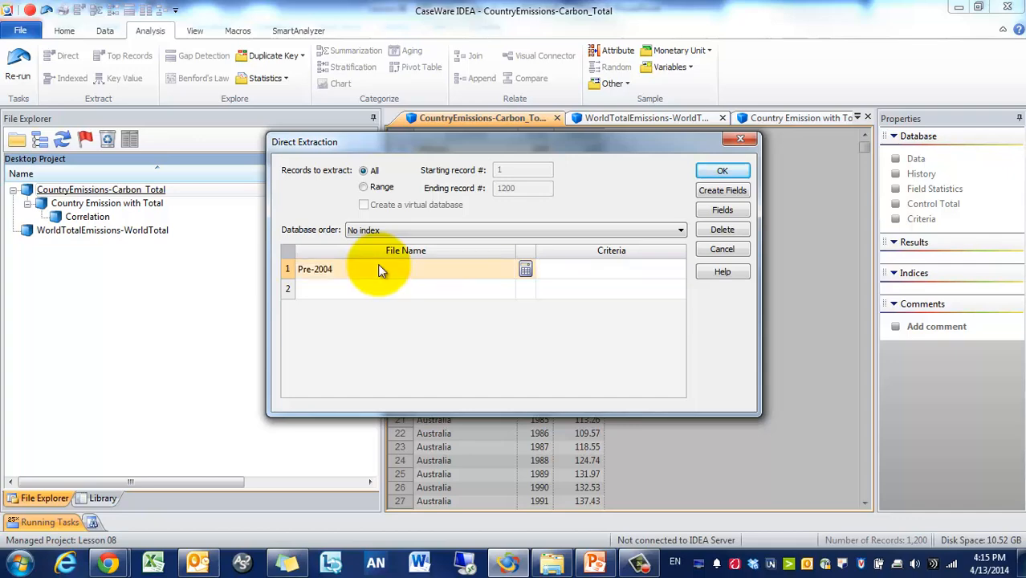
type("YEAR<>2004")
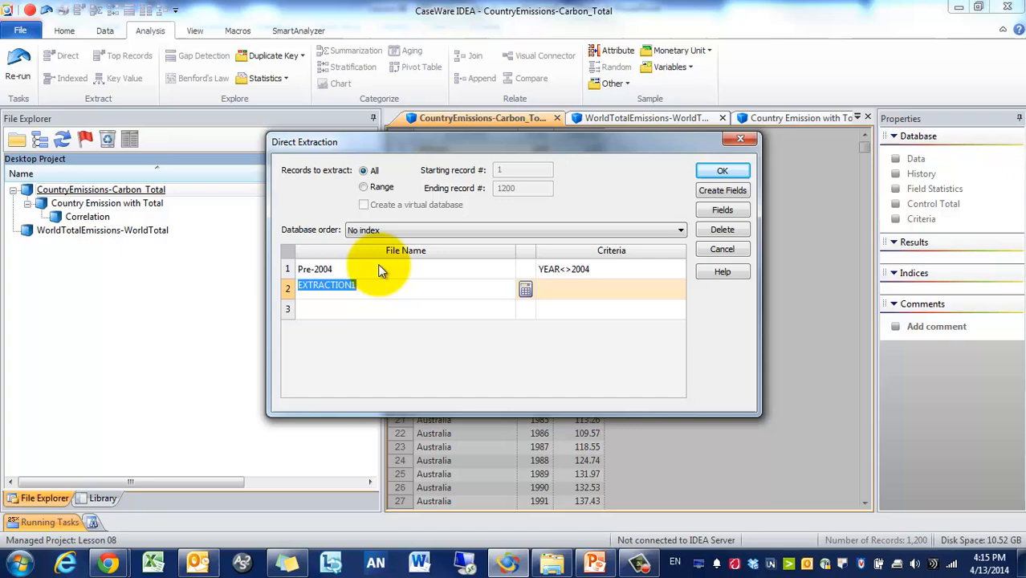
type("YEAR 2004")
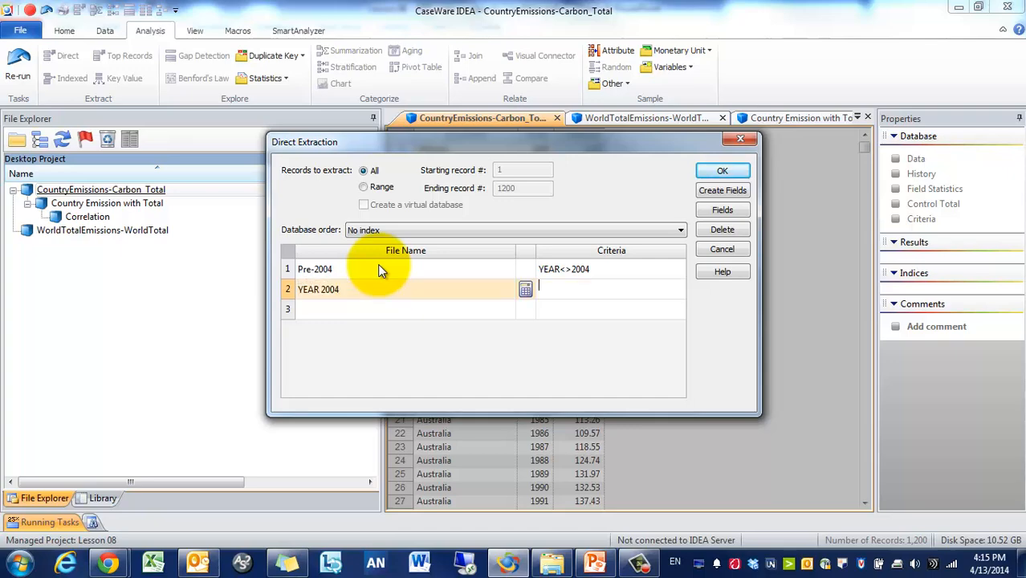
type("YEAR=2004")
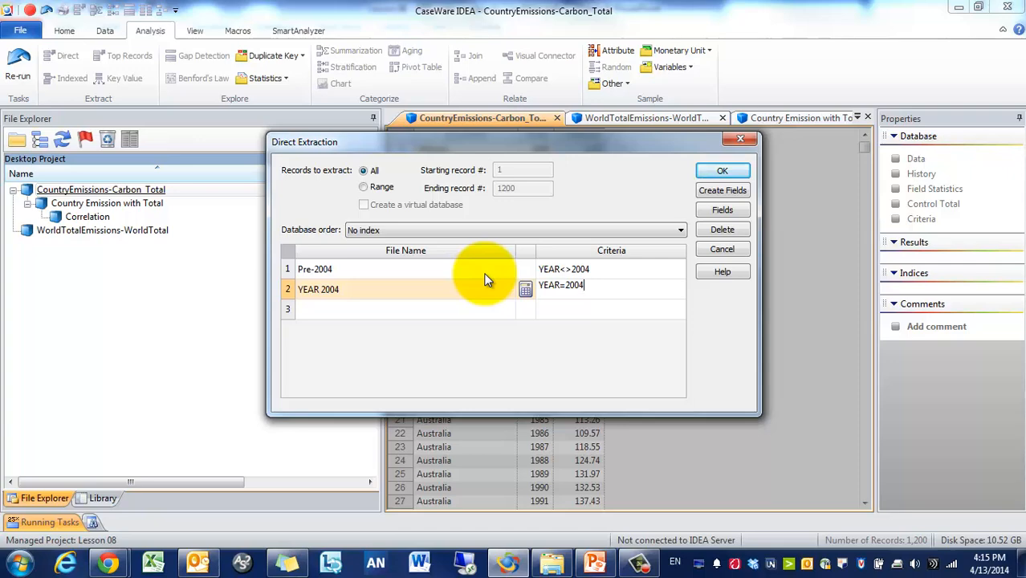
left_click(721, 170)
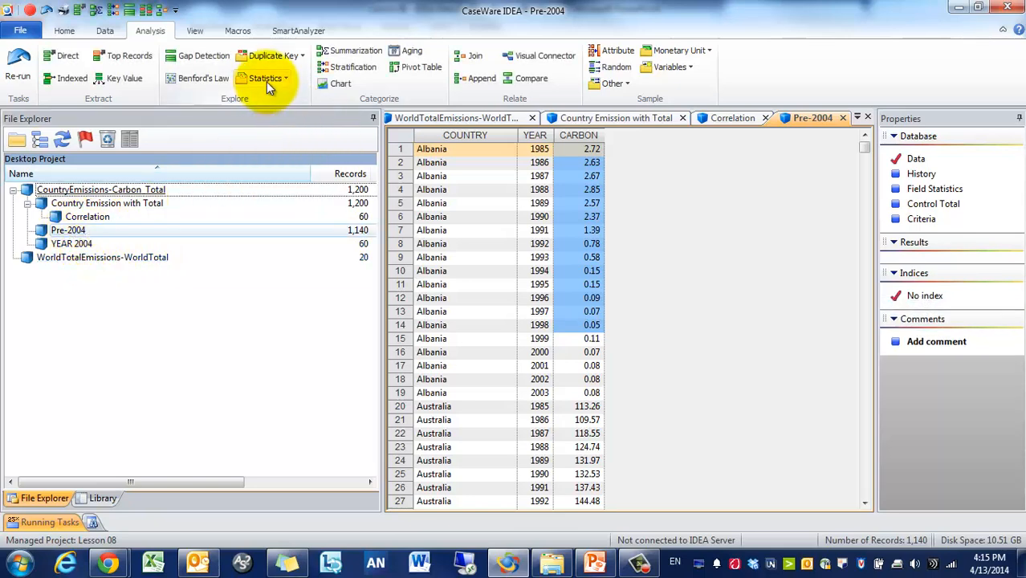
Step: Set up a trend analysis of CARBON on Pre-2004 with audit unit COUNTRY, all countries included
left_click(265, 77)
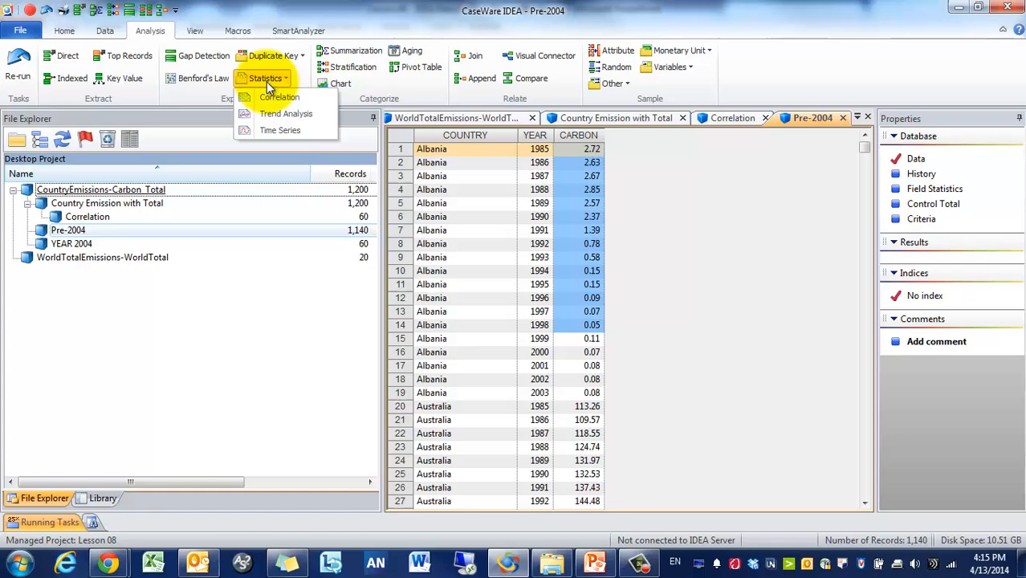
left_click(286, 112)
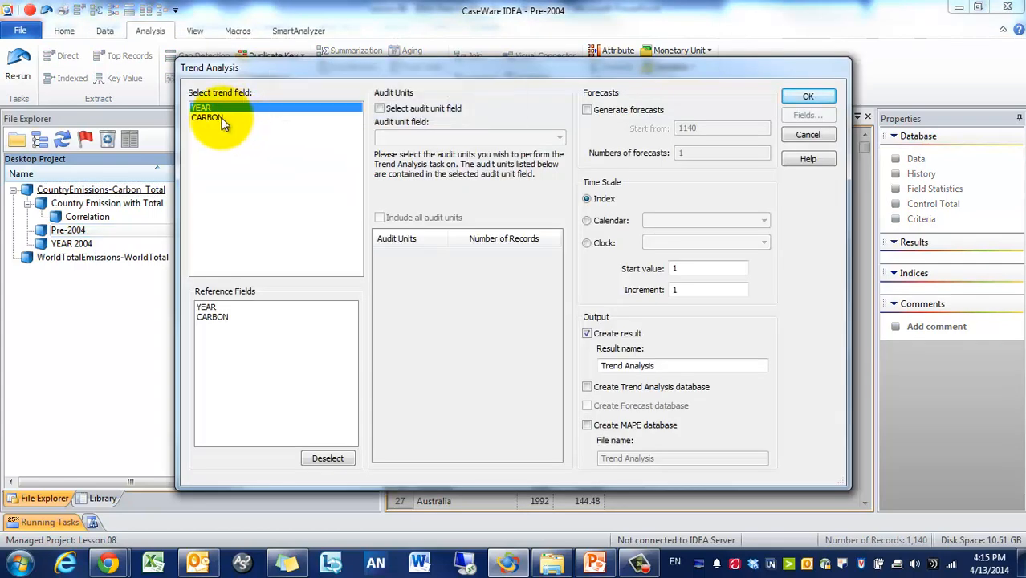
left_click(207, 117)
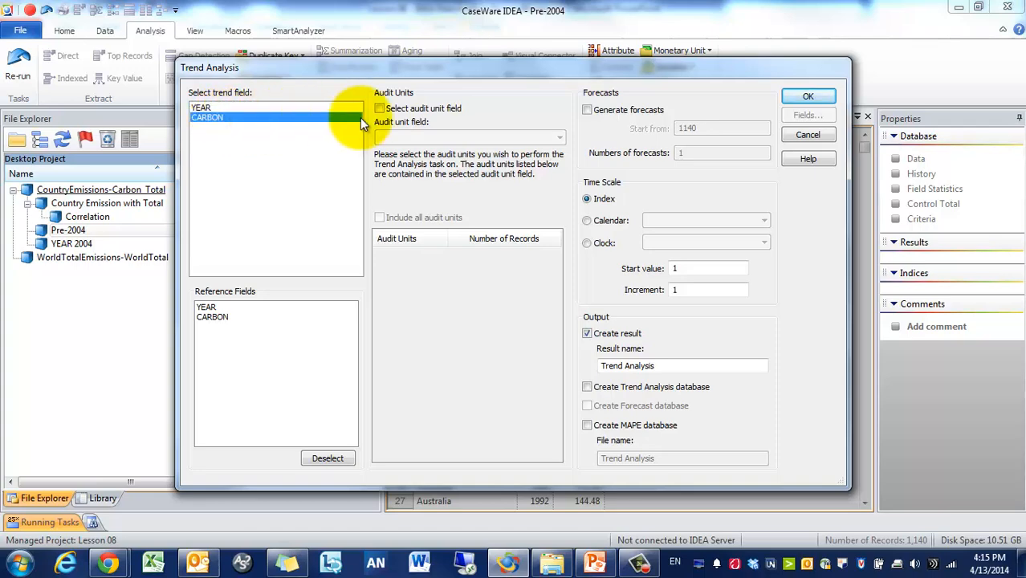
left_click(379, 109)
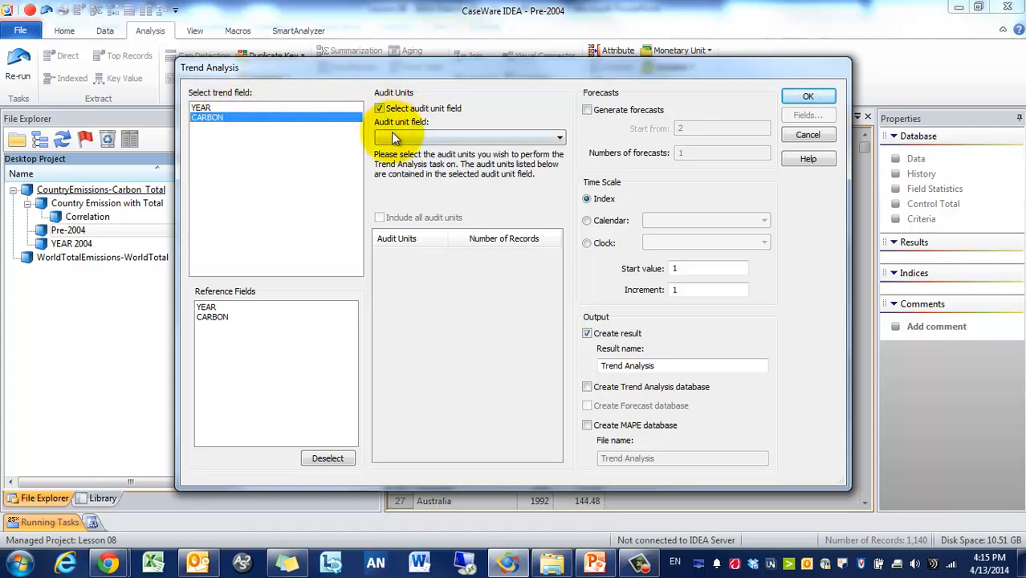
left_click(469, 139)
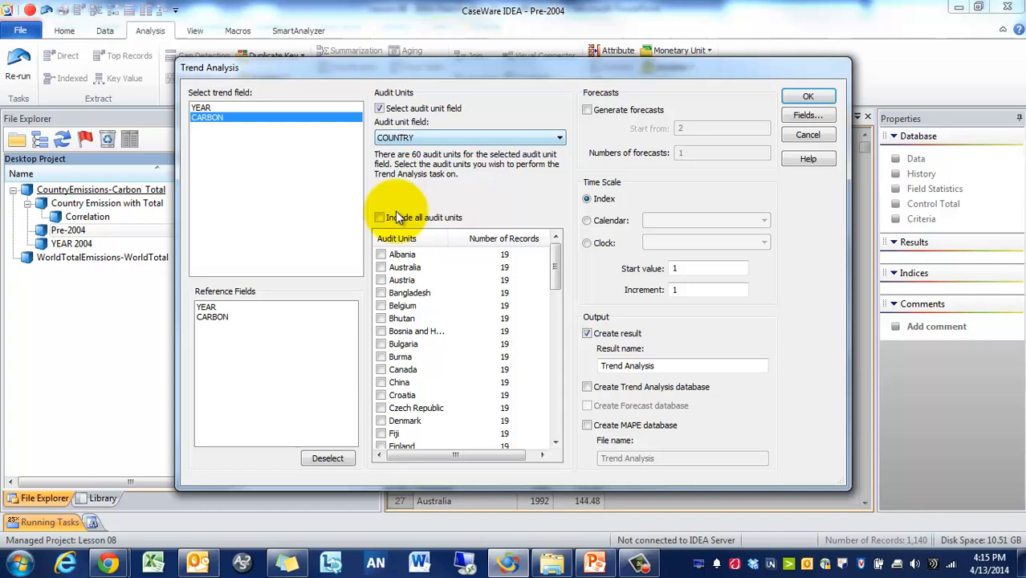
left_click(379, 216)
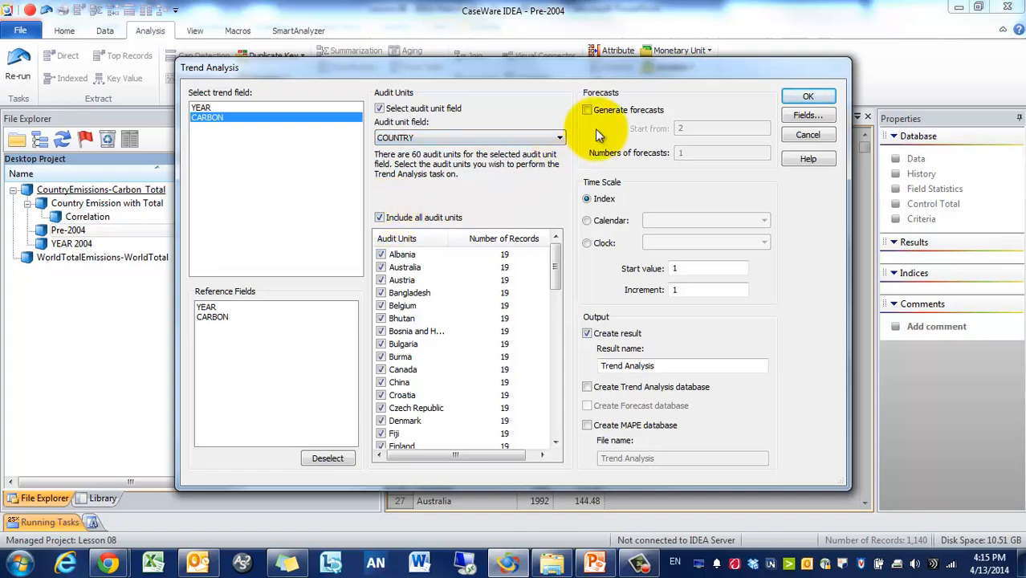
Step: Request 1 forecast, save trend and forecast databases, and run the analysis
left_click(588, 109)
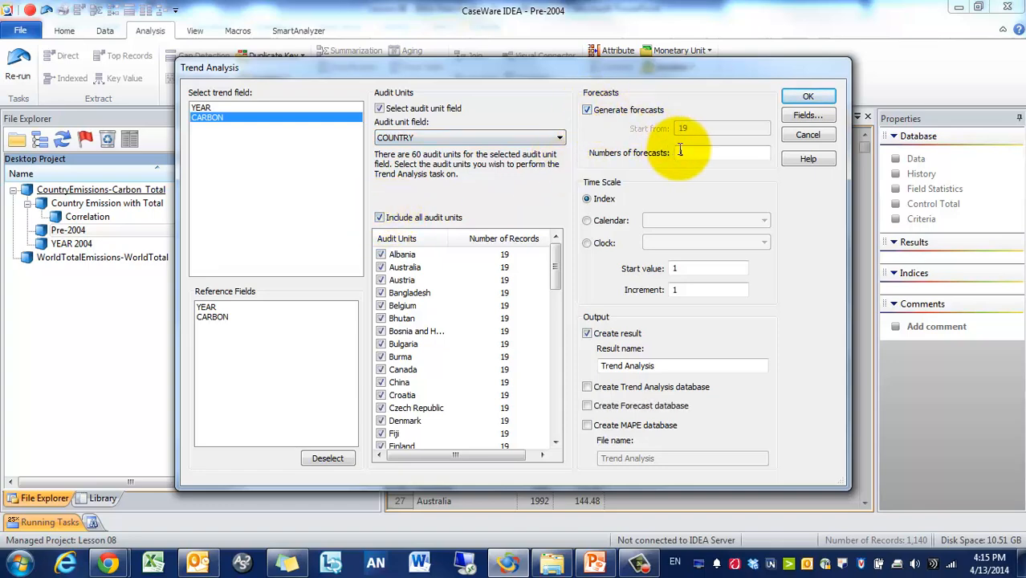
type("1")
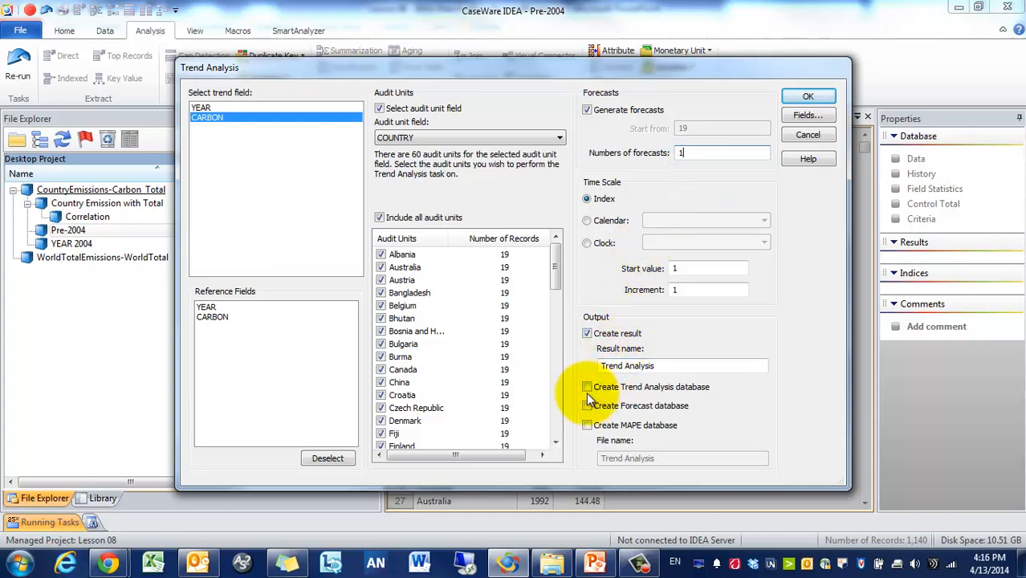
left_click(587, 386)
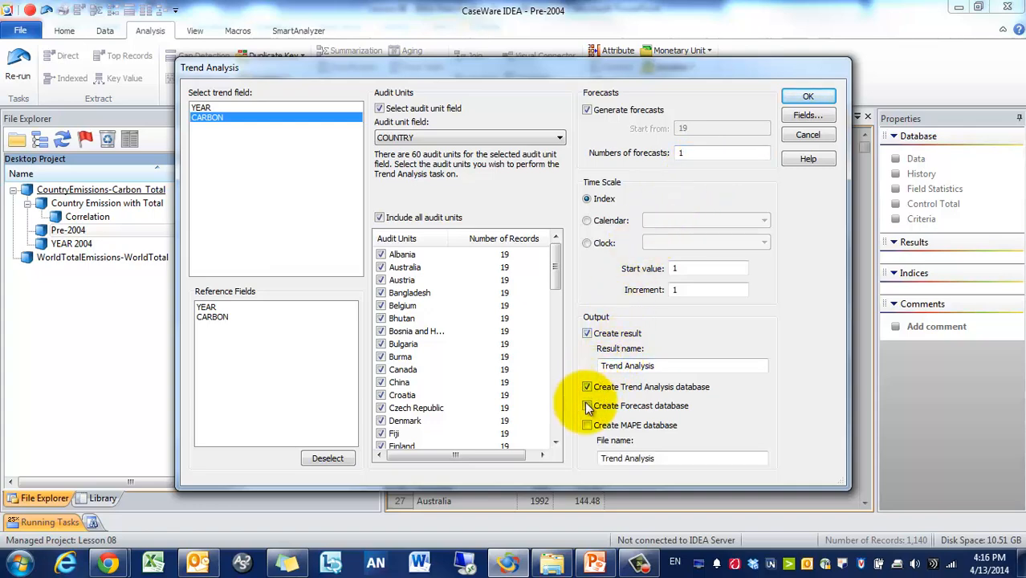
left_click(587, 405)
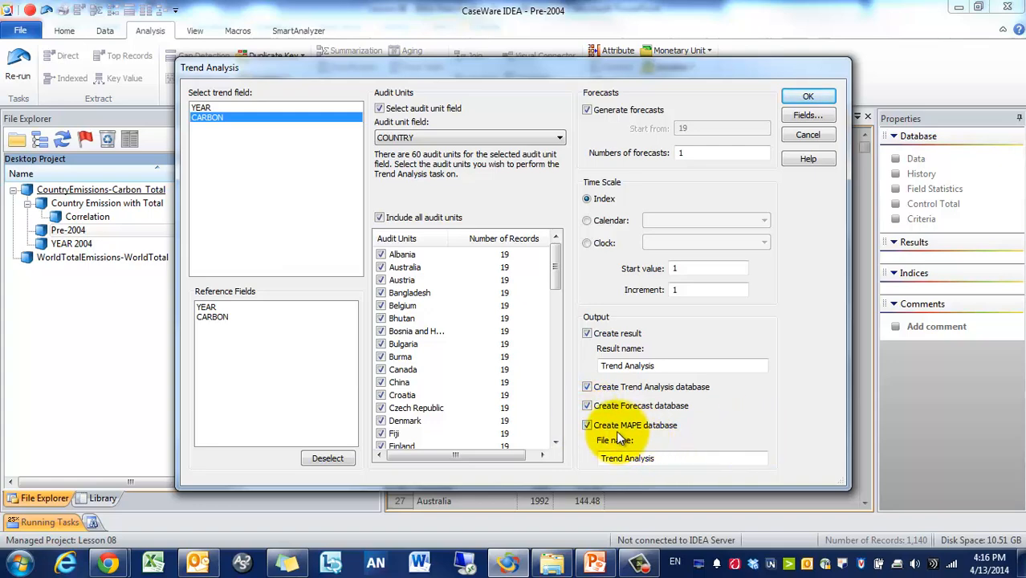
mouse_move(639, 440)
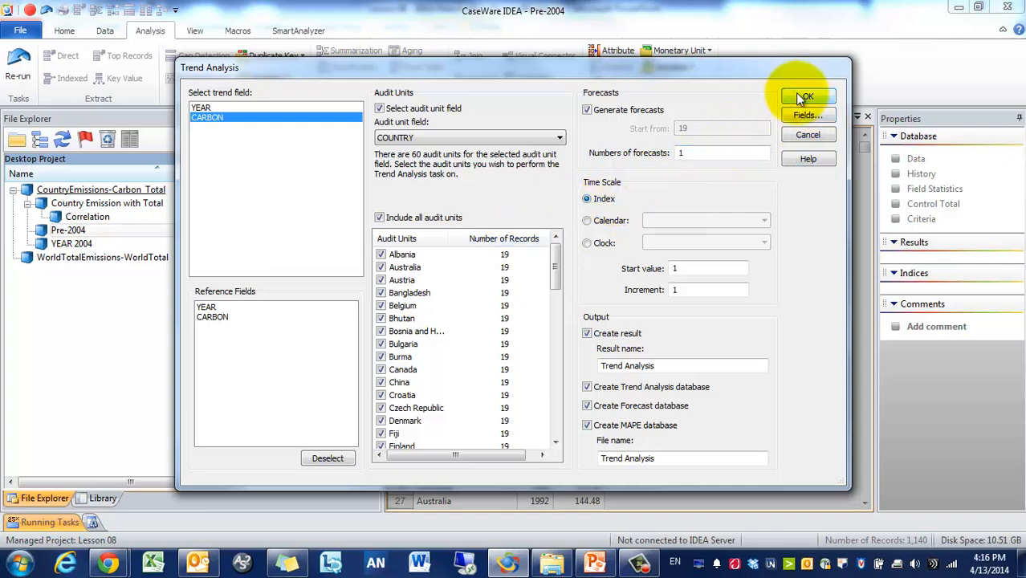
left_click(806, 97)
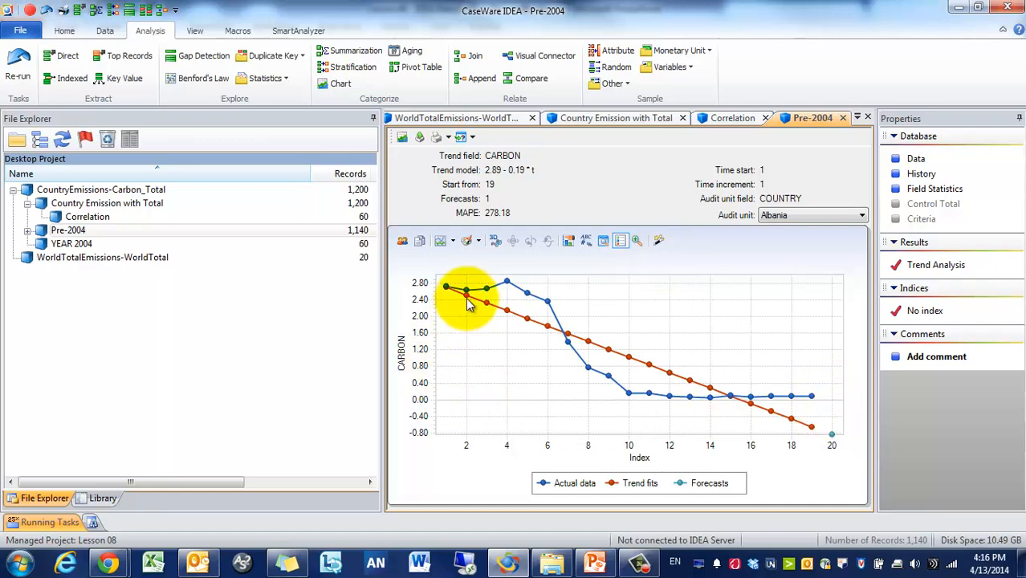
mouse_move(719, 225)
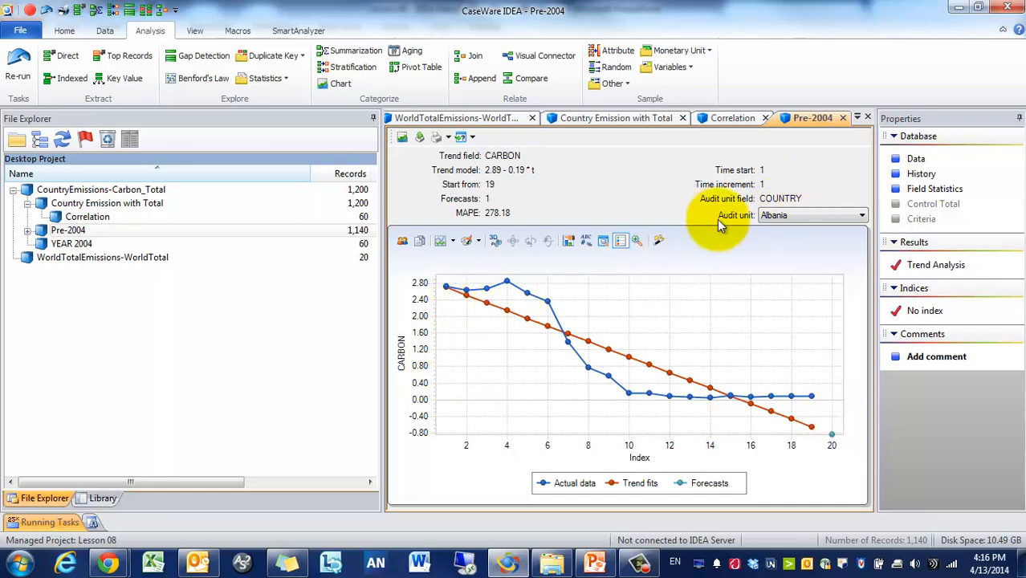
mouse_move(730, 372)
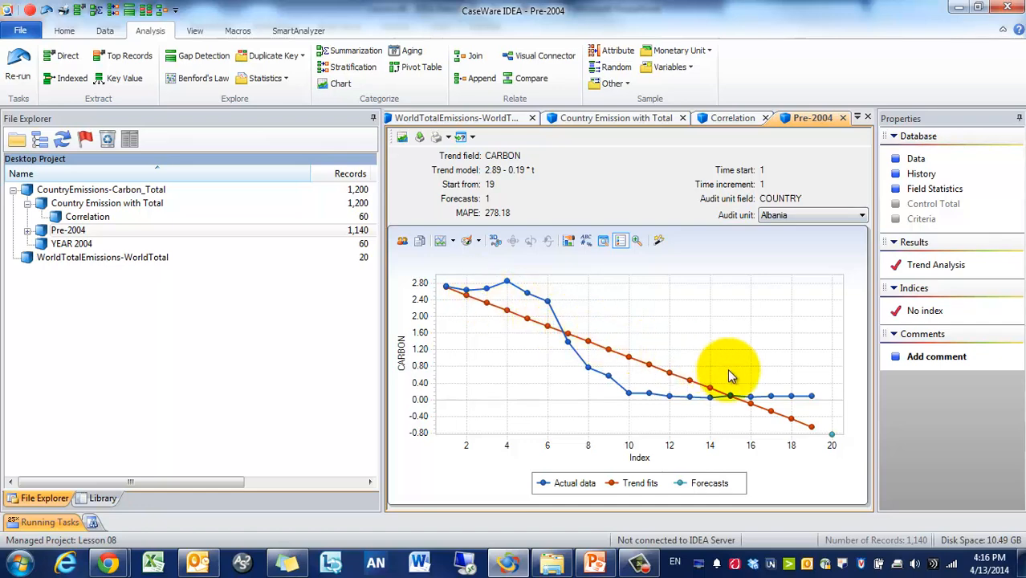
mouse_move(811, 433)
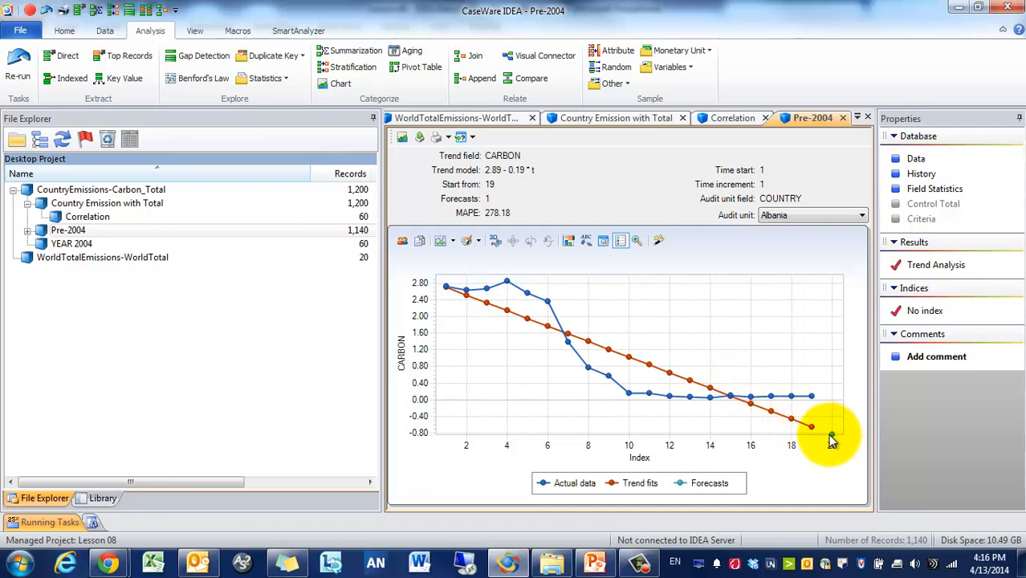
mouse_move(811, 427)
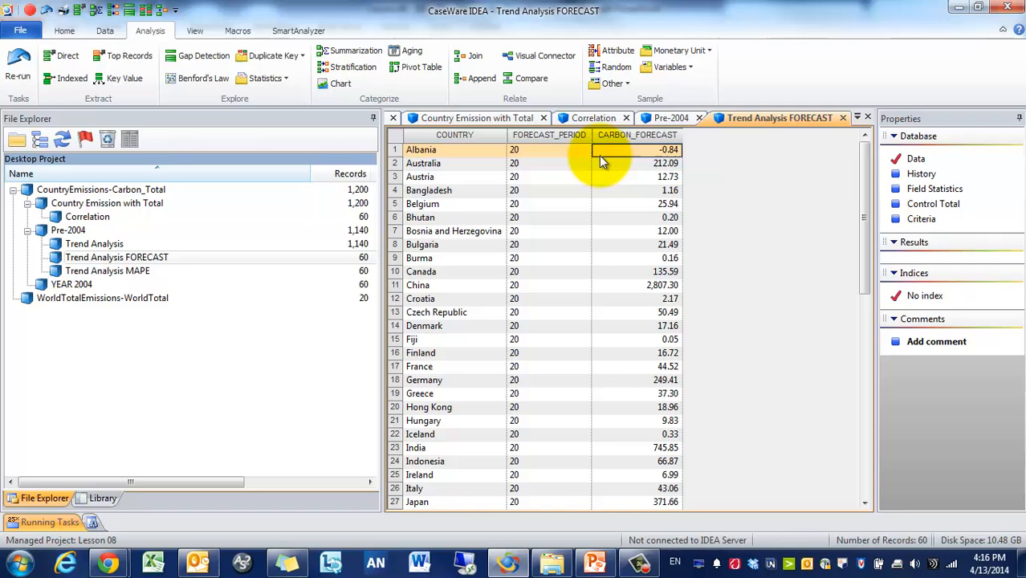
Step: Inspect forecast values for two countries, then make Trend Analysis FORECAST the active database
left_click(635, 271)
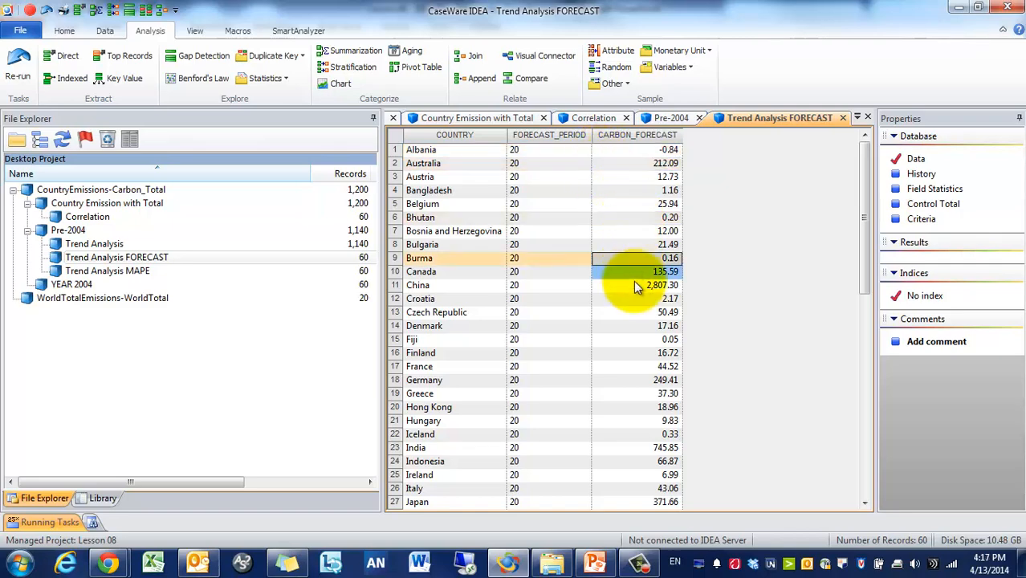
left_click(638, 149)
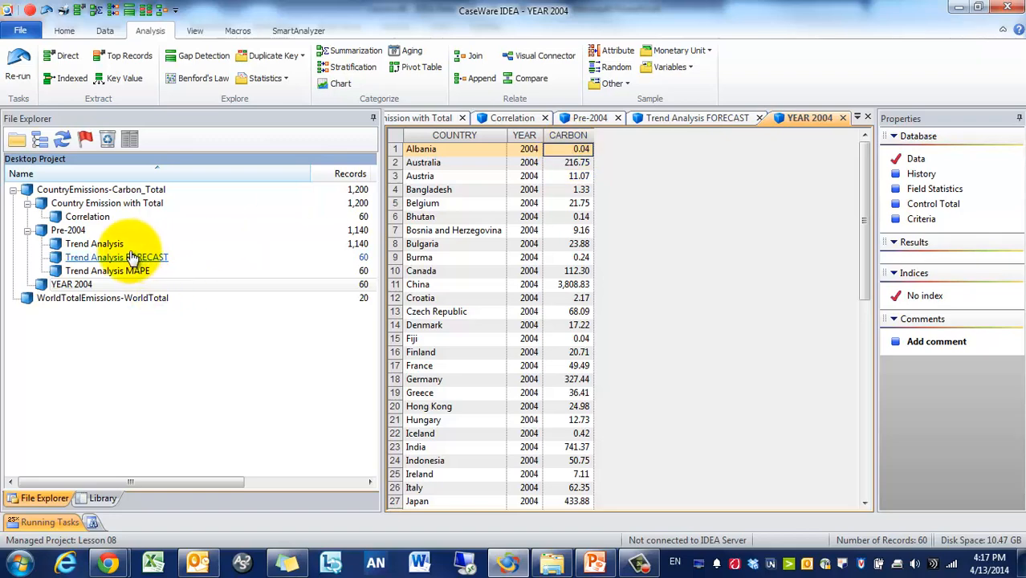
double_click(116, 257)
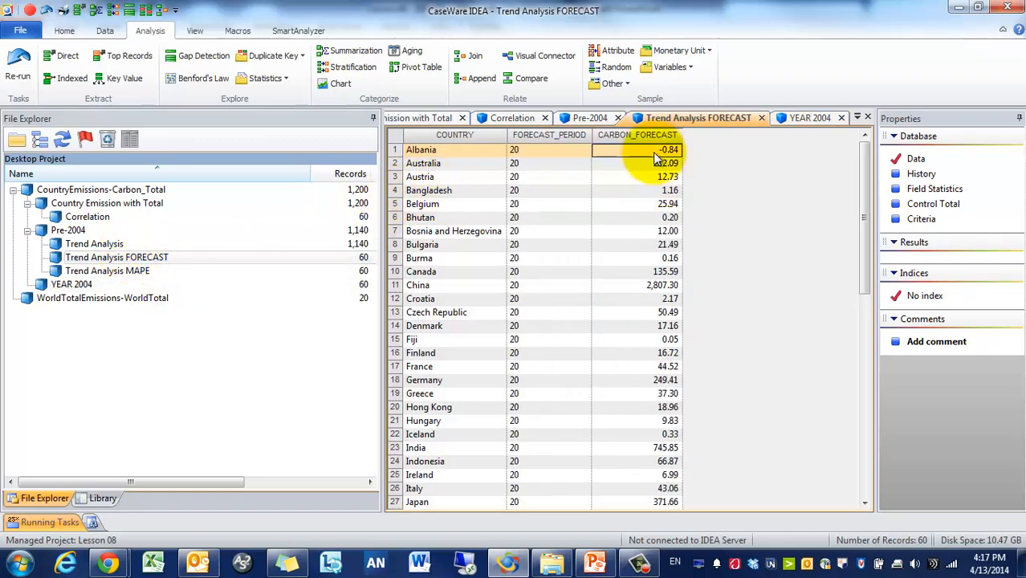
Step: Start a join of the forecast database with YEAR 2004 as the secondary
left_click(475, 55)
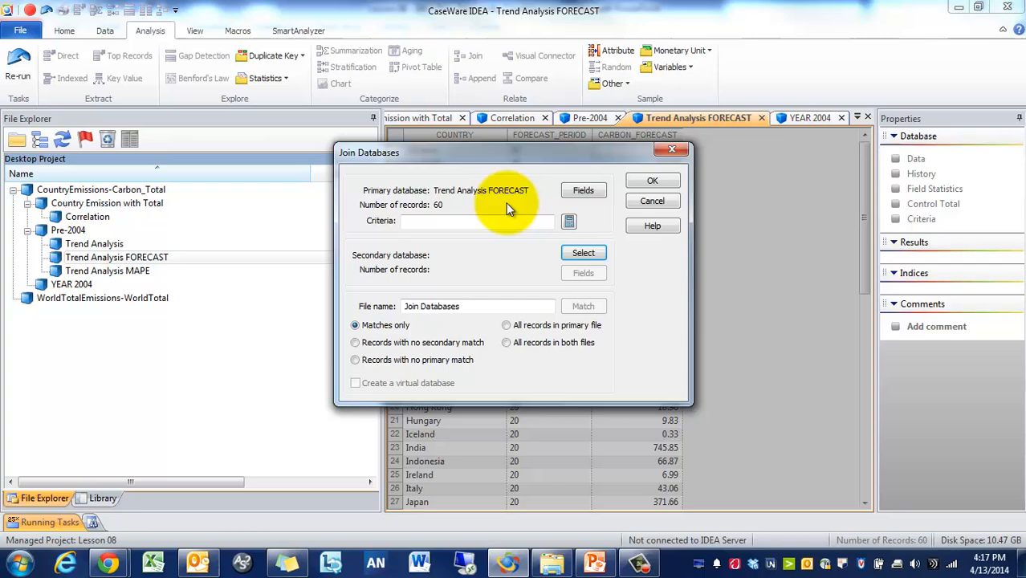
left_click(584, 254)
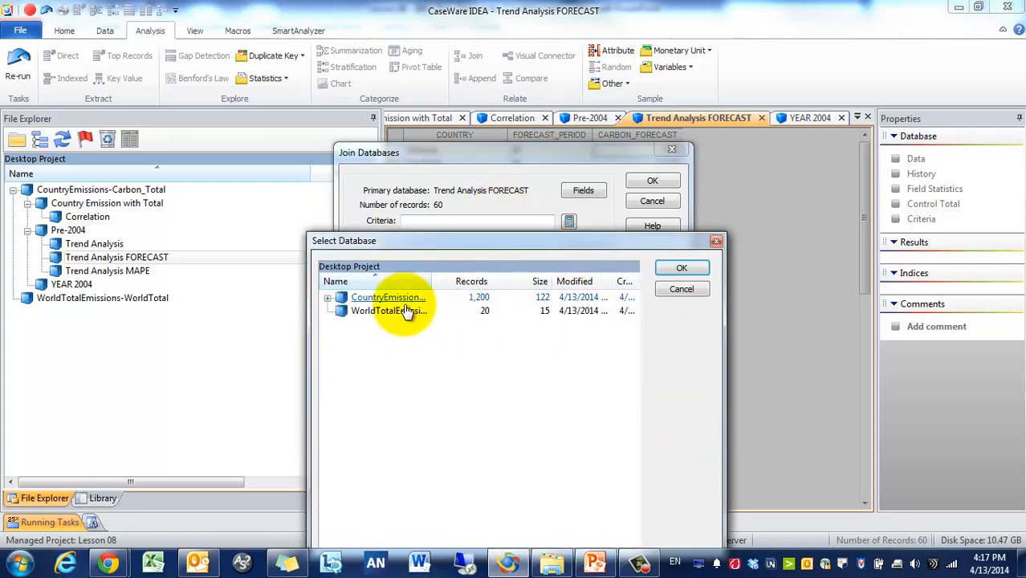
left_click(327, 297)
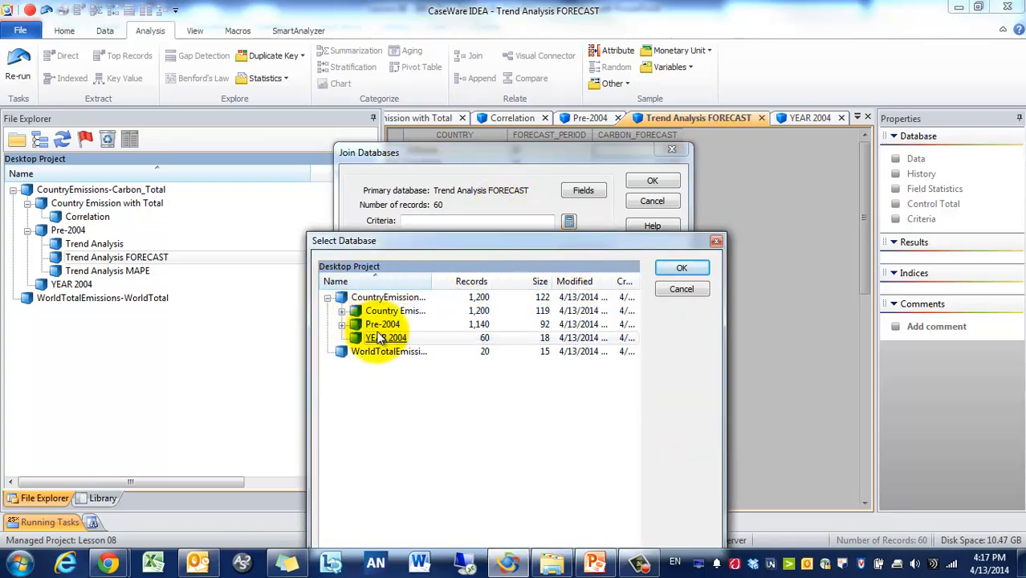
left_click(680, 267)
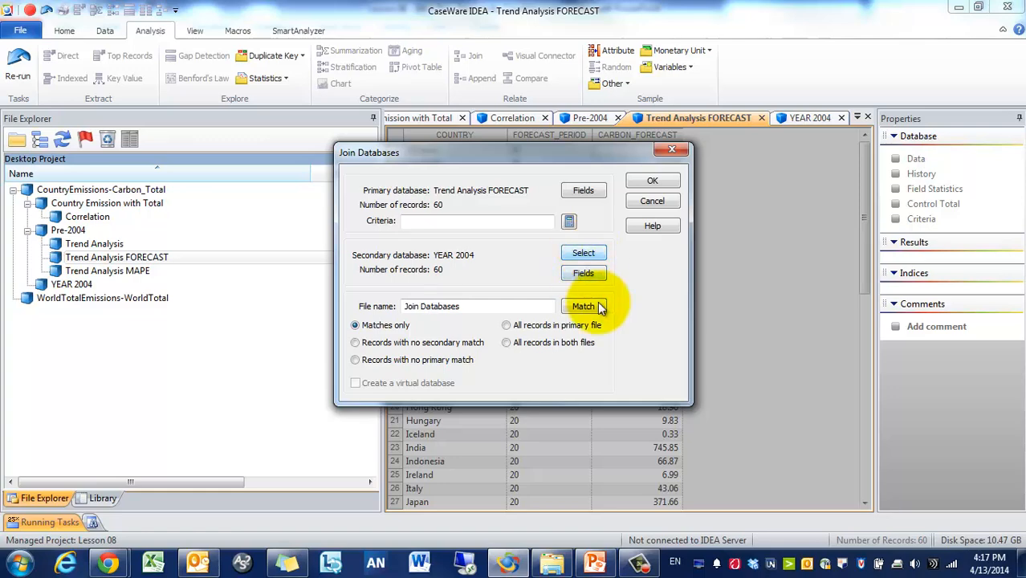
Step: Match on COUNTRY, take only CARBON from YEAR 2004, keep all primary records, and run the join
left_click(584, 305)
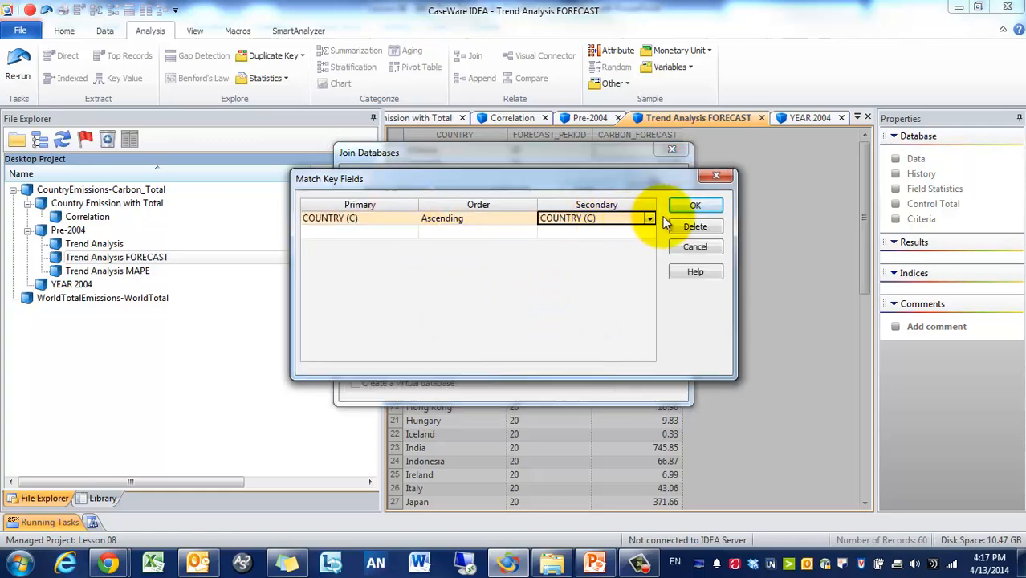
left_click(694, 205)
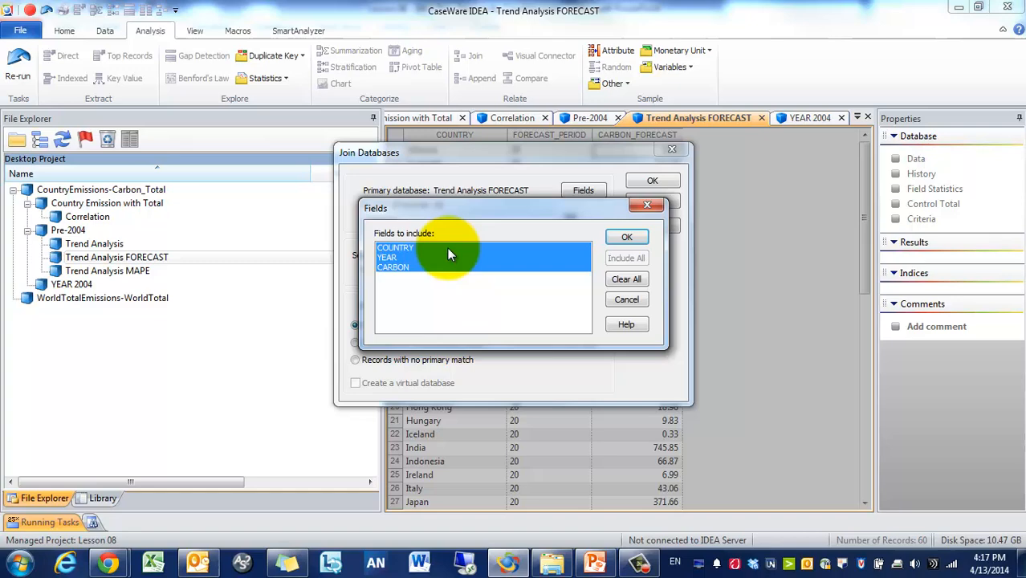
left_click(393, 266)
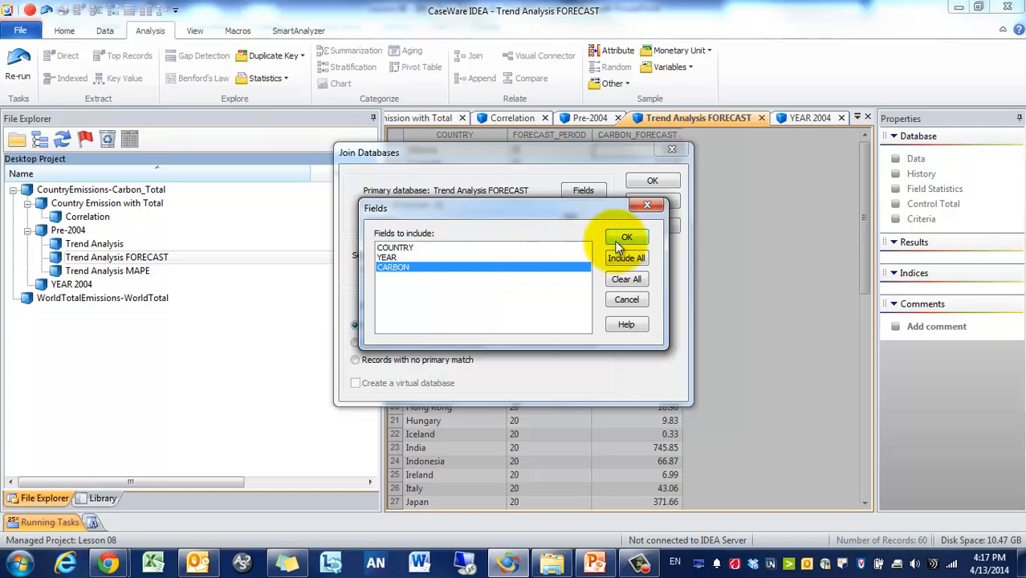
left_click(626, 237)
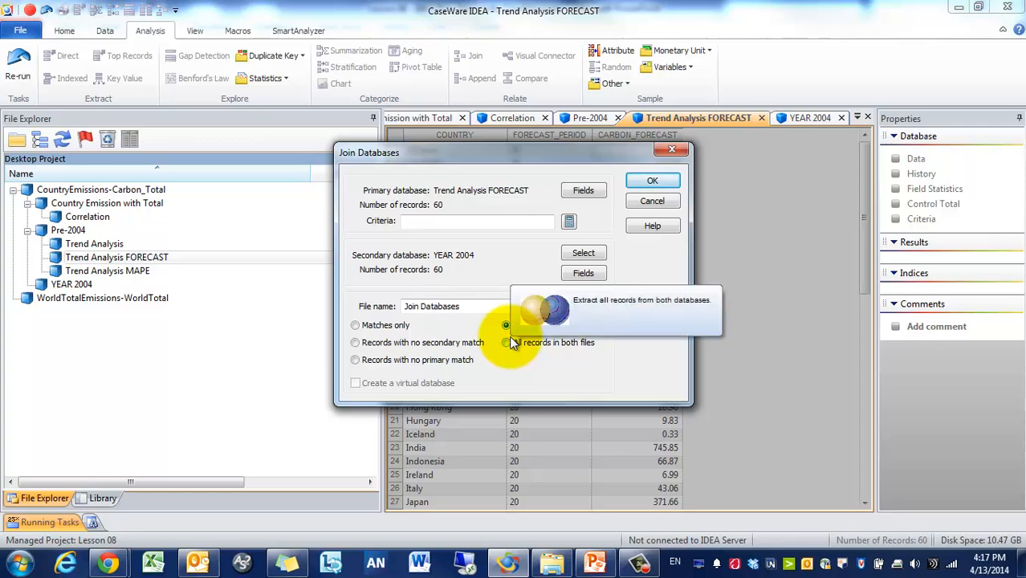
left_click(506, 324)
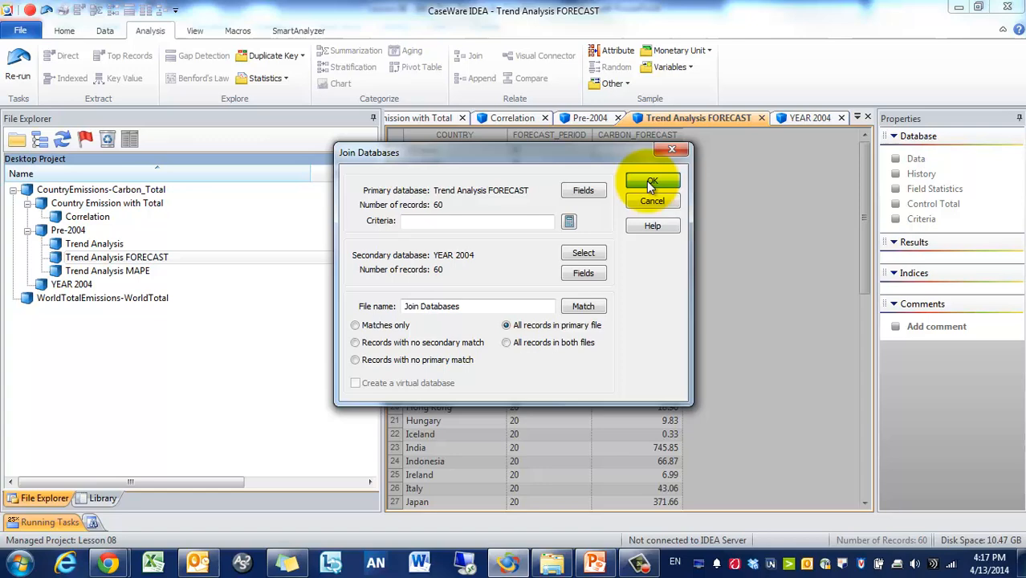
left_click(652, 180)
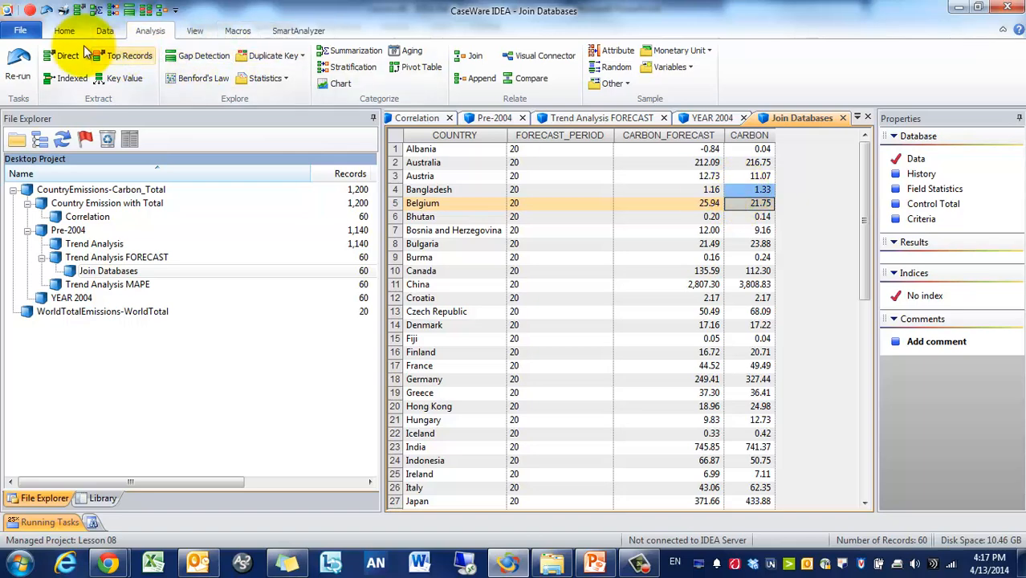
mouse_move(150, 30)
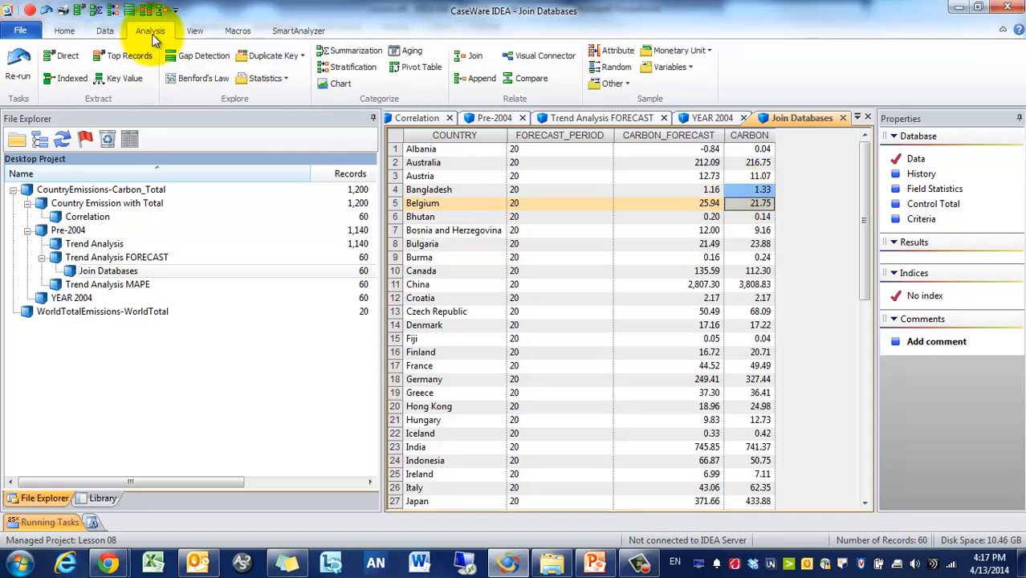
Step: Append a numeric field named VARIANCE and start building its equation
left_click(104, 31)
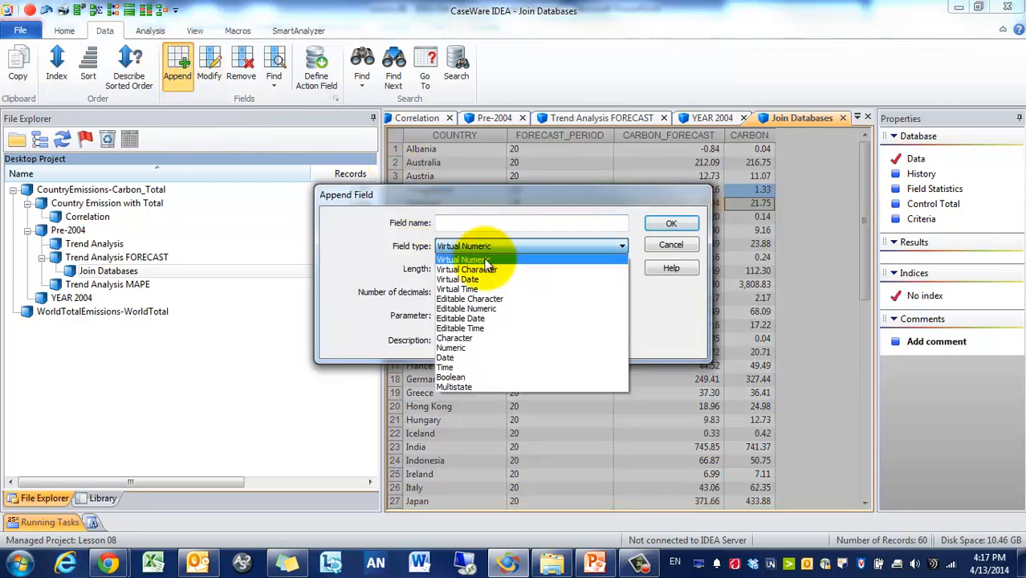
left_click(450, 347)
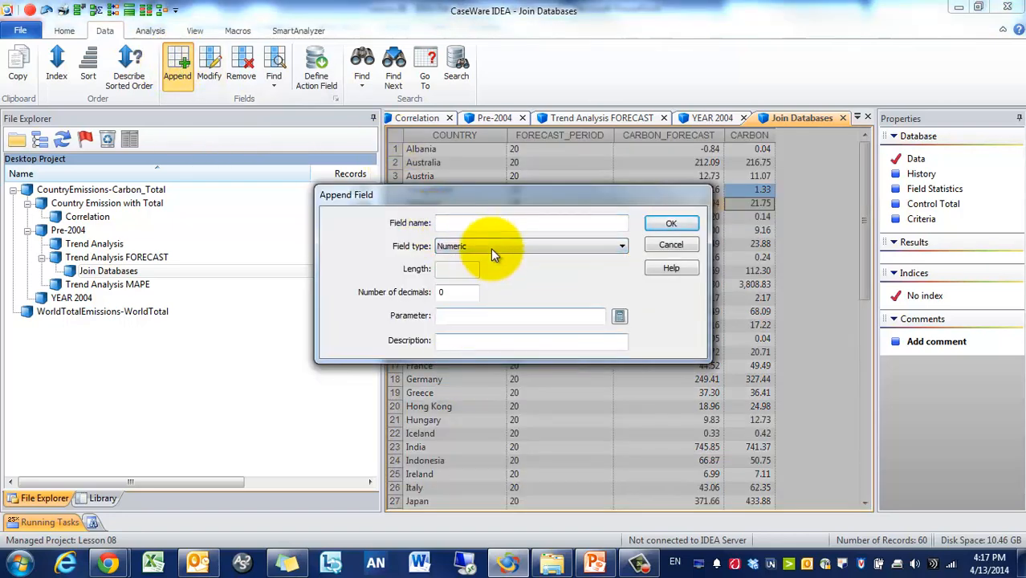
type("VAR1")
type("2")
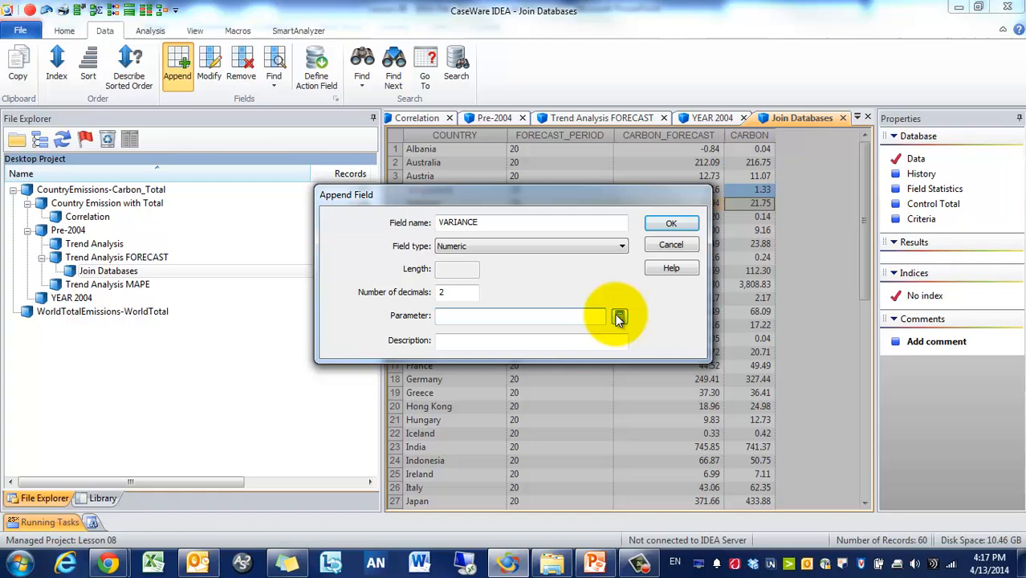
left_click(619, 314)
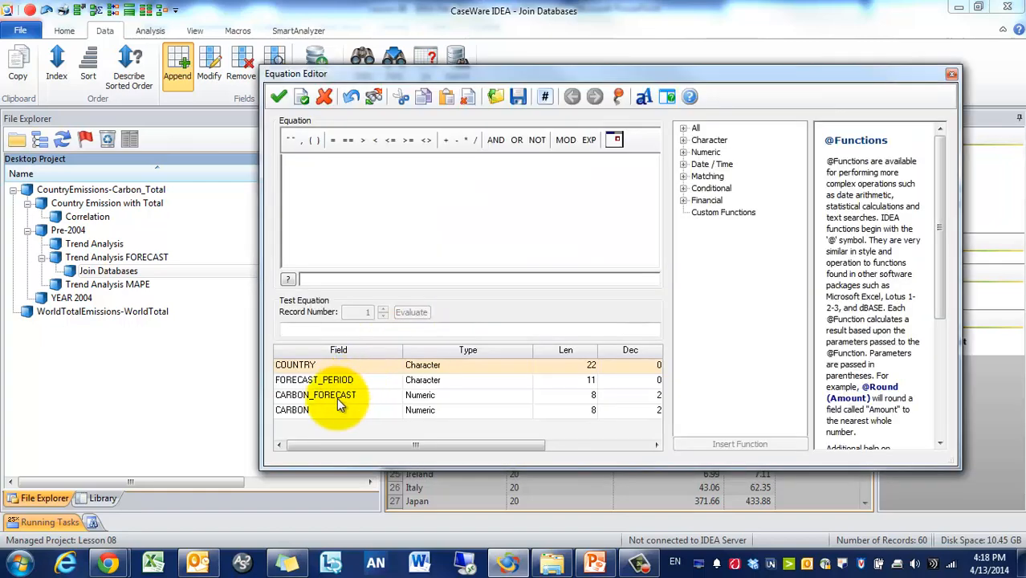
double_click(315, 395)
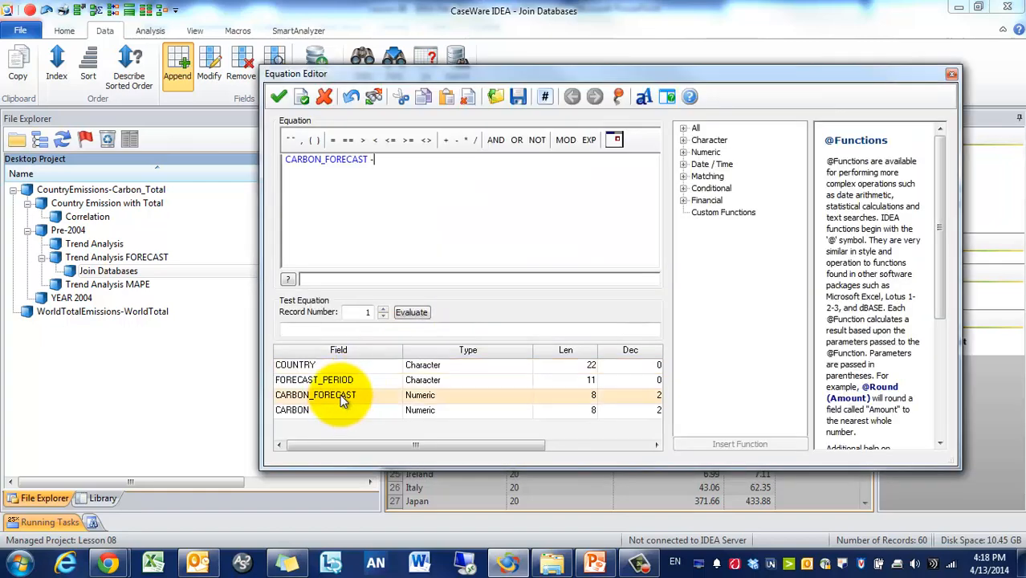
left_click(292, 409)
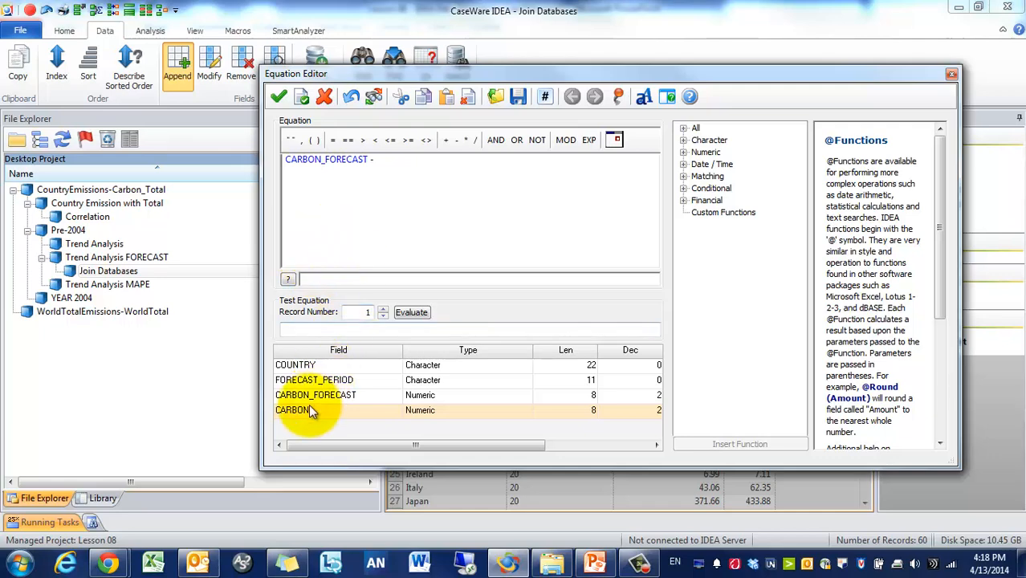
double_click(292, 409)
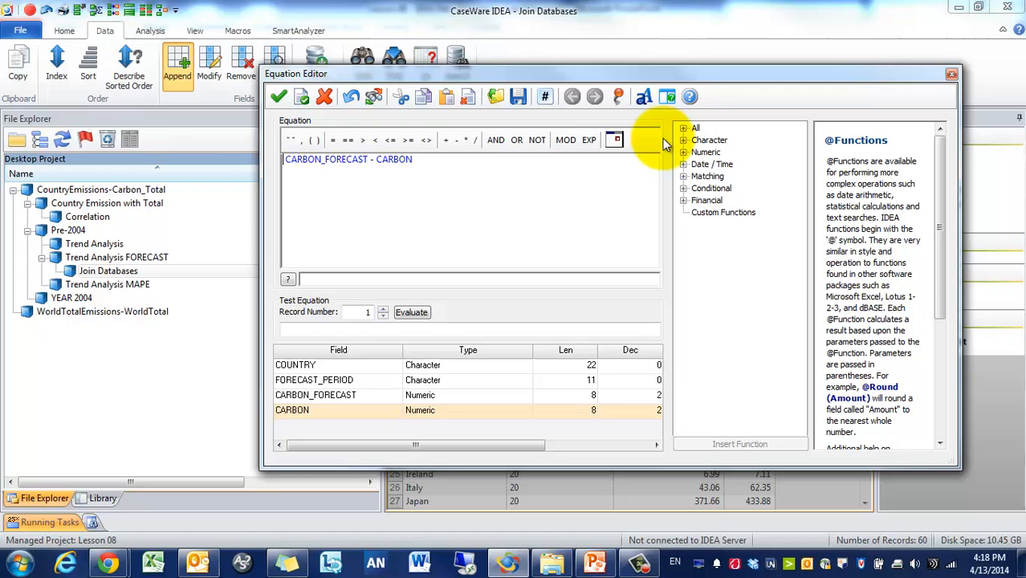
left_click(706, 151)
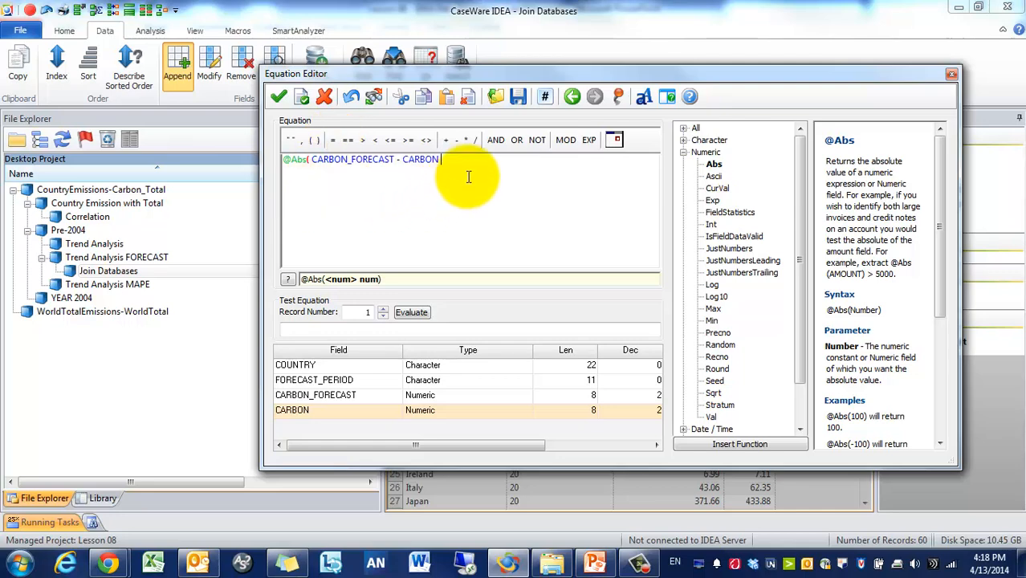
type(")")
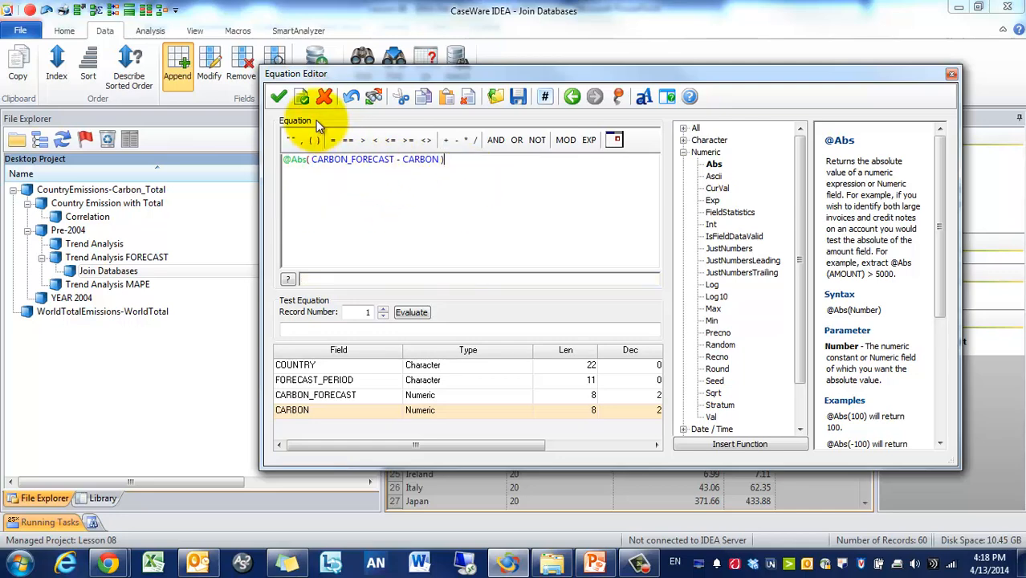
left_click(277, 97)
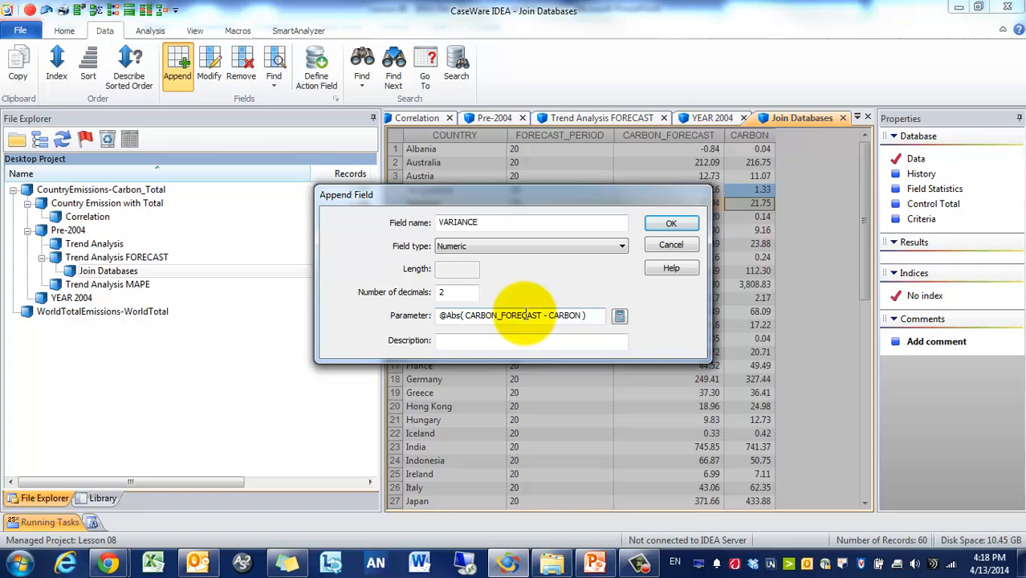
left_click(671, 222)
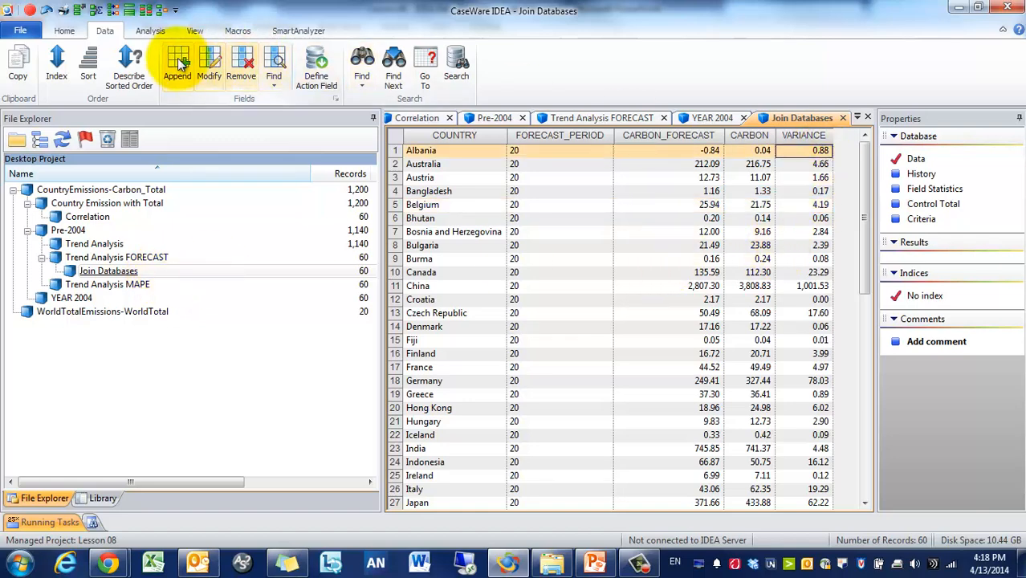
Step: Define a new numeric field VARIANCE_PERCENTAGE with four decimals in the Append dialog
left_click(177, 64)
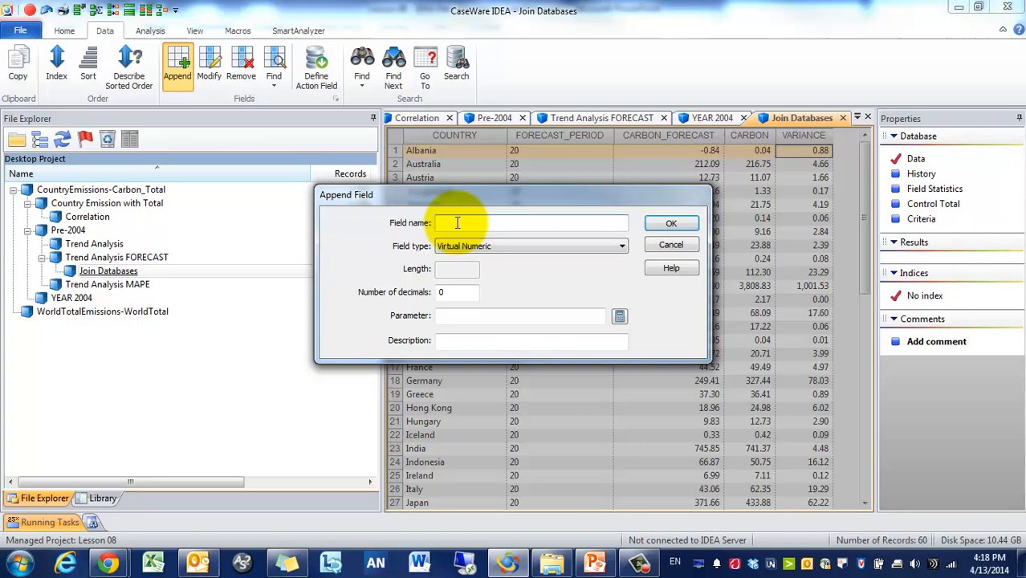
type("VARIANCE_PERCENTAGE")
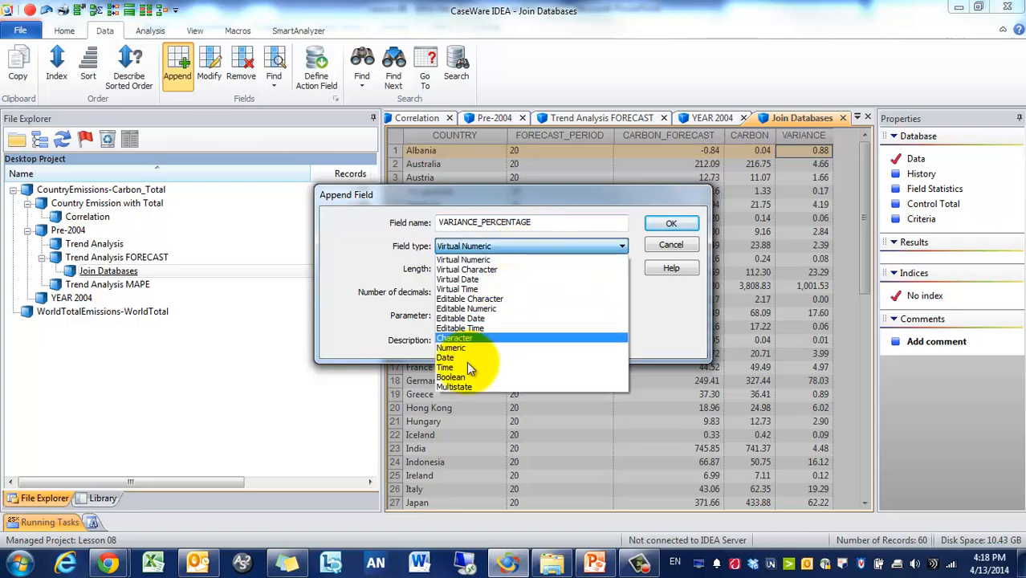
left_click(450, 347)
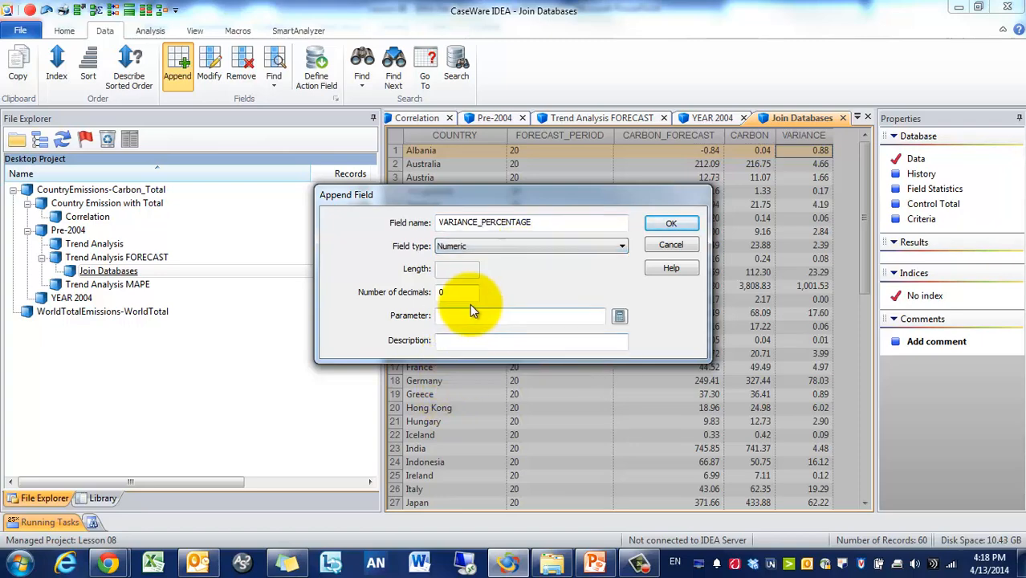
type("2")
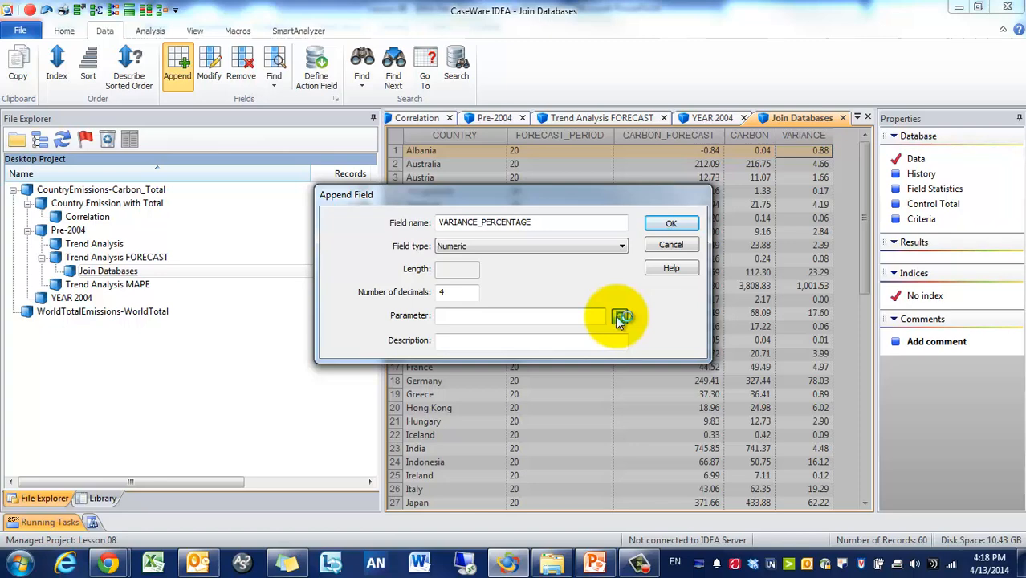
Step: Set its equation to VARIANCE / CARBON, validate it and confirm the new field
left_click(622, 315)
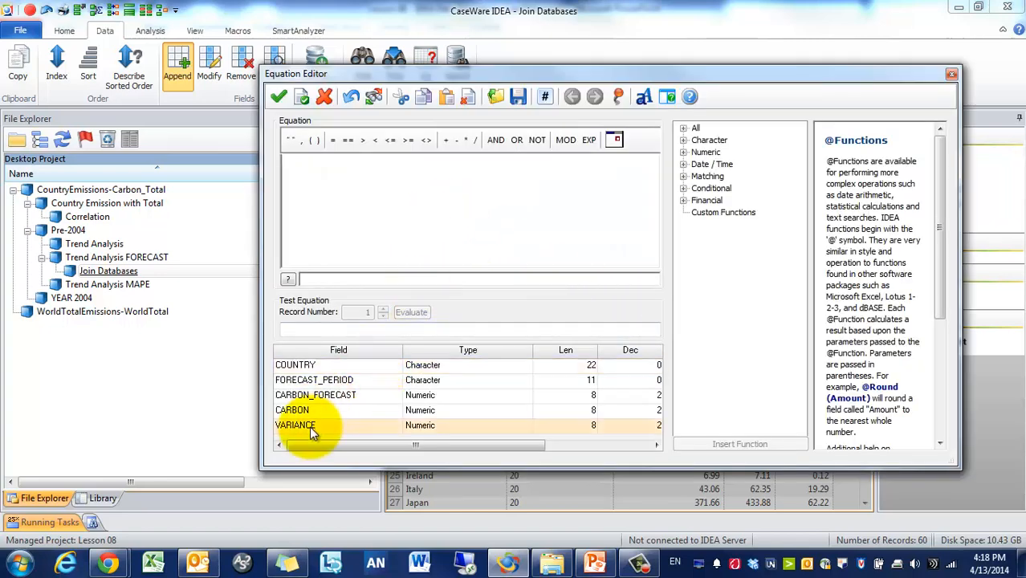
double_click(296, 424)
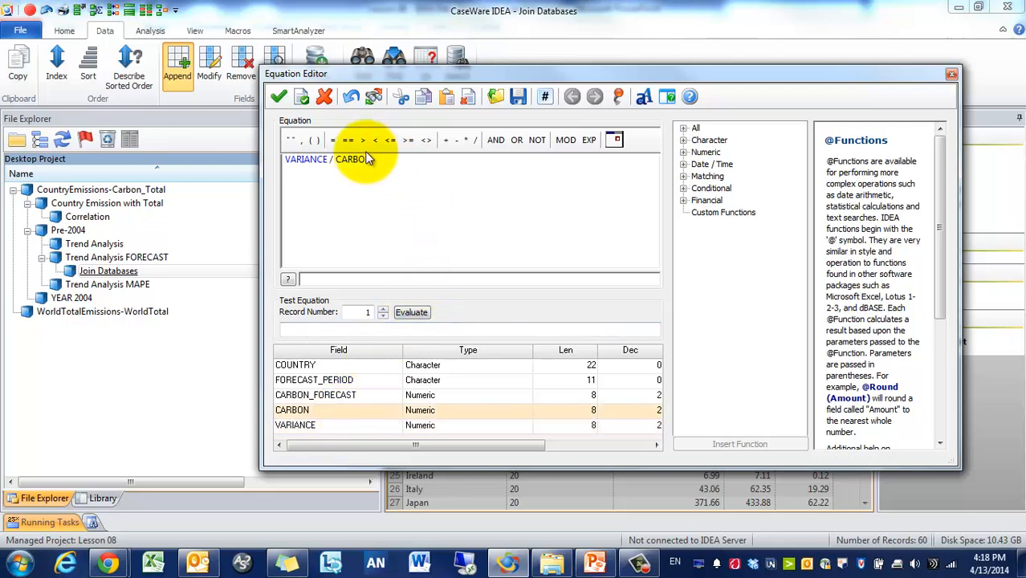
left_click(278, 96)
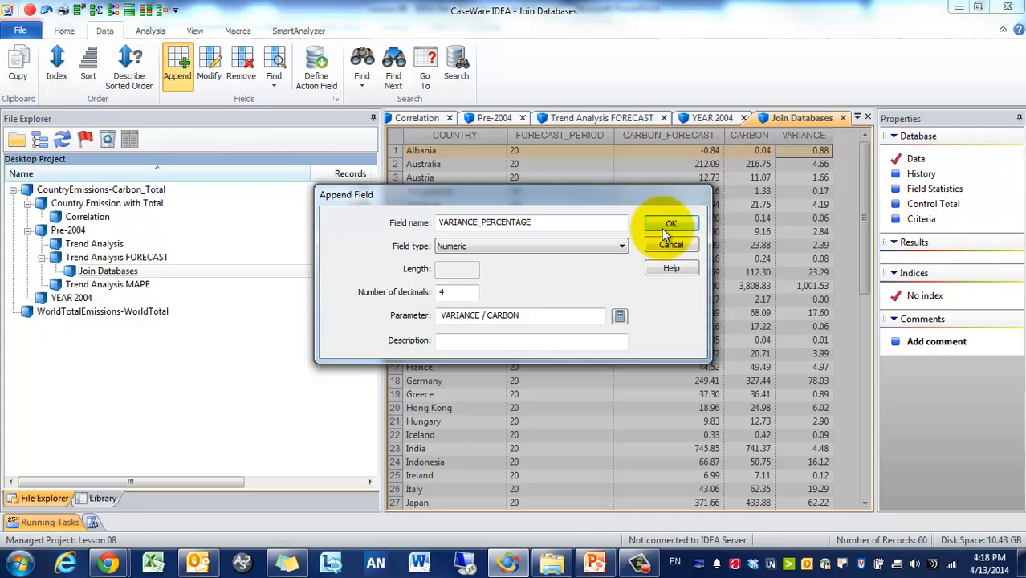
left_click(671, 222)
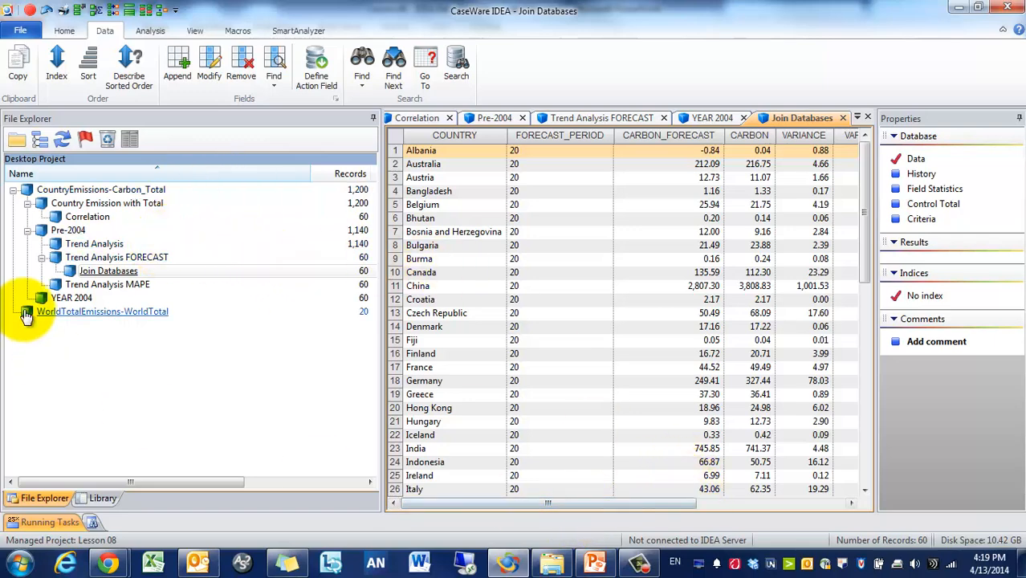
Step: Sort Trend Analysis MAPE ascending by CARBON_MAPE, United States lowest at 1.58
double_click(107, 284)
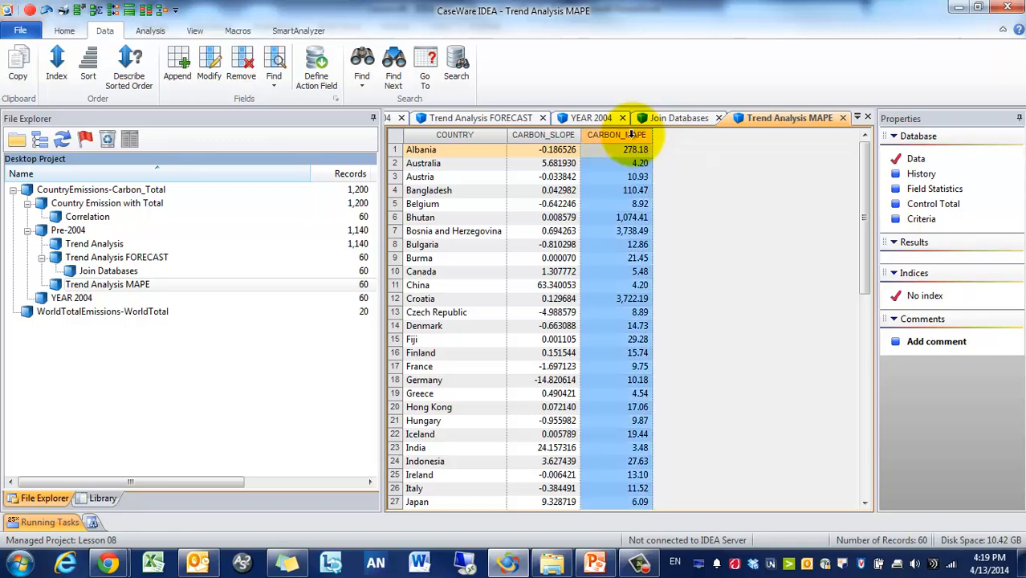
left_click(617, 135)
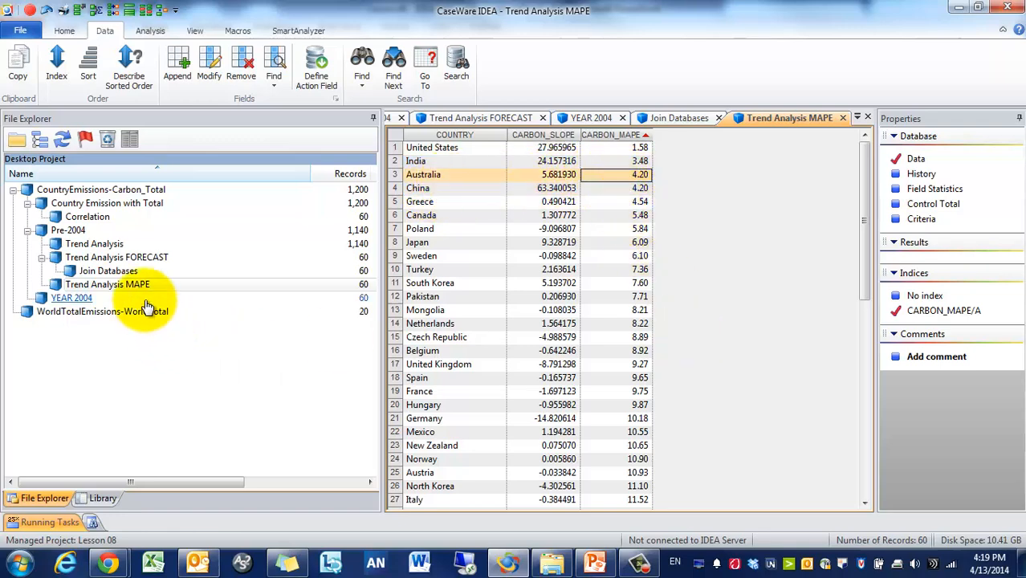
right_click(108, 269)
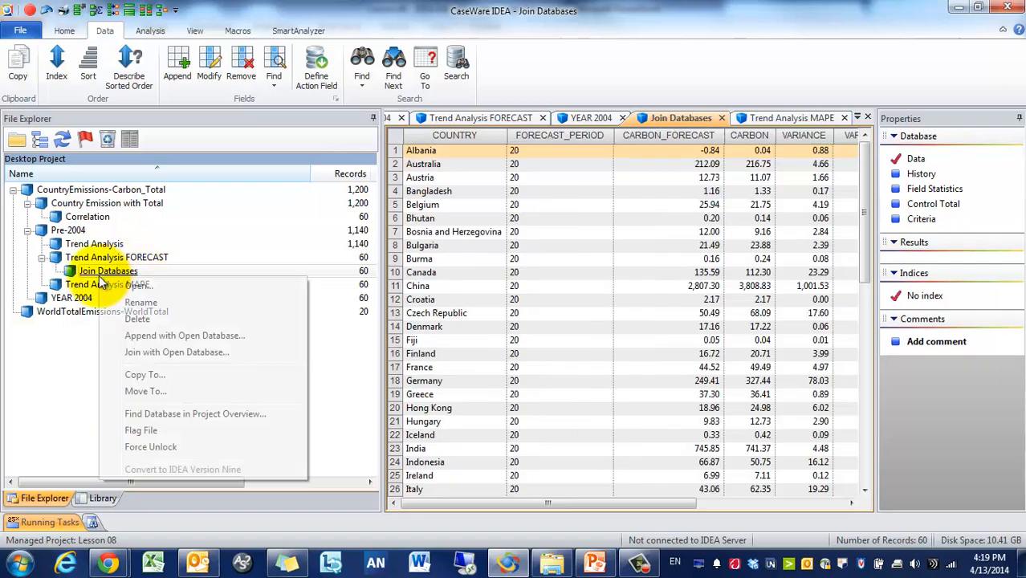
Step: Attempt renaming Join Databases to Actual Vs. Forecast and dismiss the locked-file warning
left_click(142, 302)
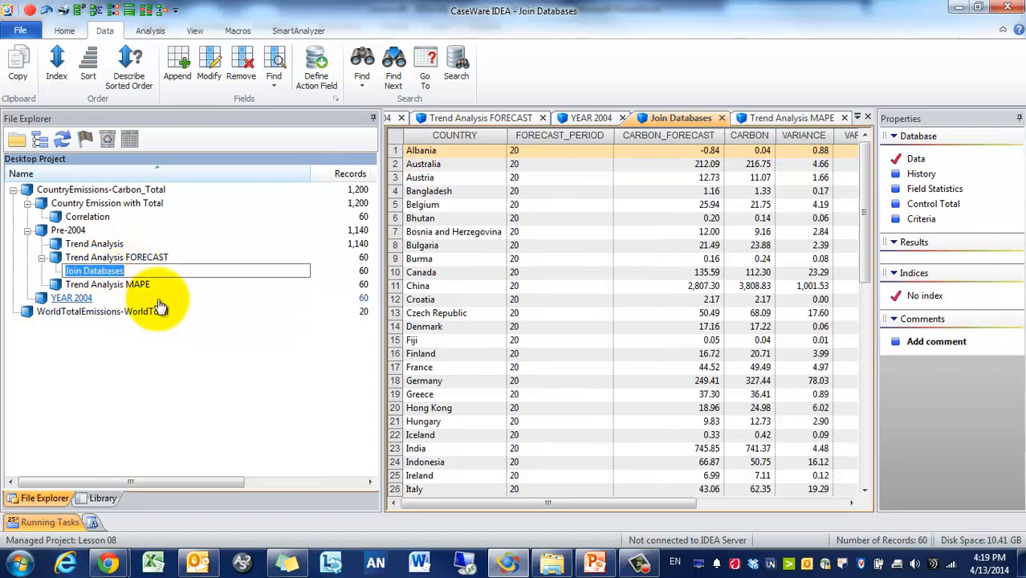
type("a")
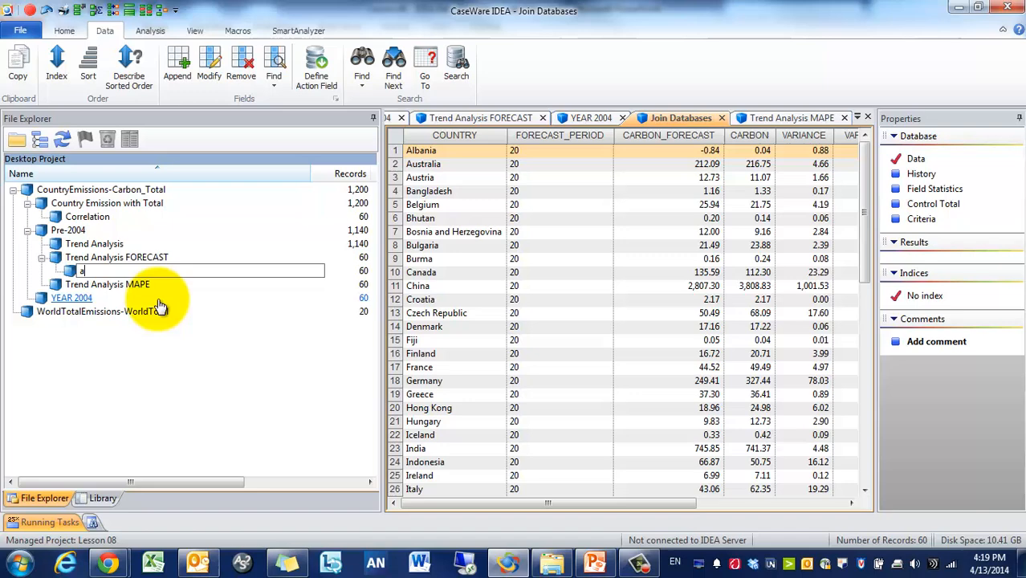
type("v")
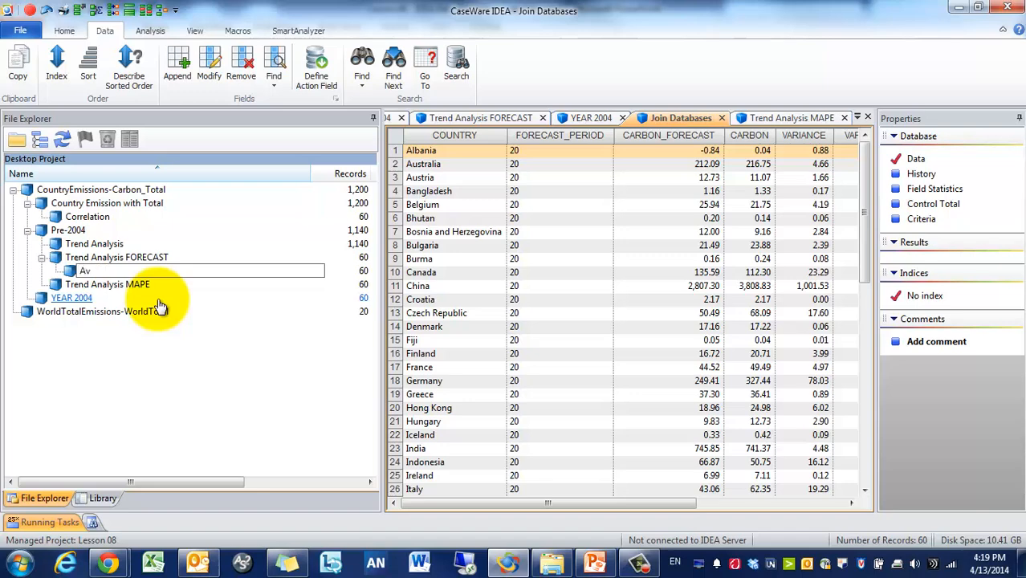
type("Actual Vs.")
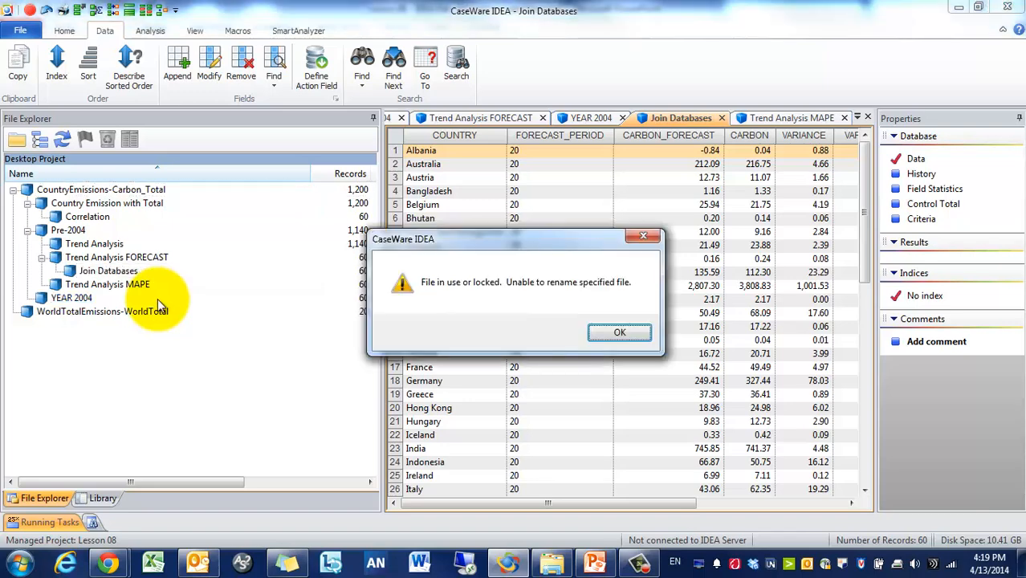
left_click(620, 333)
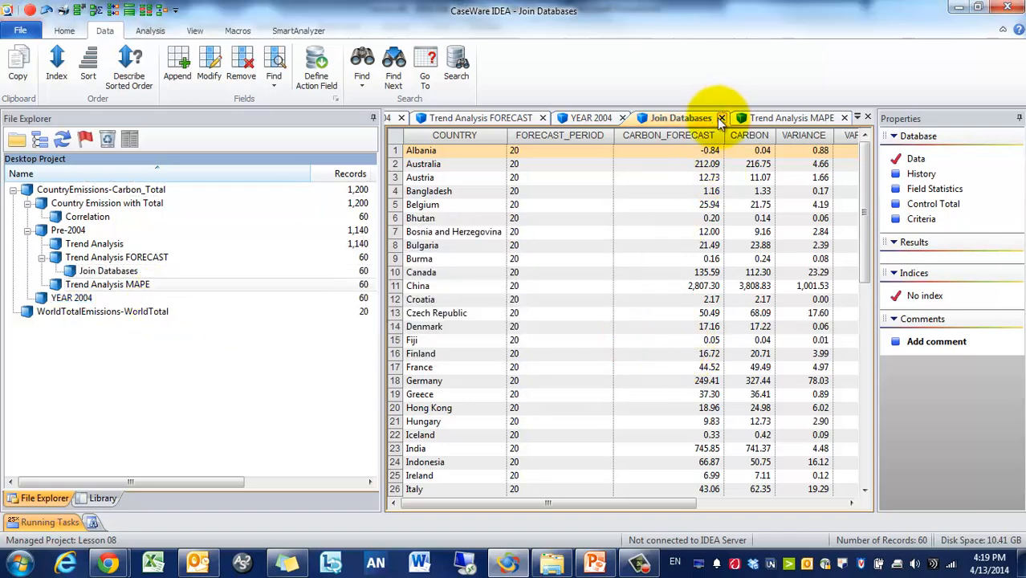
Step: Close the open view, complete the rename and reopen Actual Vs. Forecast
right_click(107, 284)
type("Actual Vs.")
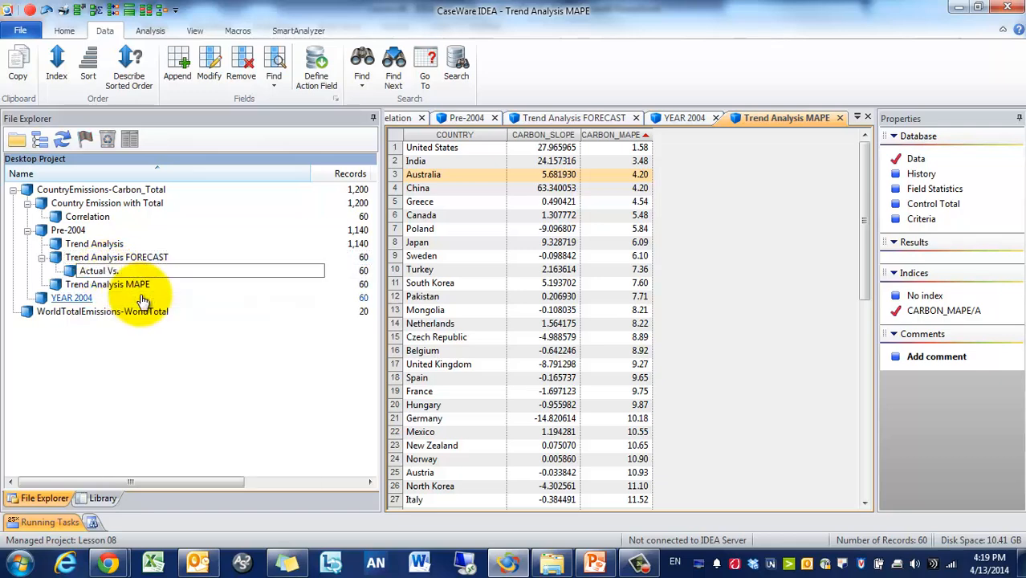
double_click(97, 269)
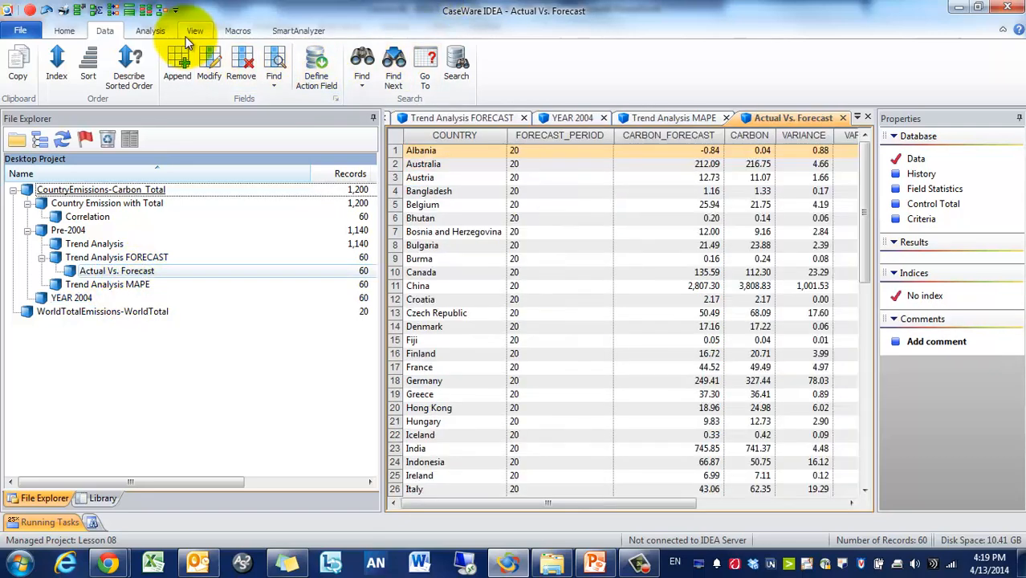
Step: Start a join with Trend Analysis MAPE from the CountryEmissions-Carbon_Total folder as secondary database
left_click(151, 30)
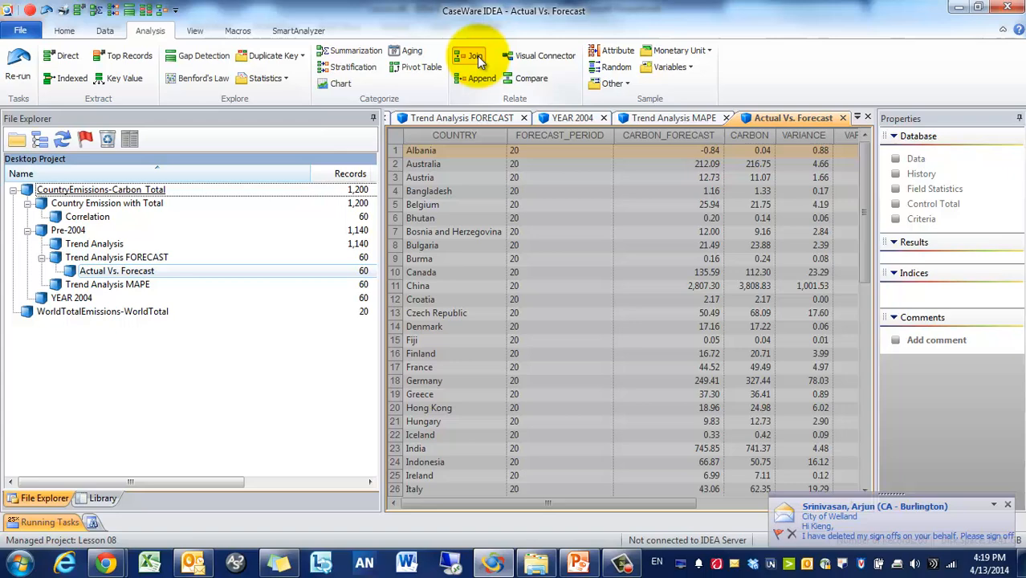
left_click(472, 55)
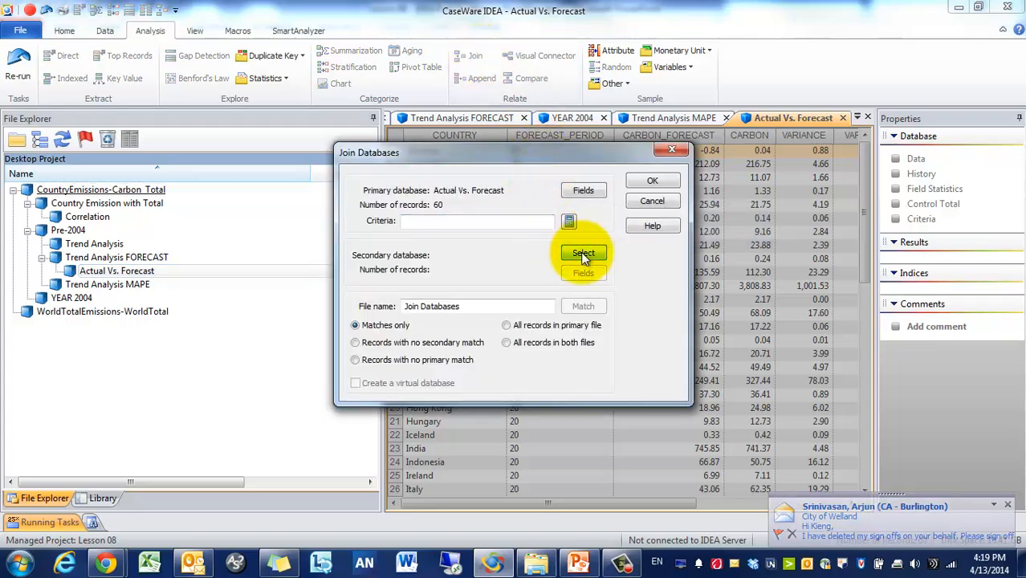
left_click(585, 253)
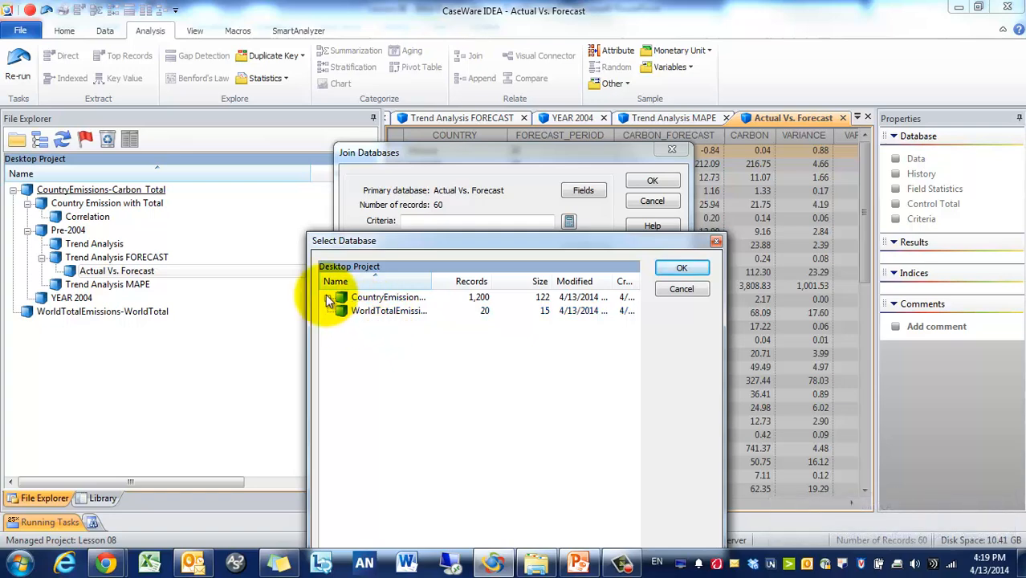
left_click(327, 297)
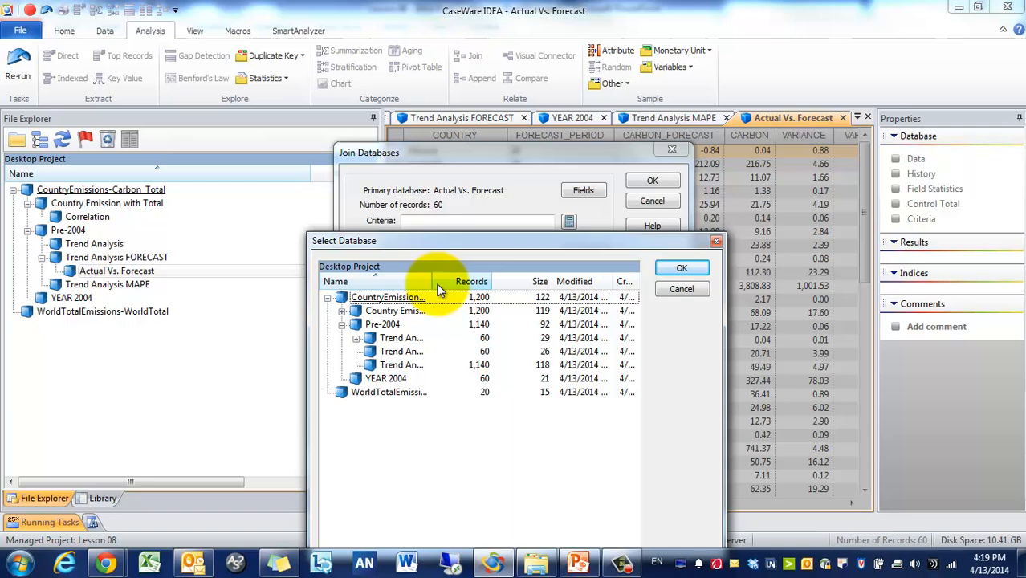
left_click(421, 350)
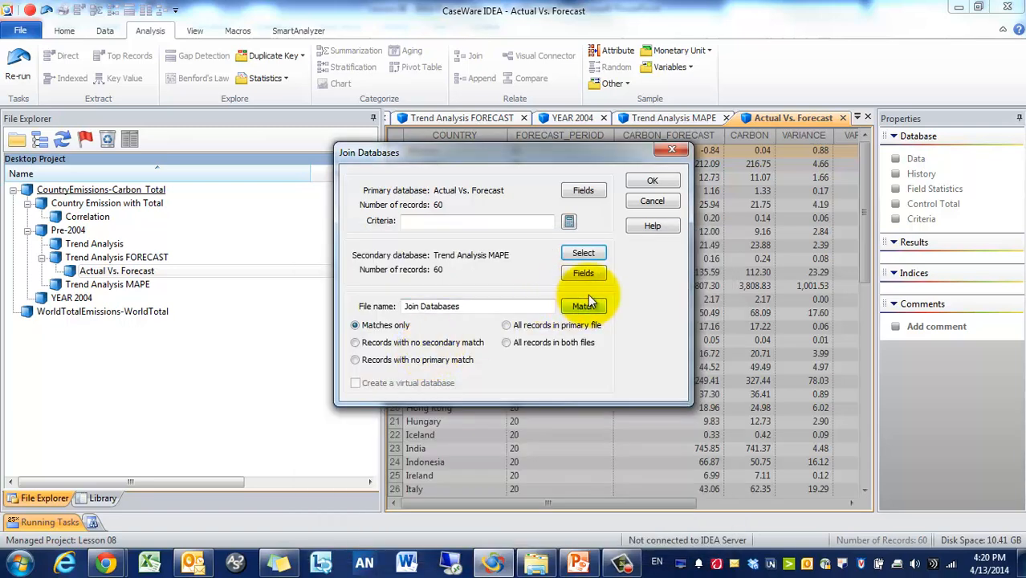
Step: Include only CARBON_MAPE from the secondary, name the file Actual Vs. Forecast MAPE, keep all primary records
left_click(584, 273)
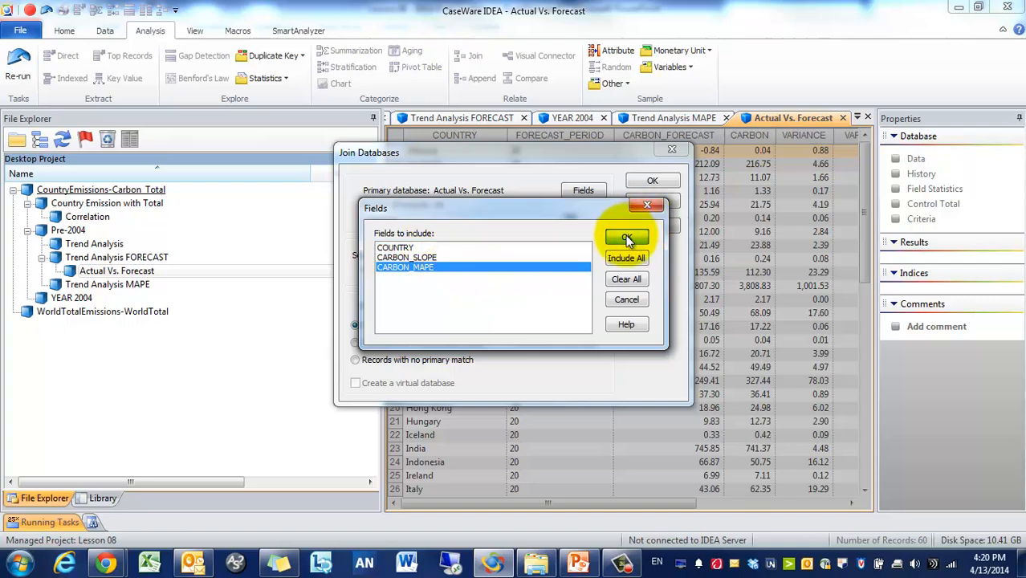
left_click(627, 238)
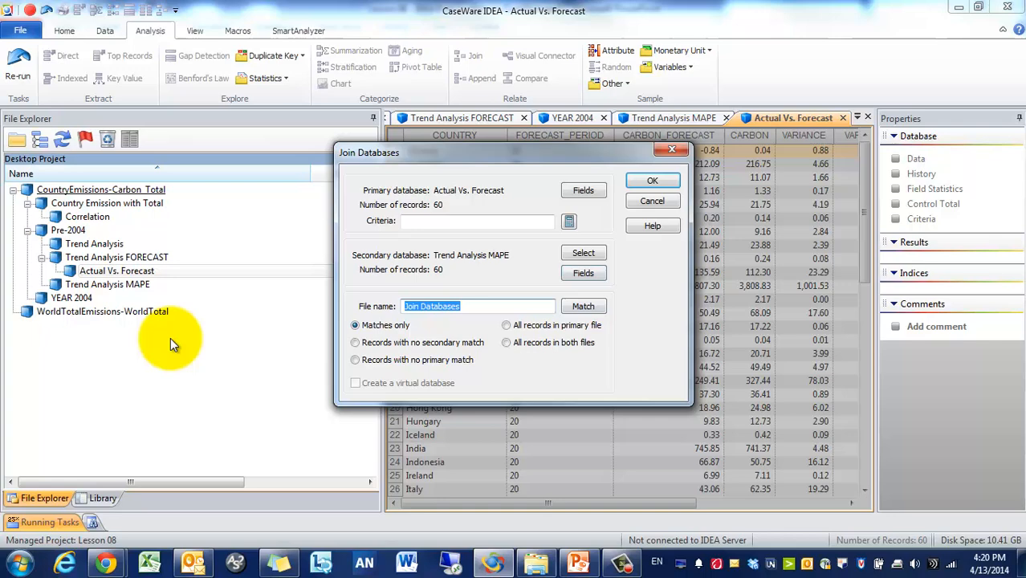
type("Actuv")
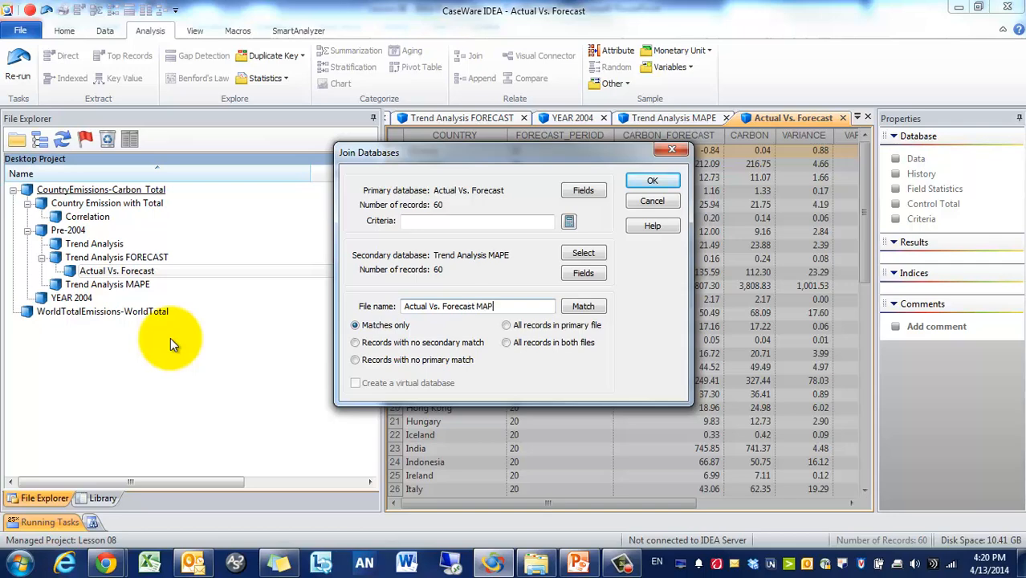
left_click(506, 324)
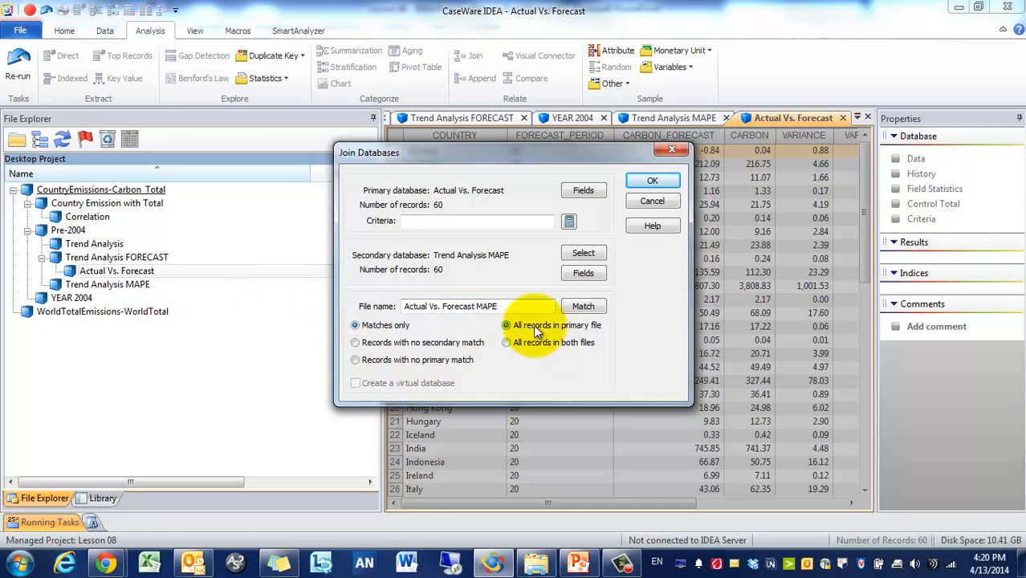
Step: Set COUNTRY as the matching key in both databases after the missing-key warning, and run the join
left_click(652, 180)
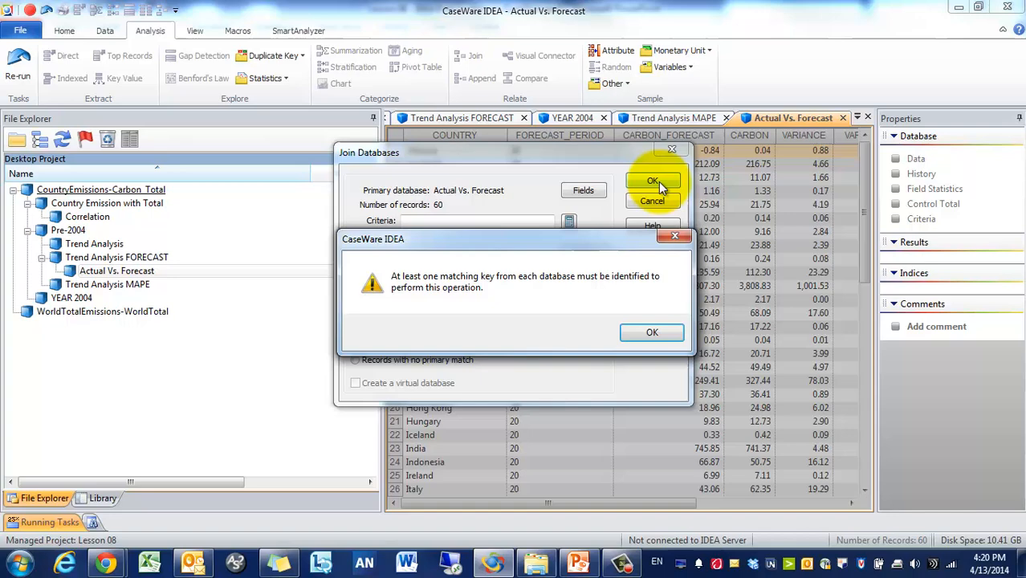
left_click(651, 332)
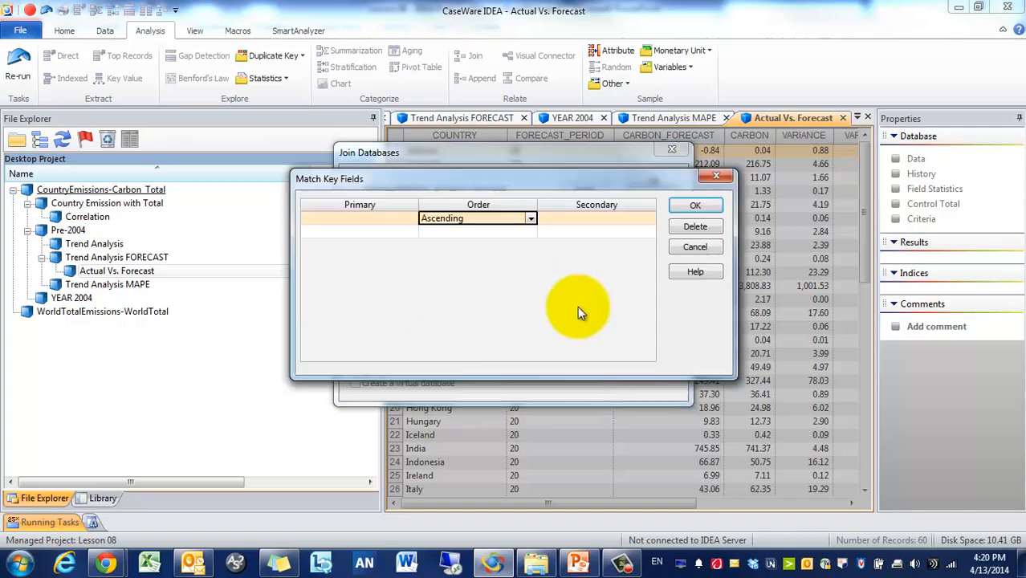
left_click(356, 218)
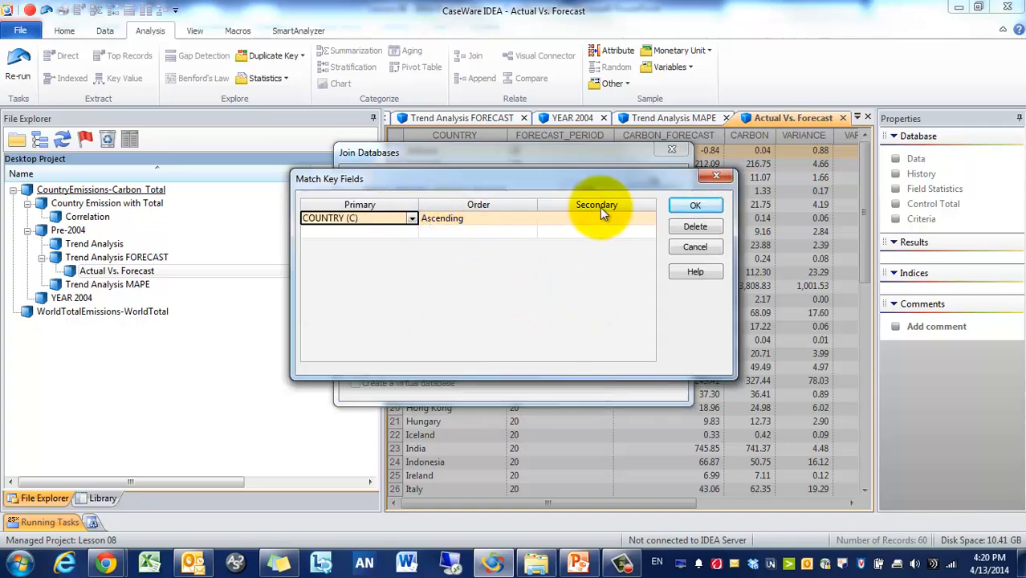
left_click(695, 205)
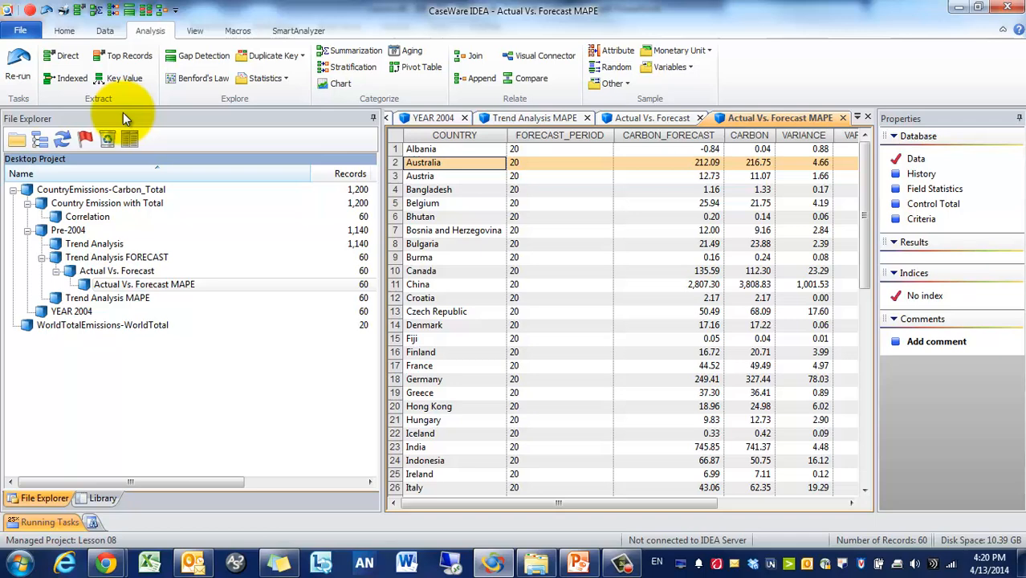
mouse_move(67, 61)
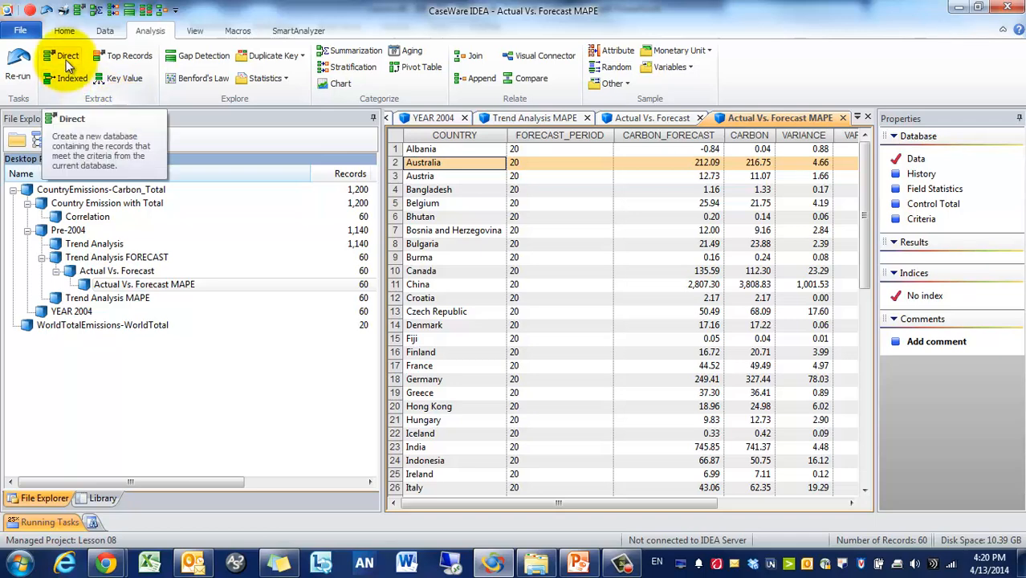
Step: Start a direct extraction named Useful Forecast Country and go to its criteria equation
left_click(67, 54)
type("Useful Forecast")
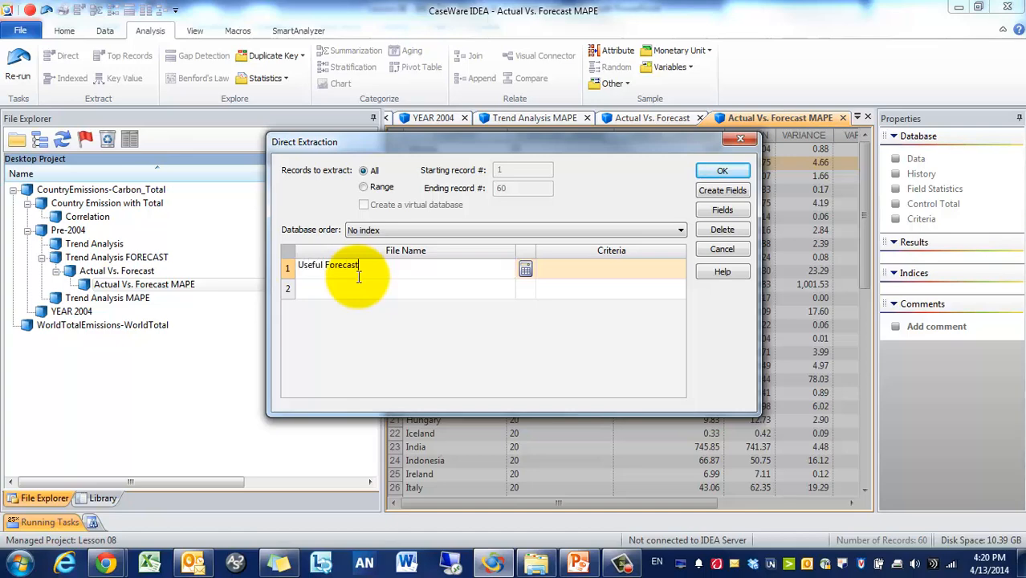
type("Country")
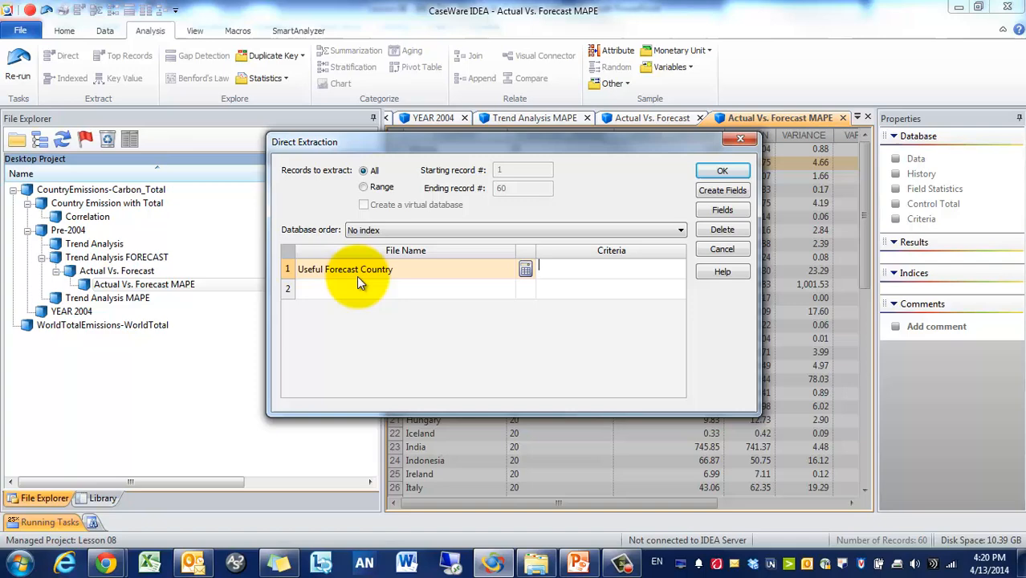
left_click(524, 270)
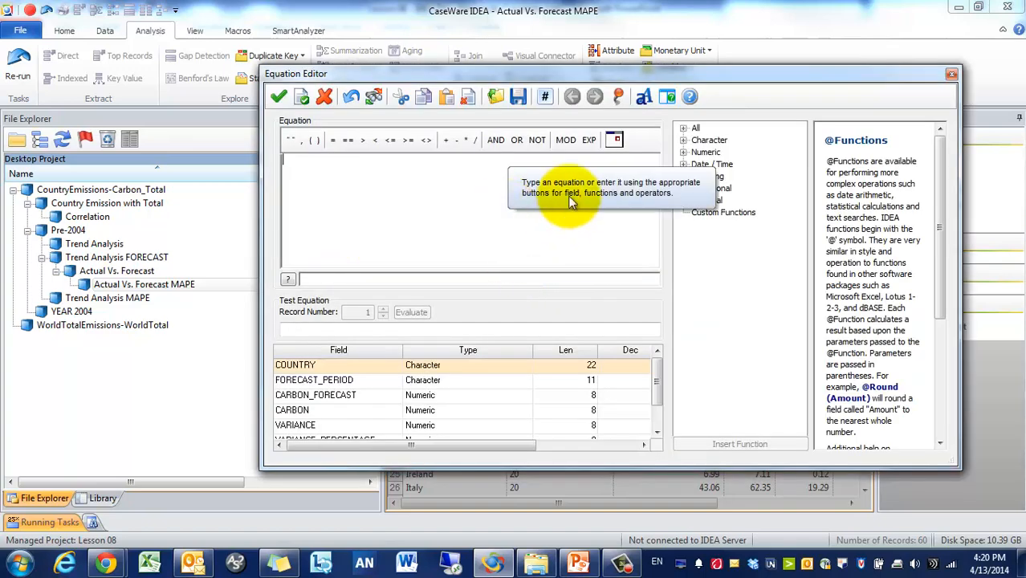
mouse_move(498, 225)
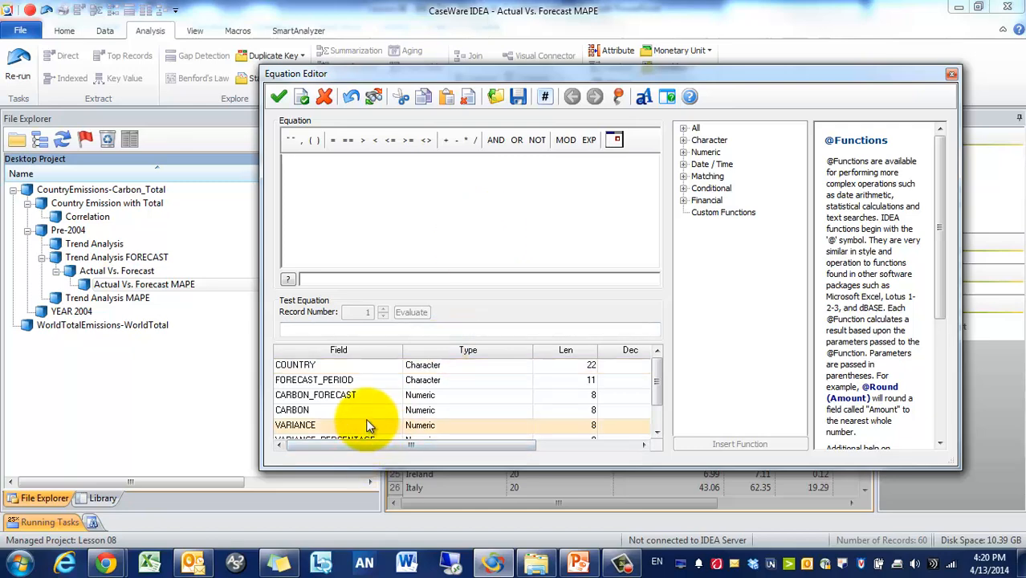
Step: Build the criteria CARBON_MAPE<100 .AND. VARIANCE_PERCENTAGE <0.10 .AND. CARBON >100
double_click(295, 424)
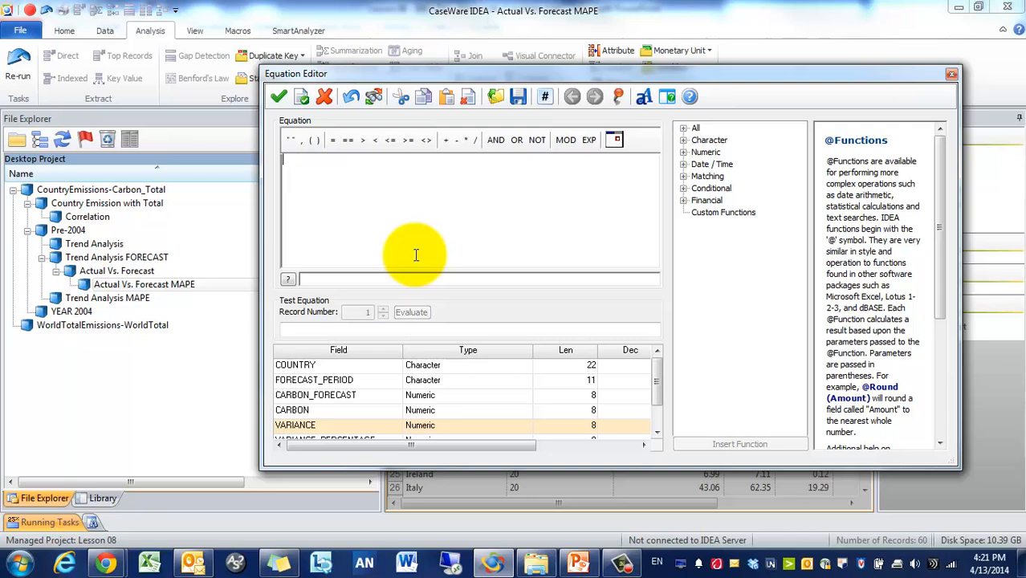
type("CARBON_MAPE")
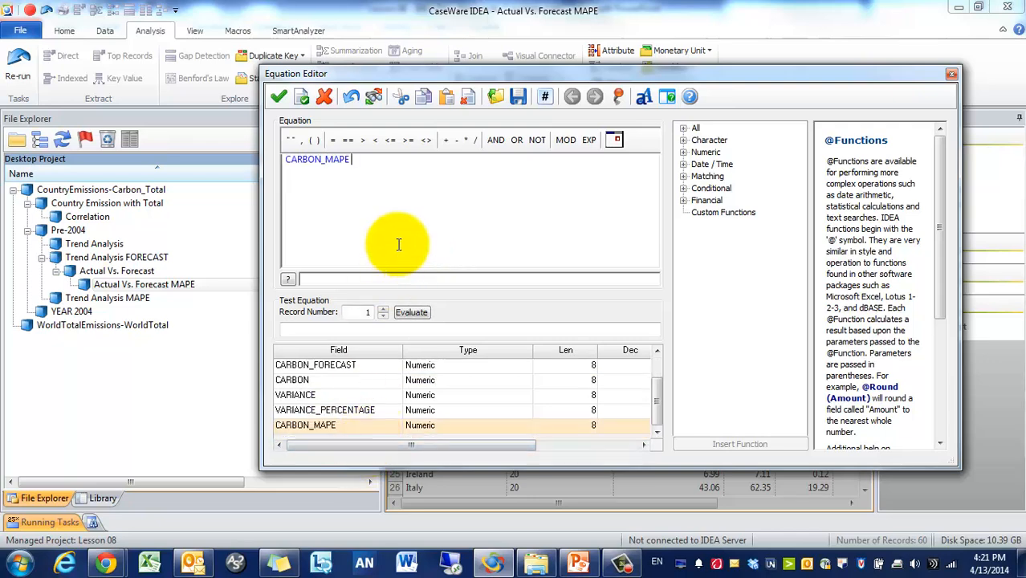
double_click(324, 409)
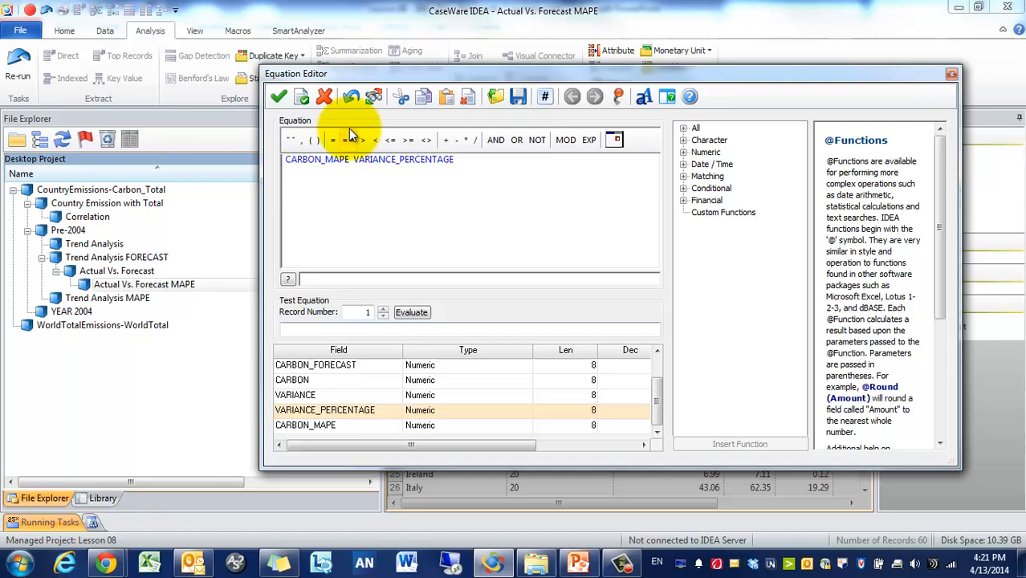
left_click(373, 140)
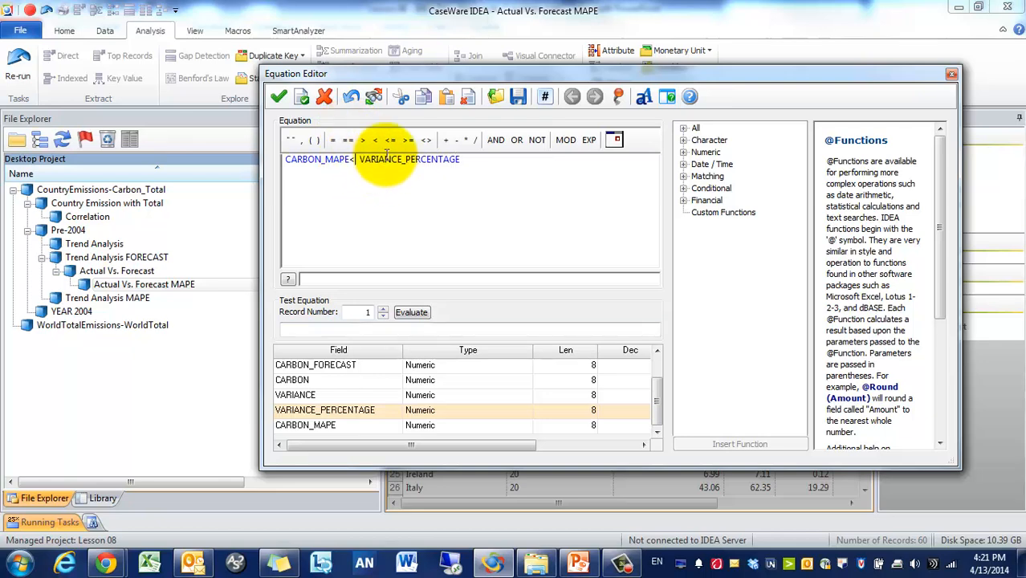
type("100")
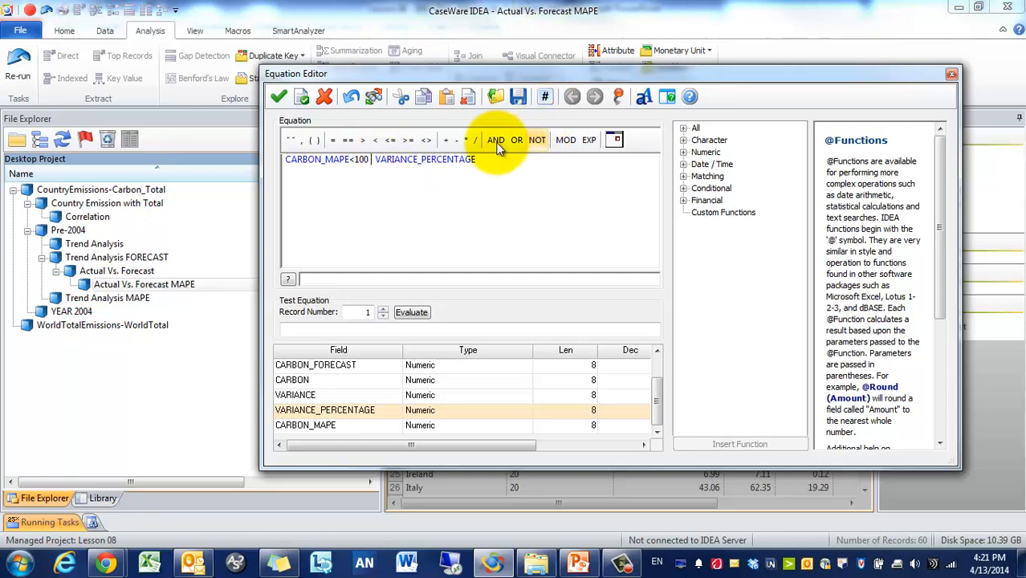
left_click(494, 140)
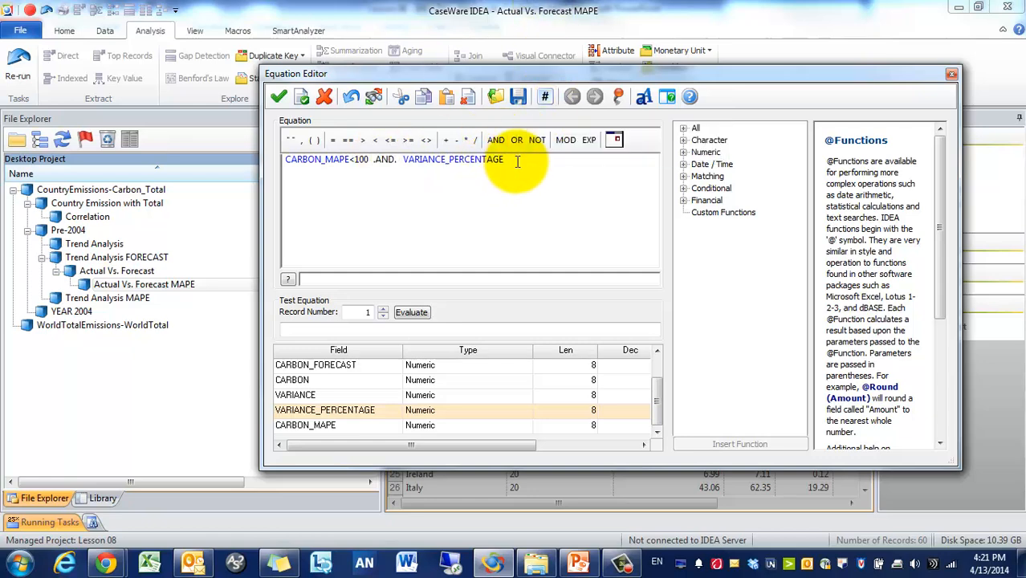
type("<0.10 .AND. CARBON >")
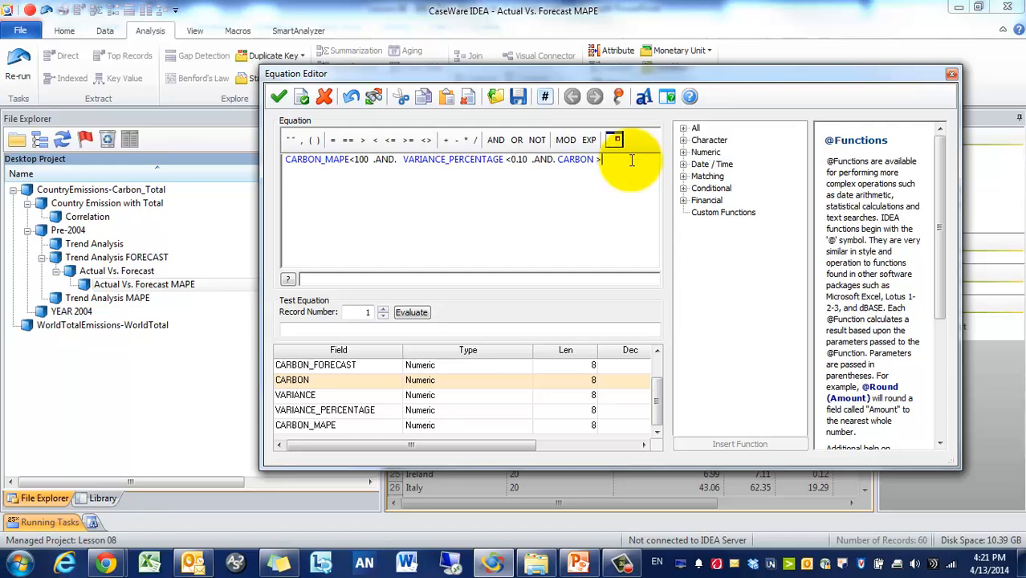
type("100")
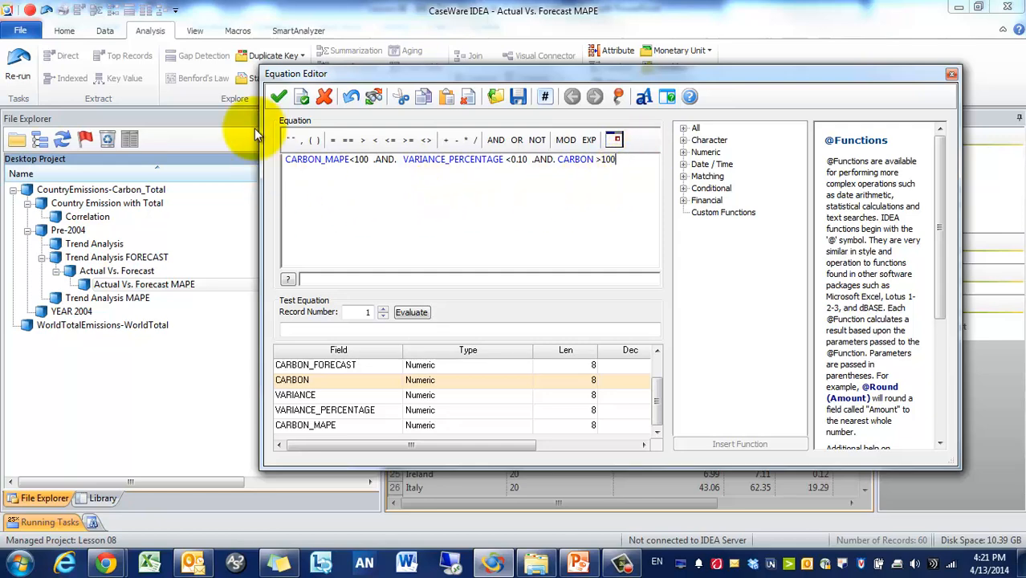
mouse_move(277, 96)
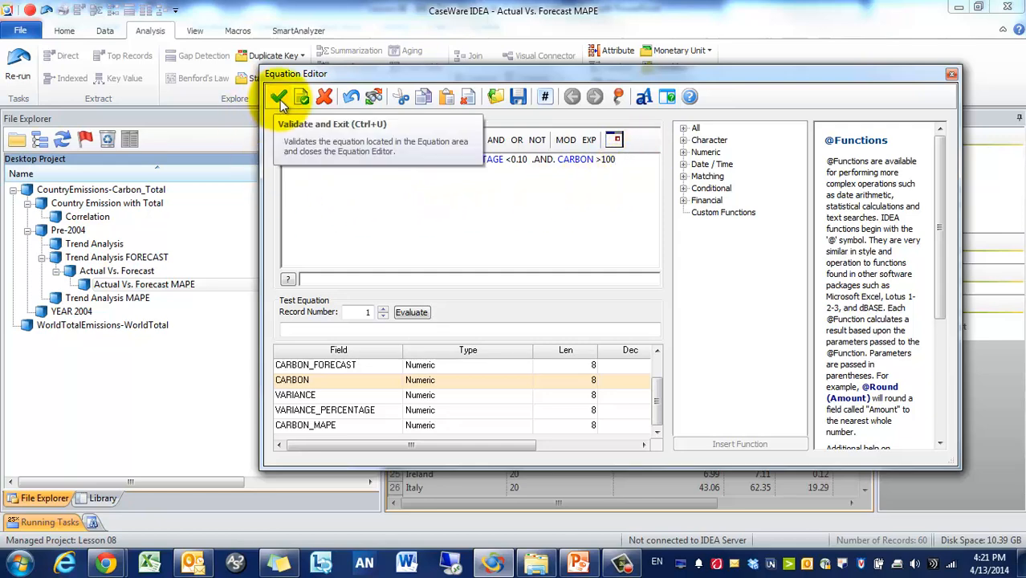
Step: Validate the equation and run the extraction, yielding 3 records: Australia, India, United States
left_click(278, 97)
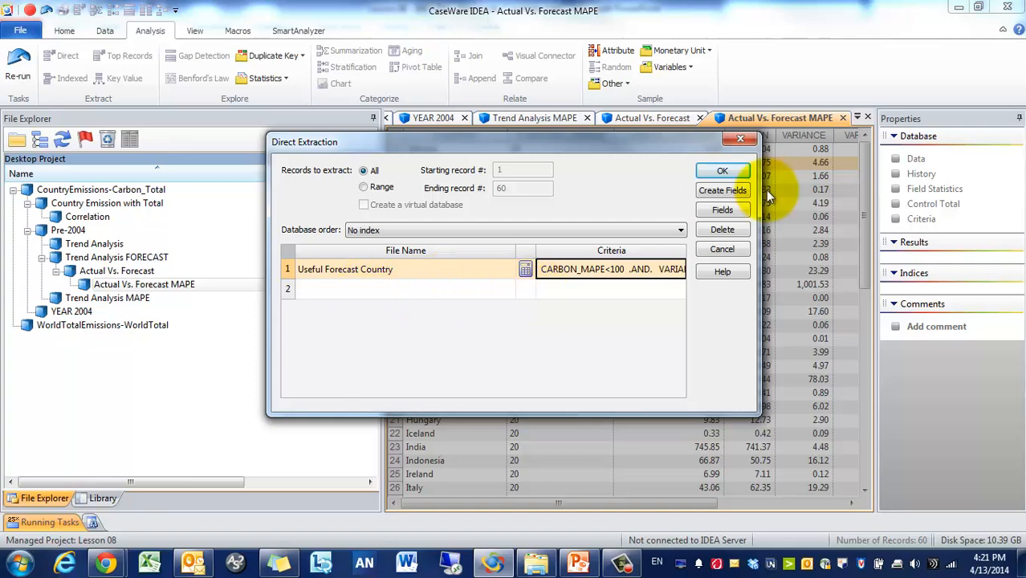
left_click(722, 171)
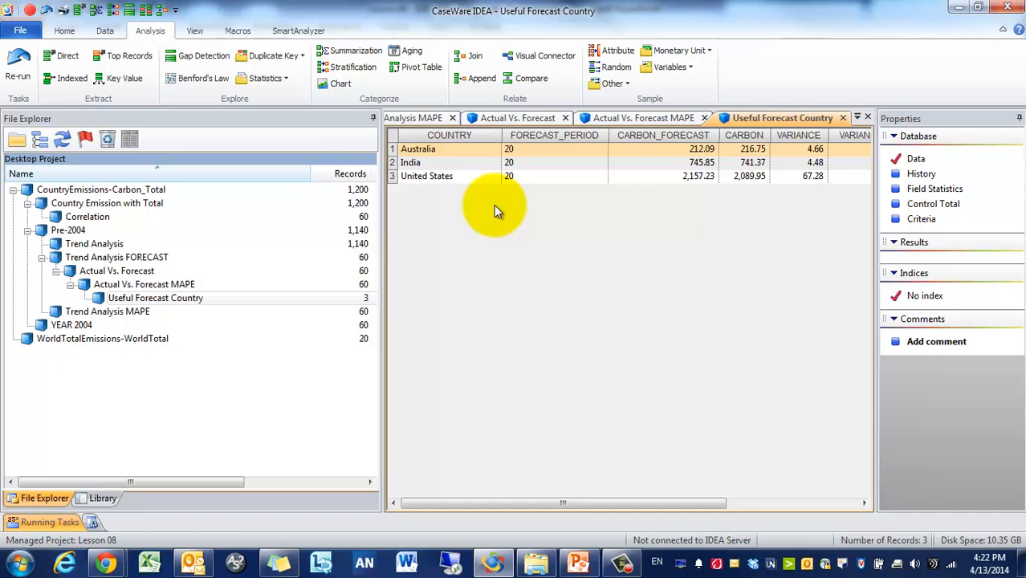
mouse_move(548, 168)
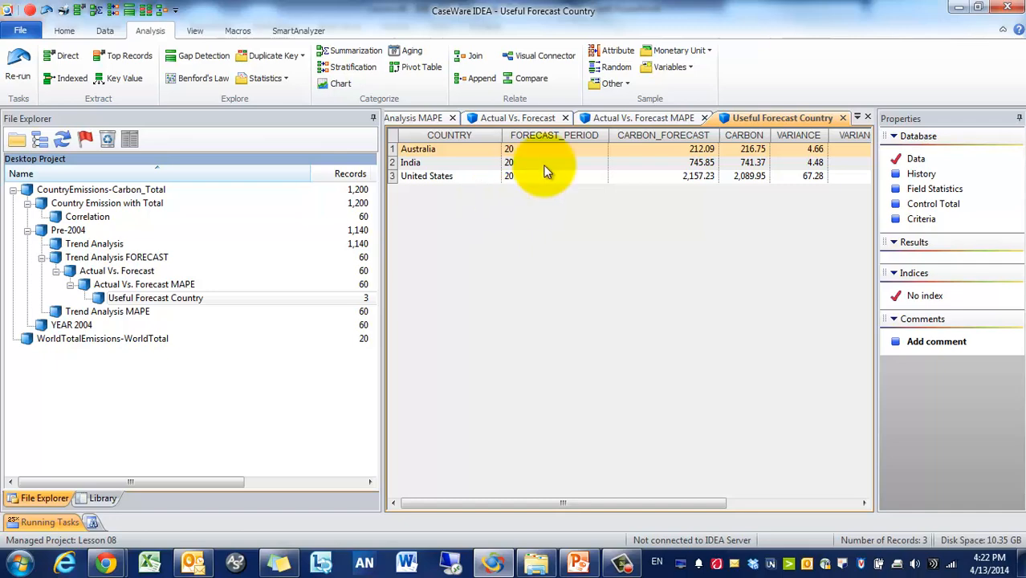